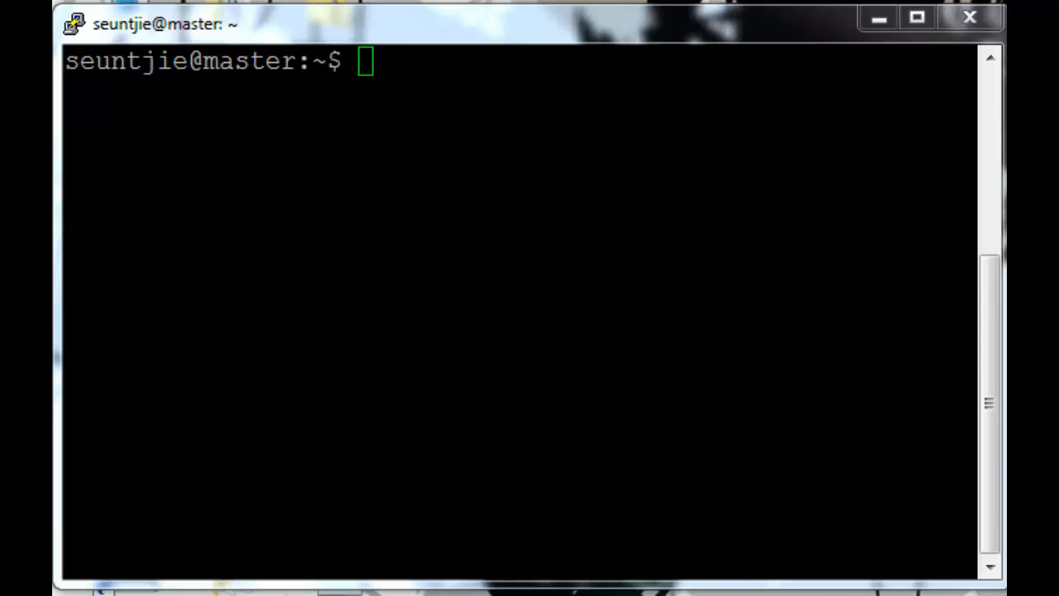
{"action": "mouse_move", "coordinate": [301, 245]}
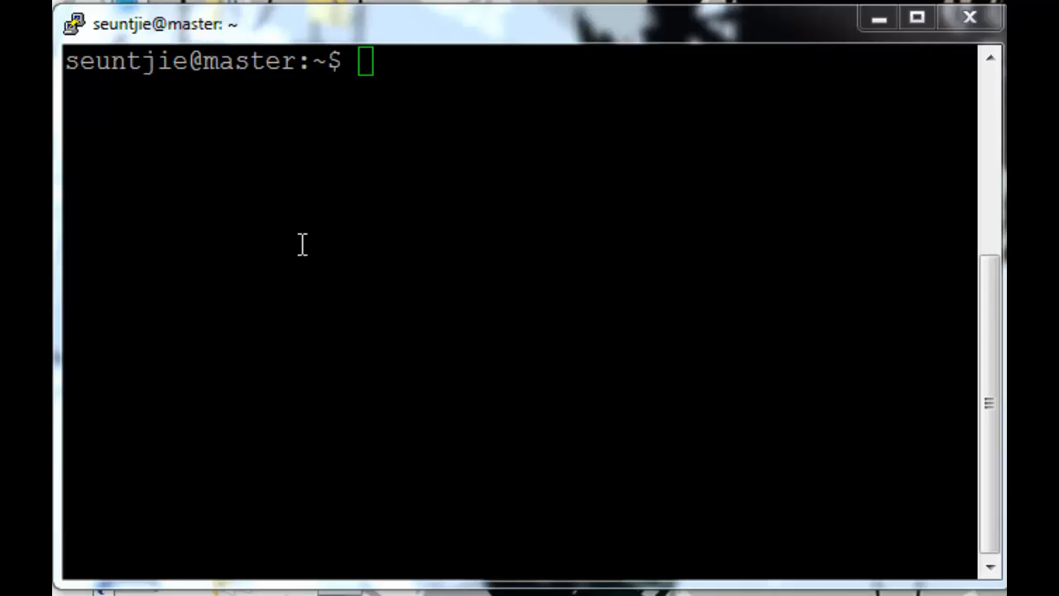
Inspect /etc/bind/testcluster.com.rev in vim and leave it unchanged since it is read-only
{"action": "type", "text": "vim"}
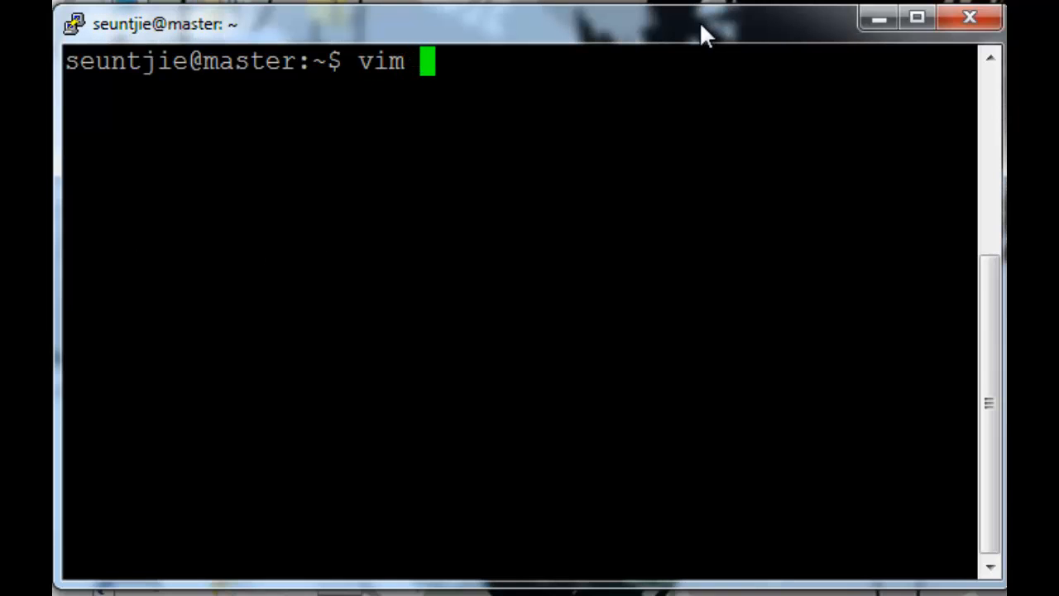
{"action": "type", "text": "/etc/"}
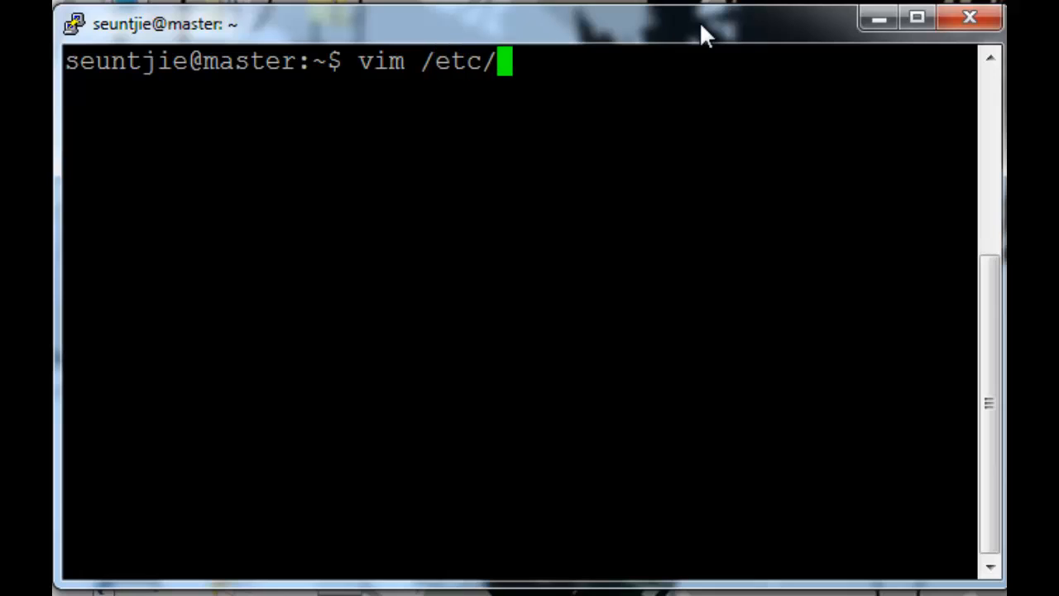
{"action": "type", "text": "bind/"}
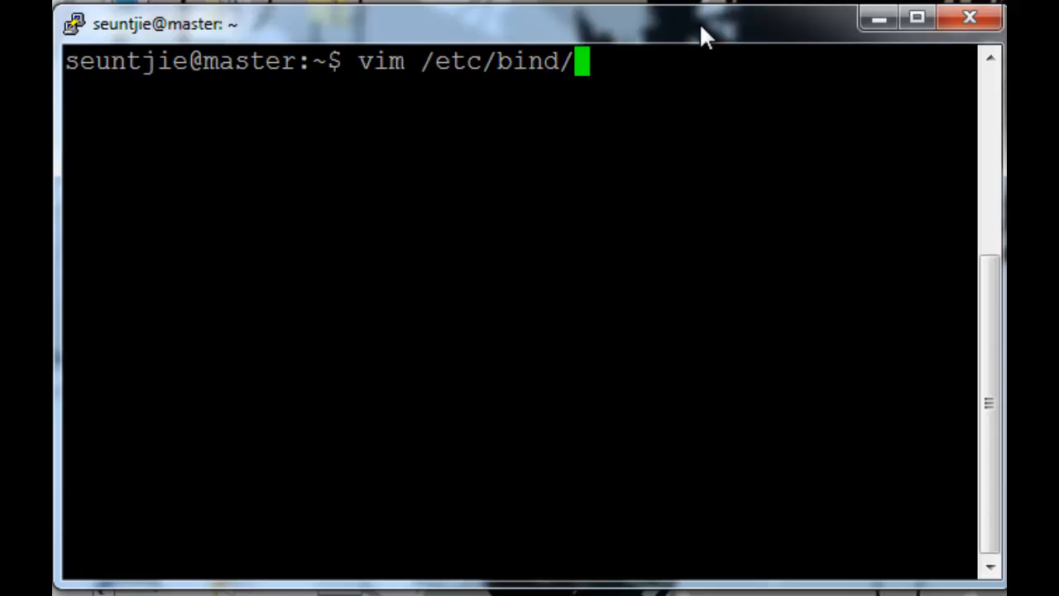
{"action": "type", "text": "testcluster.com."}
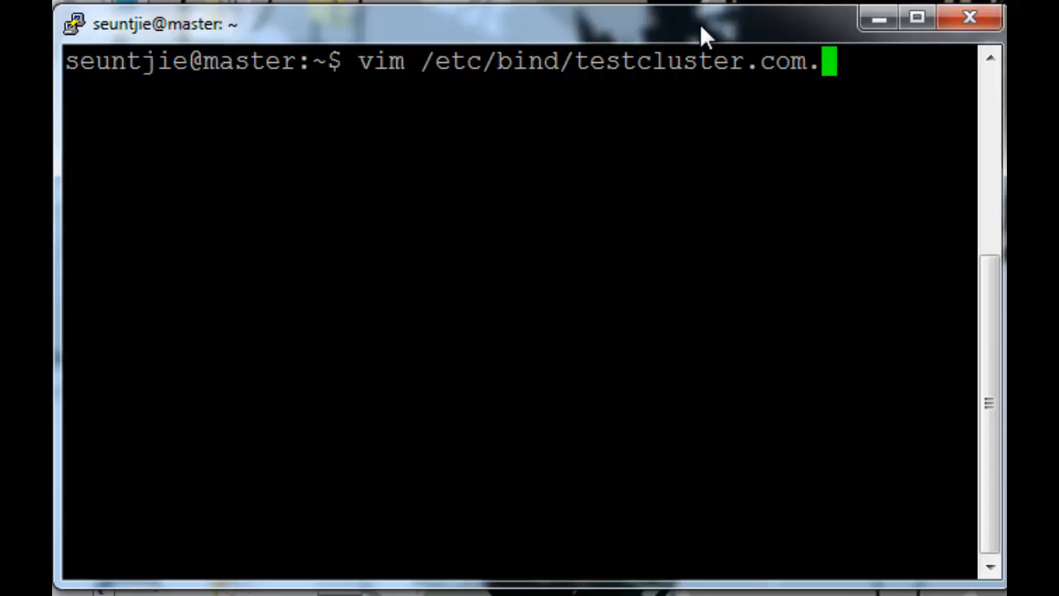
{"action": "type", "text": "rev"}
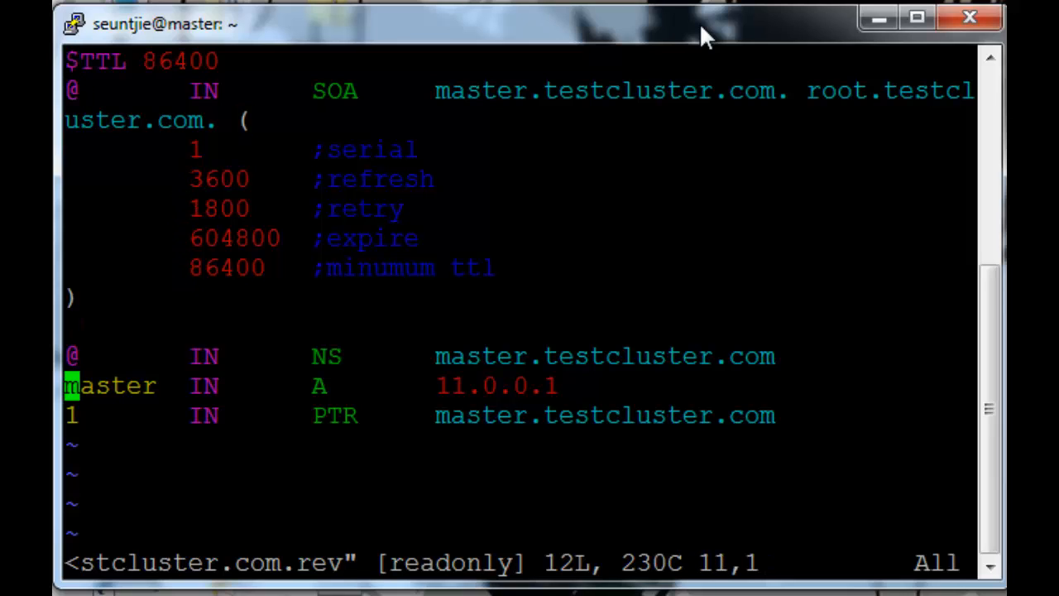
{"action": "key", "text": "i"}
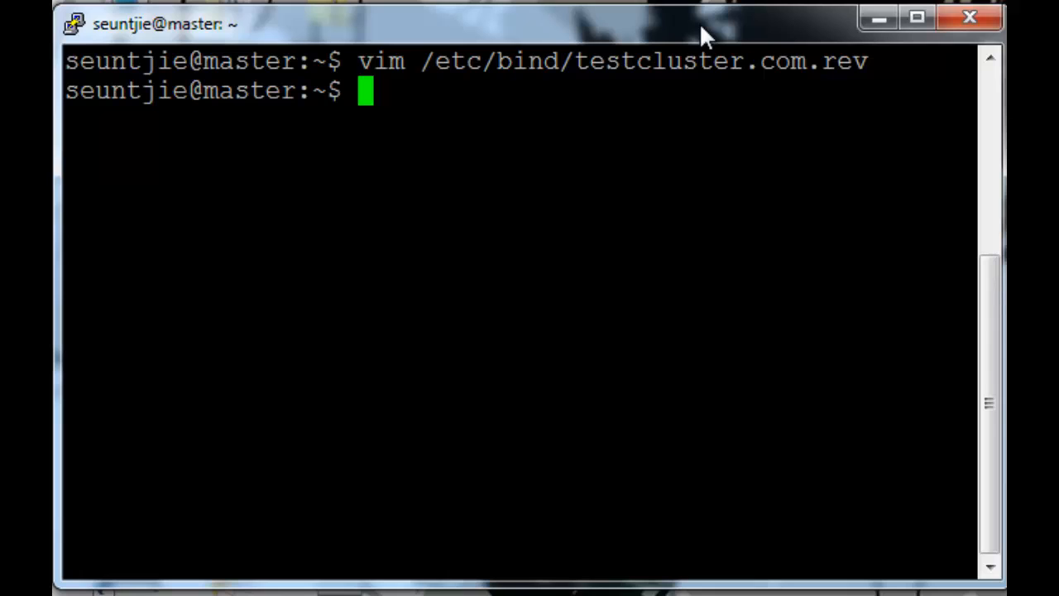
As root via sudo -i, change the reverse zone's master record to master.testcluster.com and save
{"action": "type", "text": "sudo -i"}
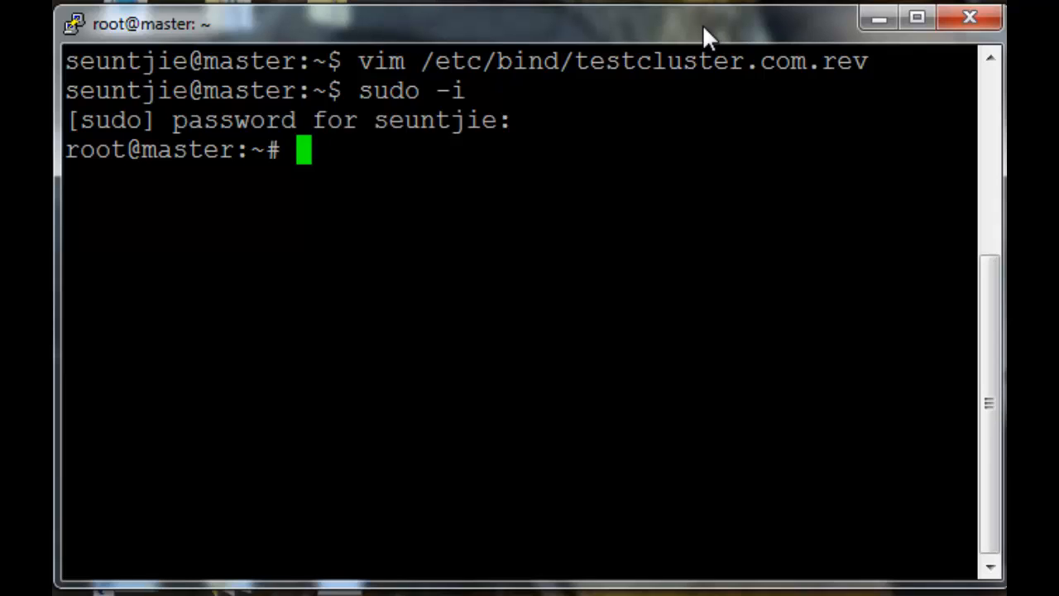
{"action": "type", "text": "vim /etc/"}
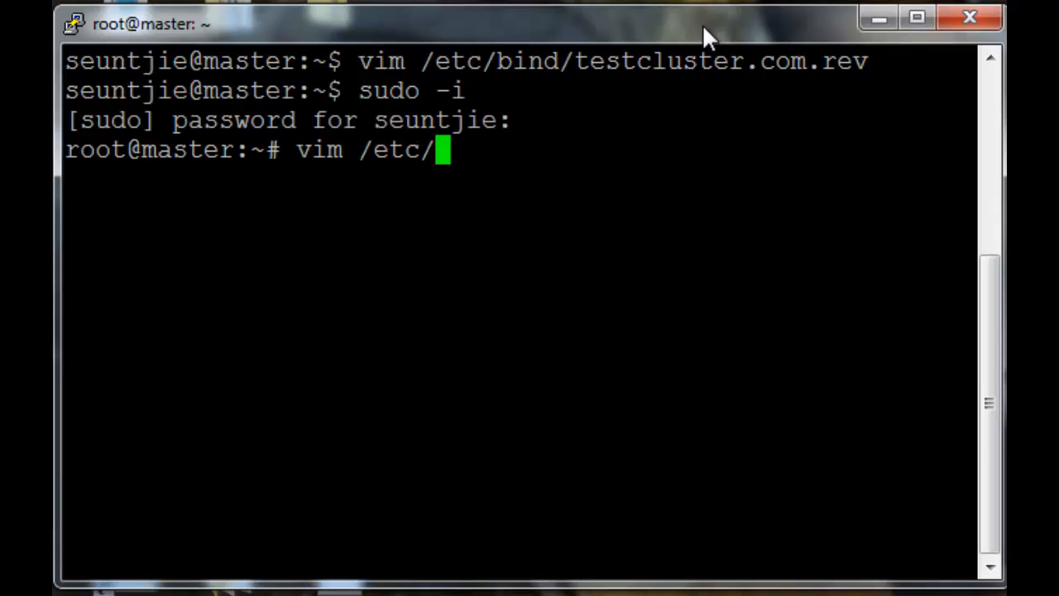
{"action": "type", "text": "bind/"}
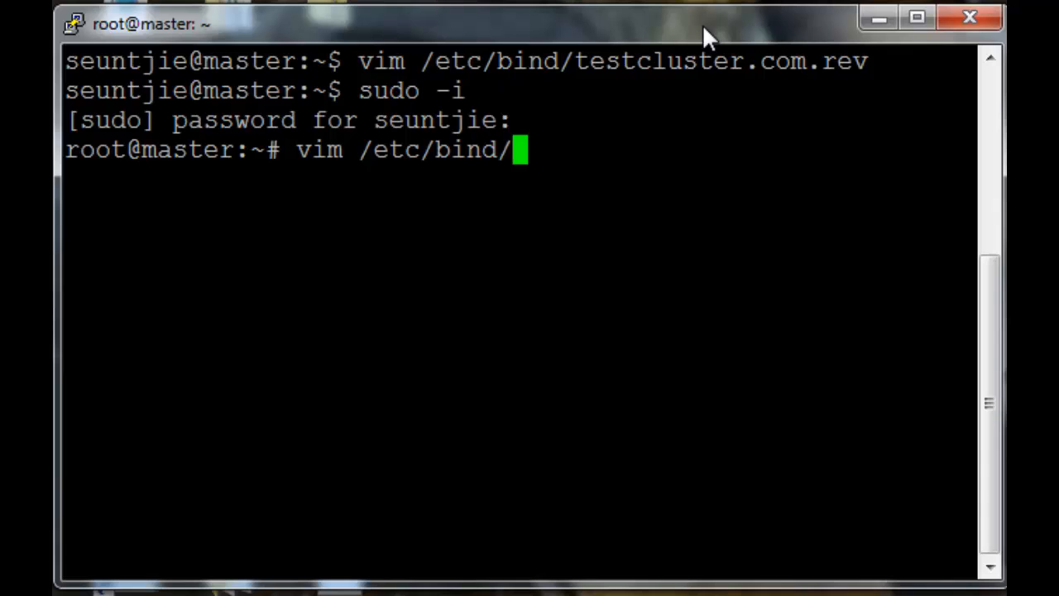
{"action": "type", "text": "testcluster.com.re"}
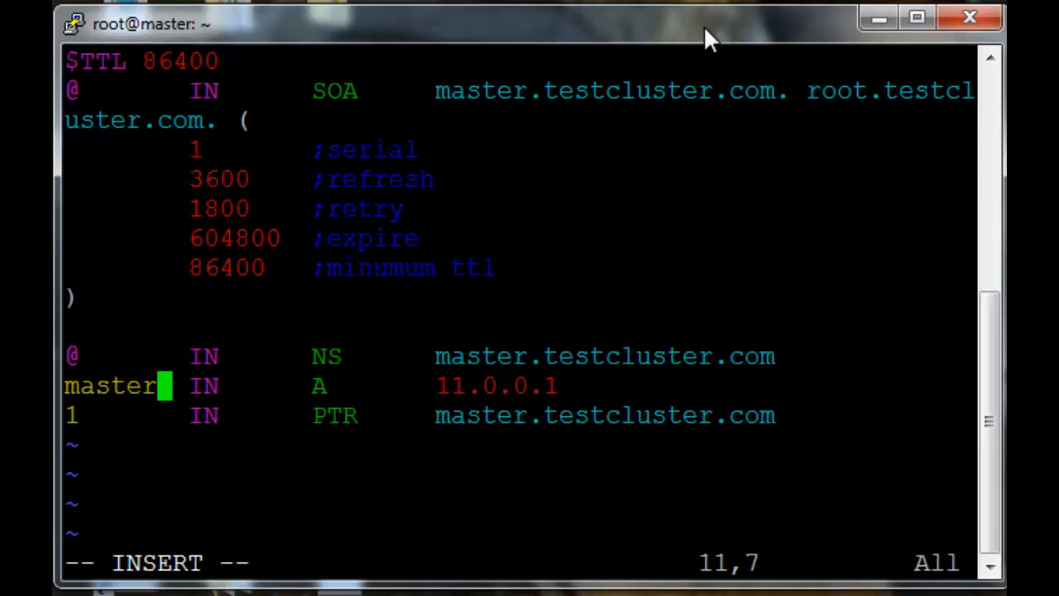
{"action": "type", "text": ".te"}
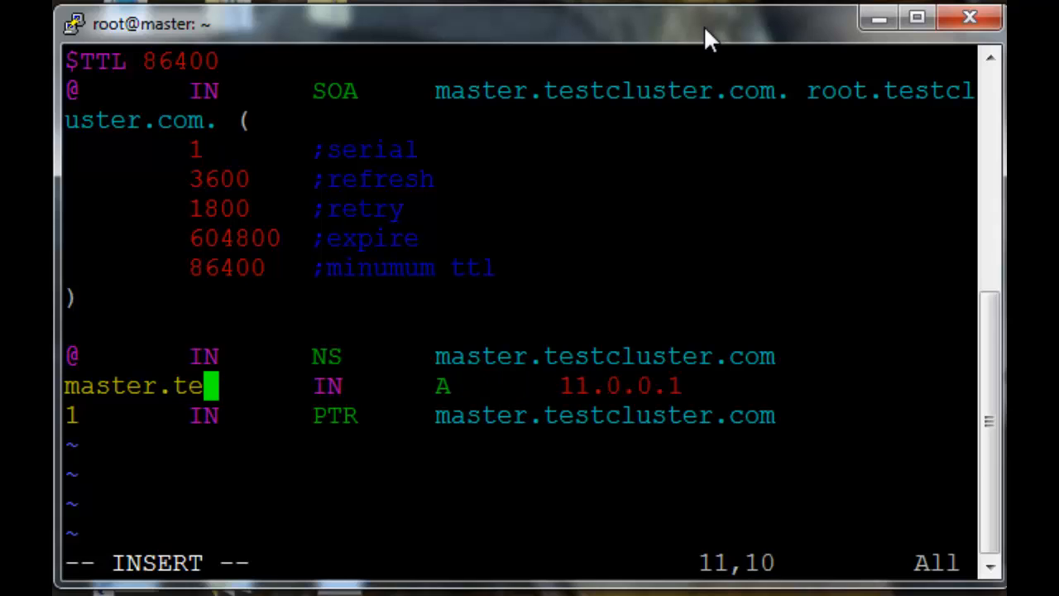
{"action": "type", "text": "stcluster.com"}
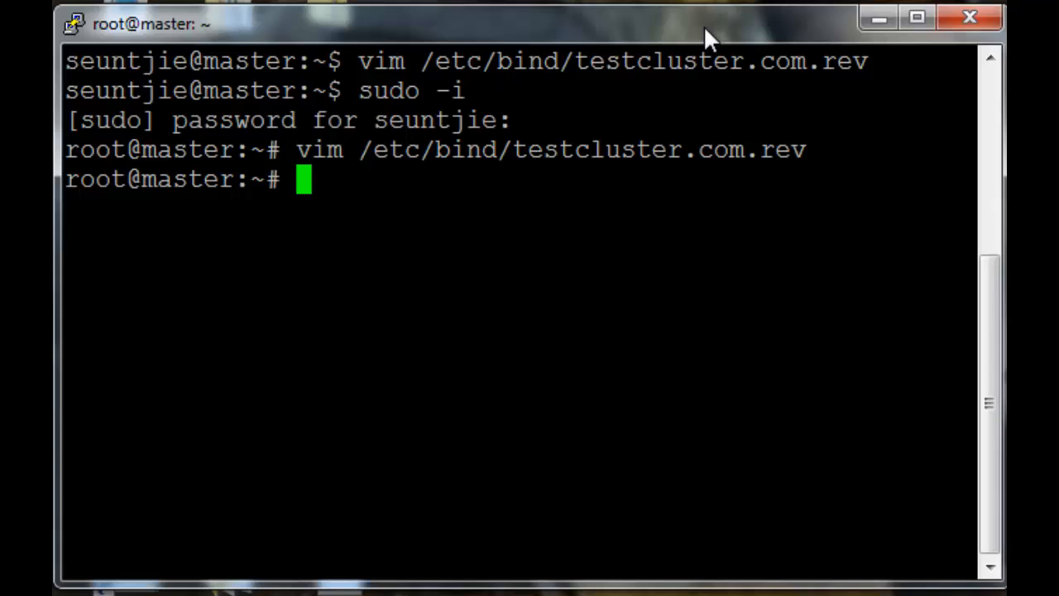
Edit /etc/dhcp/dhcpd.conf in vim as root
{"action": "type", "text": "vim"}
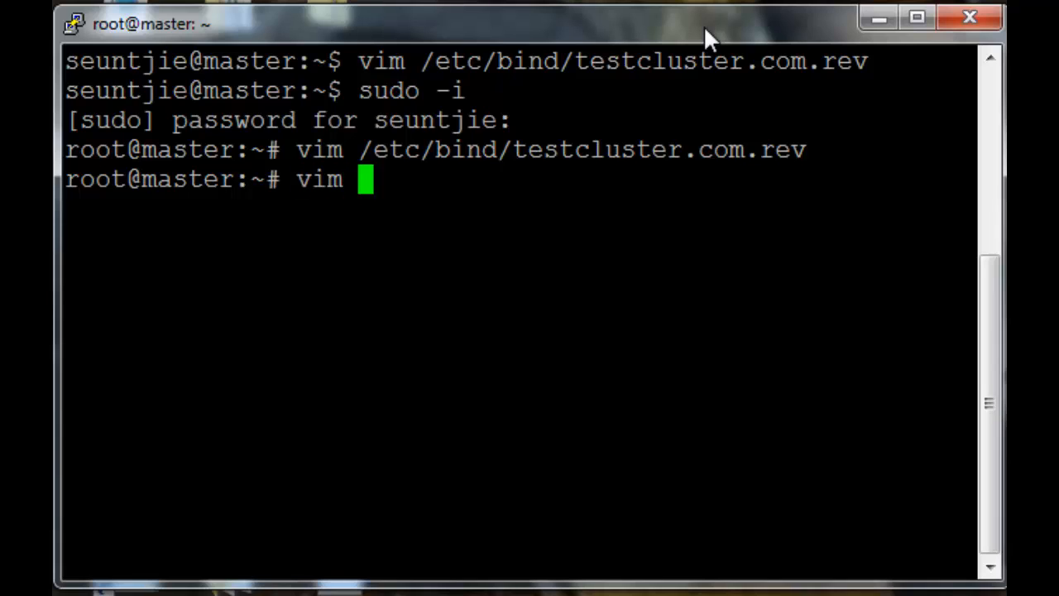
{"action": "type", "text": "/etc/"}
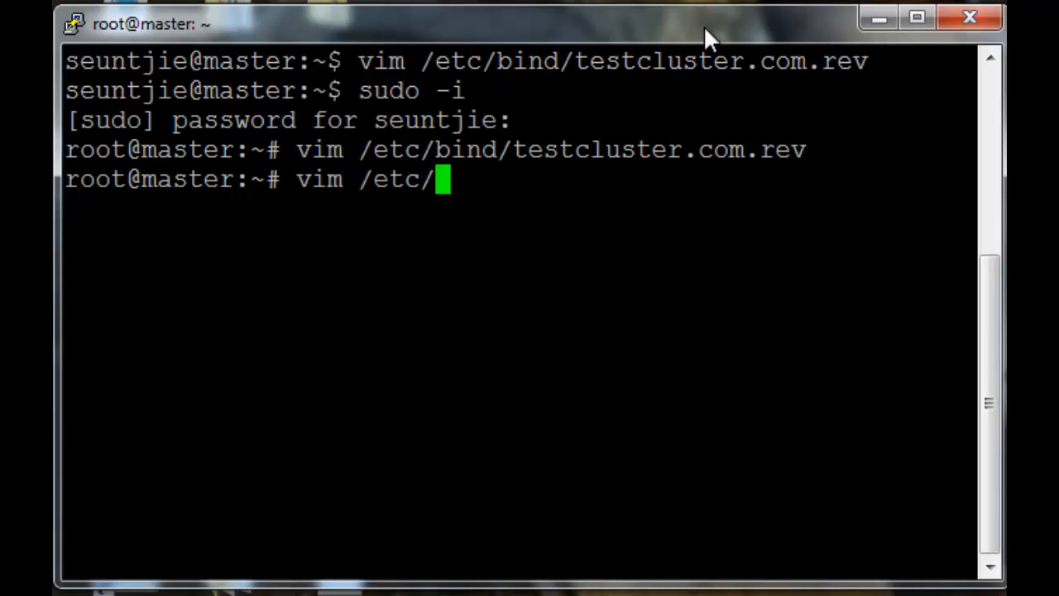
{"action": "type", "text": "dhcp/"}
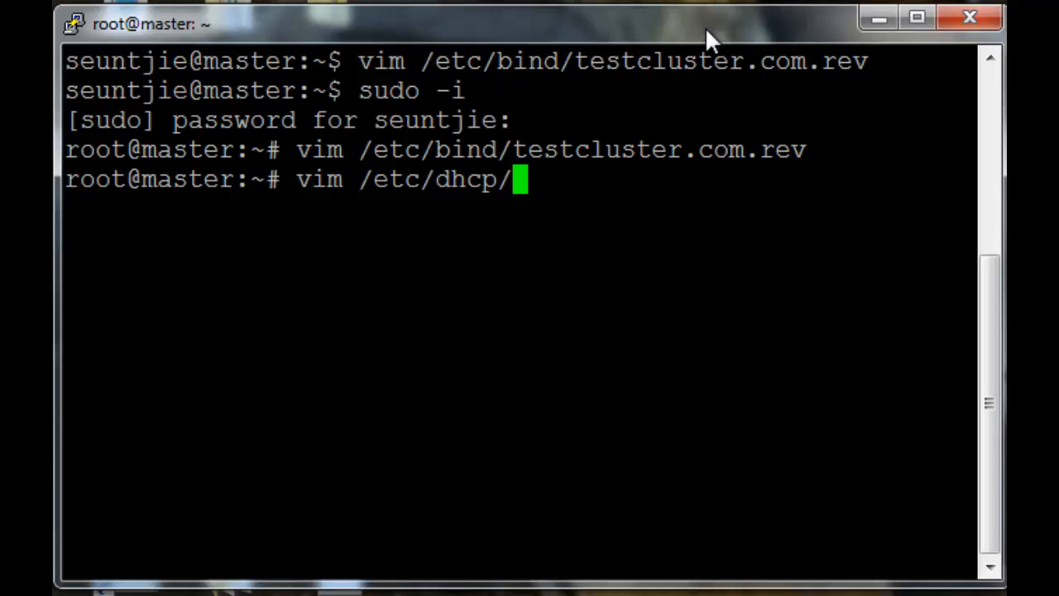
{"action": "type", "text": "dhc"}
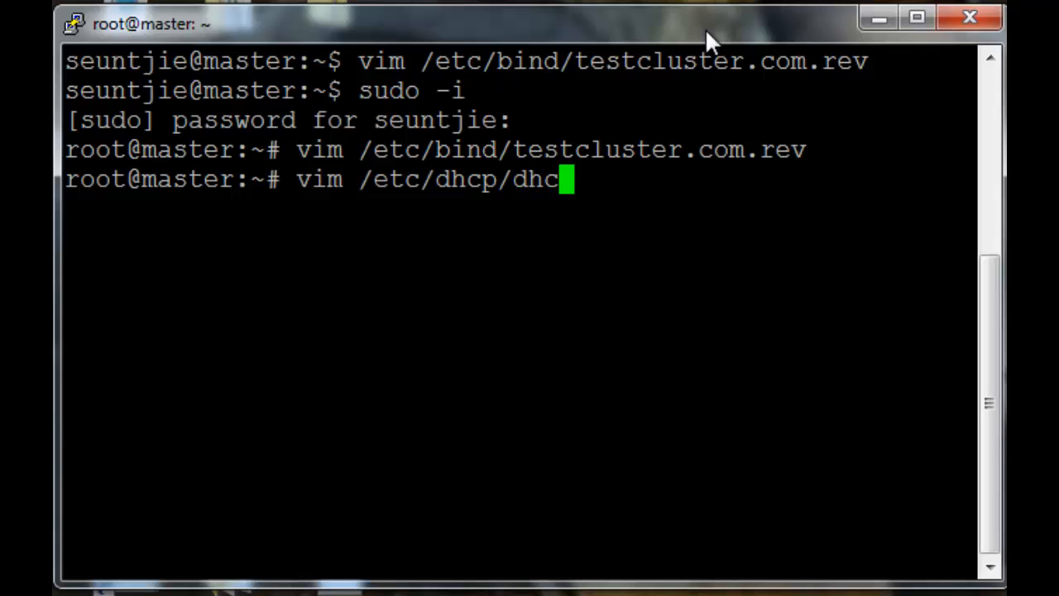
{"action": "type", "text": "p"}
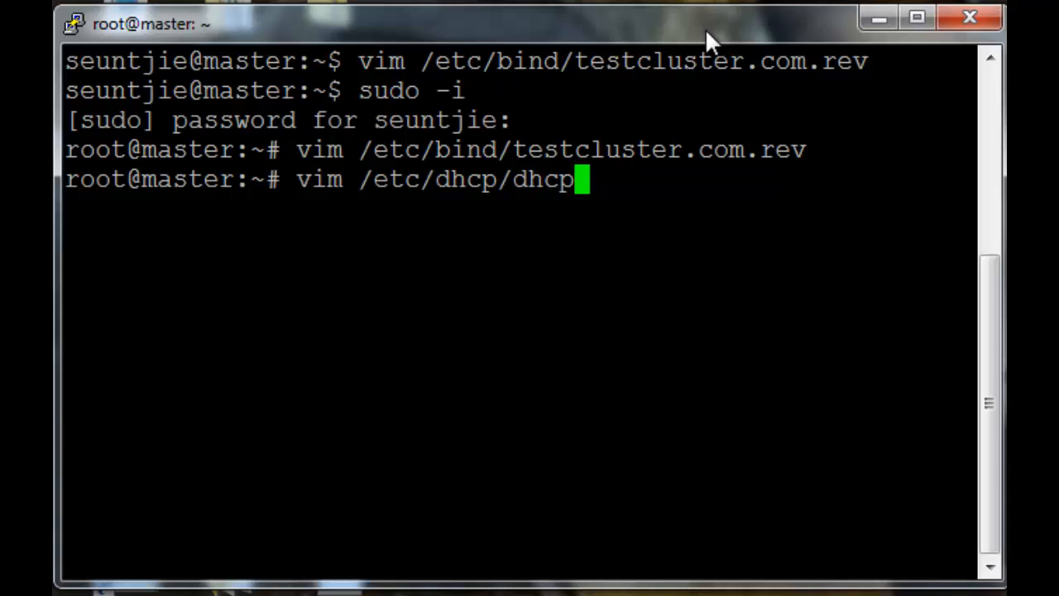
{"action": "type", "text": "d.conf"}
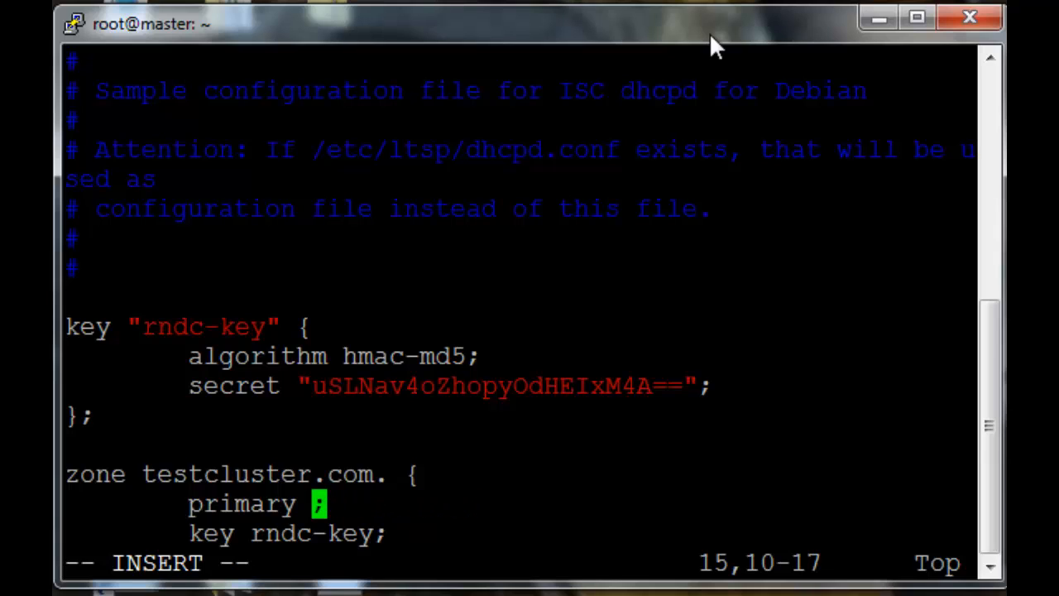
Set primary 127.0.0.1 for both DDNS zone blocks and save with :wq
{"action": "type", "text": "127.0.0"}
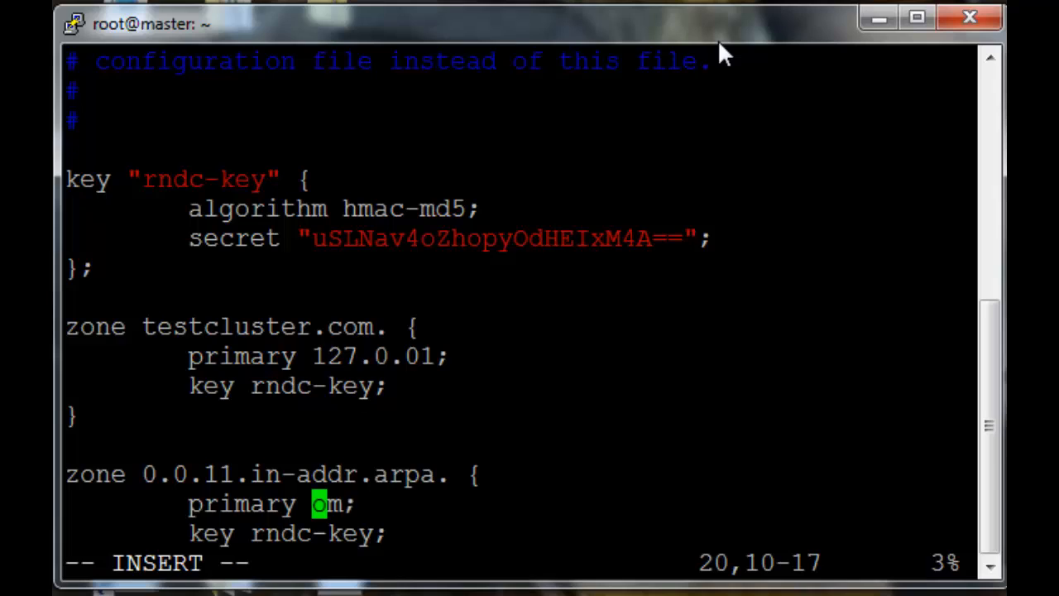
{"action": "type", "text": "127.0"}
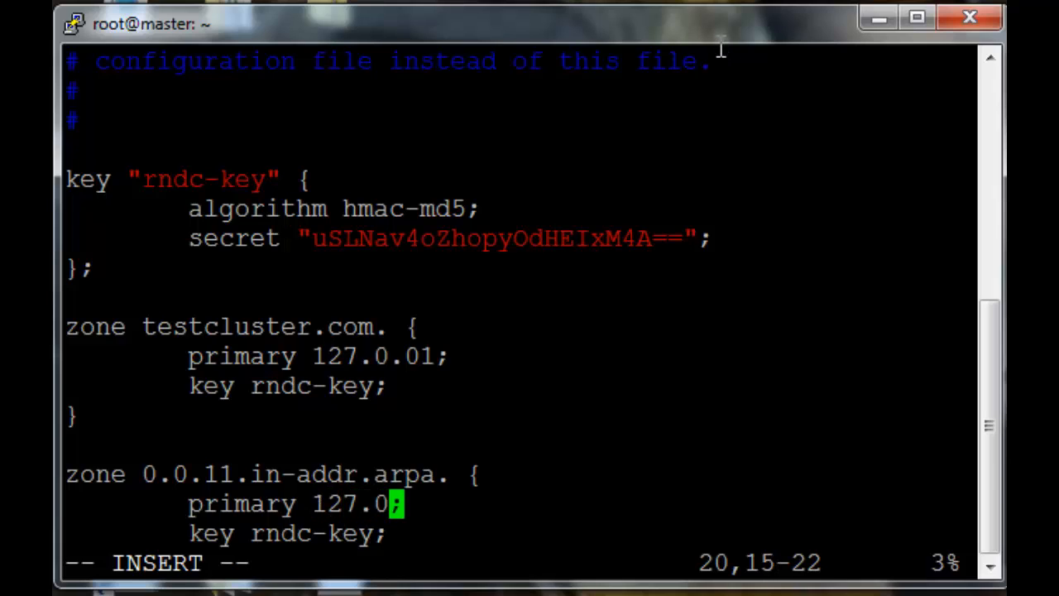
{"action": "type", "text": "0.1"}
{"action": "left_click", "coordinate": [519, 562]}
{"action": "type", "text": ":"}
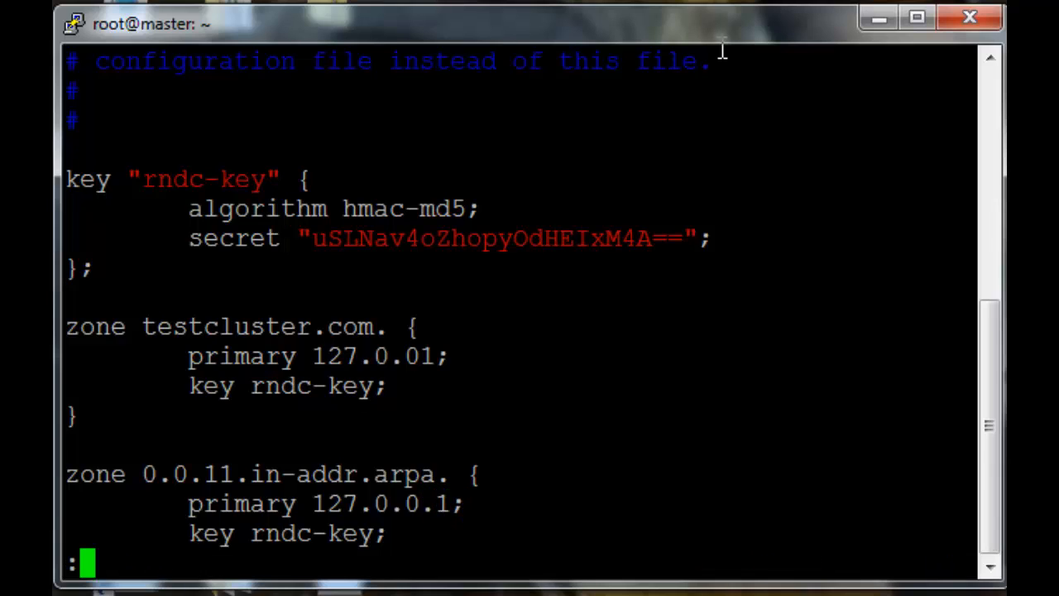
{"action": "type", "text": "wq"}
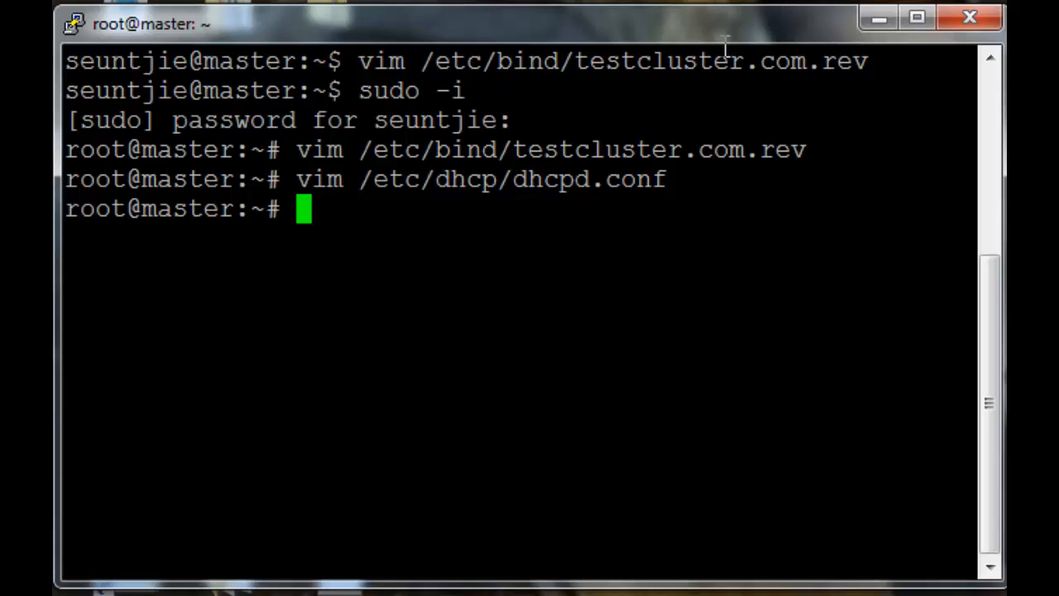
Restart the bind9 service with 'service bind9 restart' and begin listing a directory
{"action": "type", "text": "restart"}
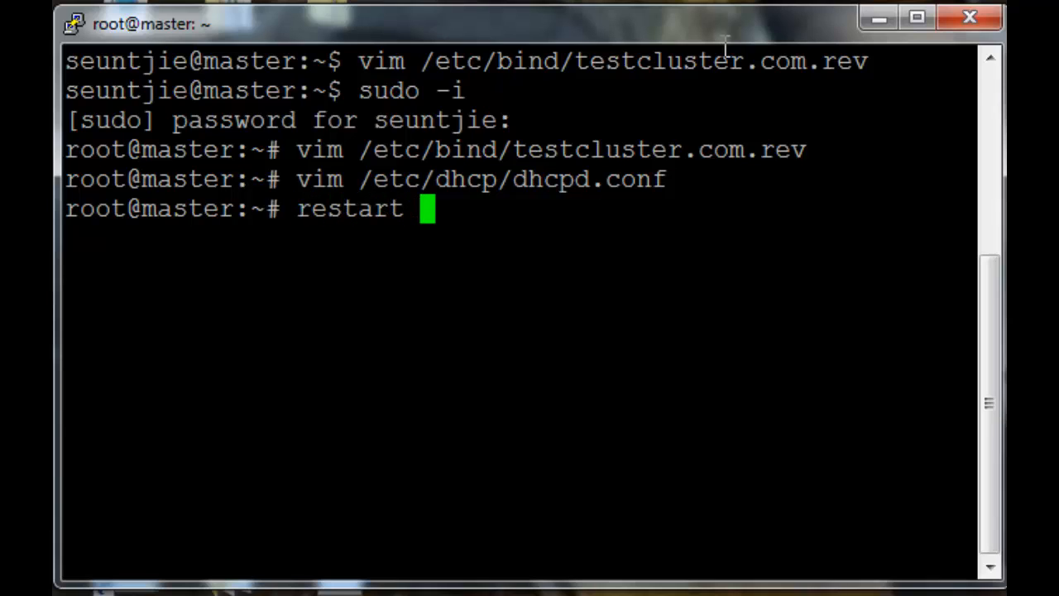
{"action": "type", "text": "bind9 serv"}
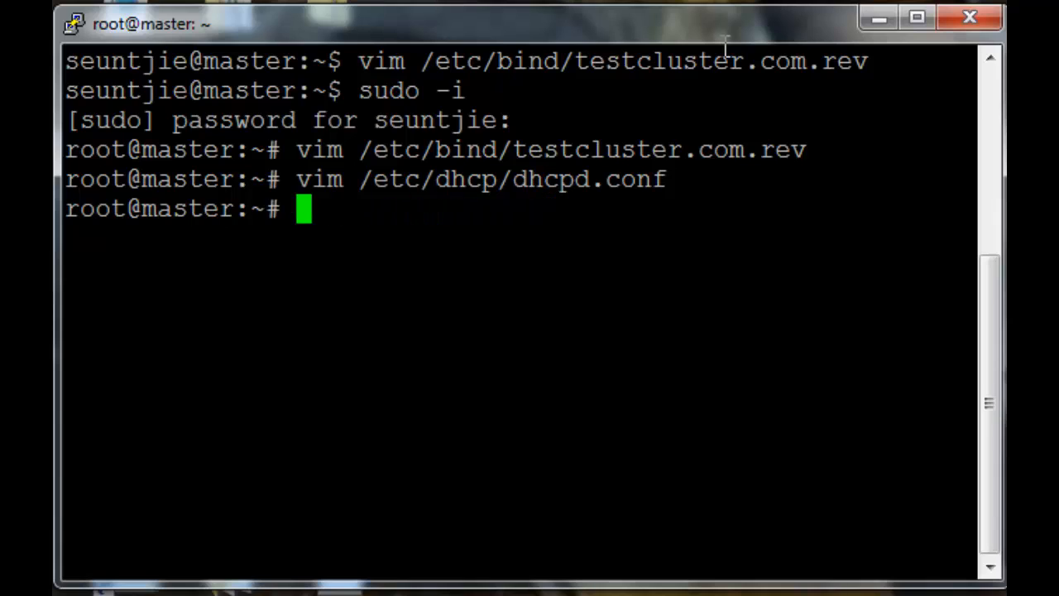
{"action": "type", "text": "service bind9"}
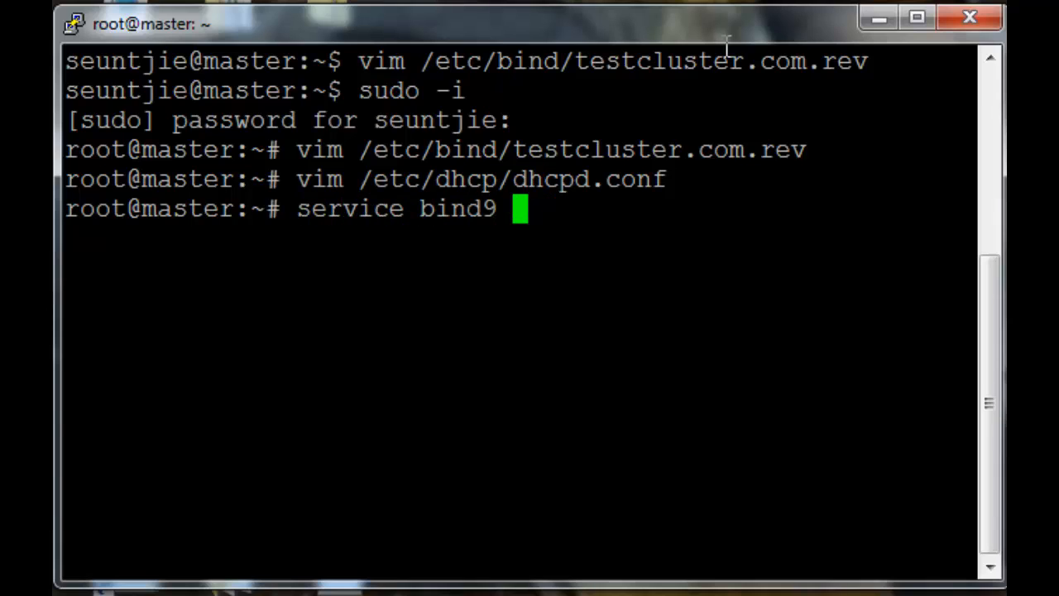
{"action": "type", "text": "restart"}
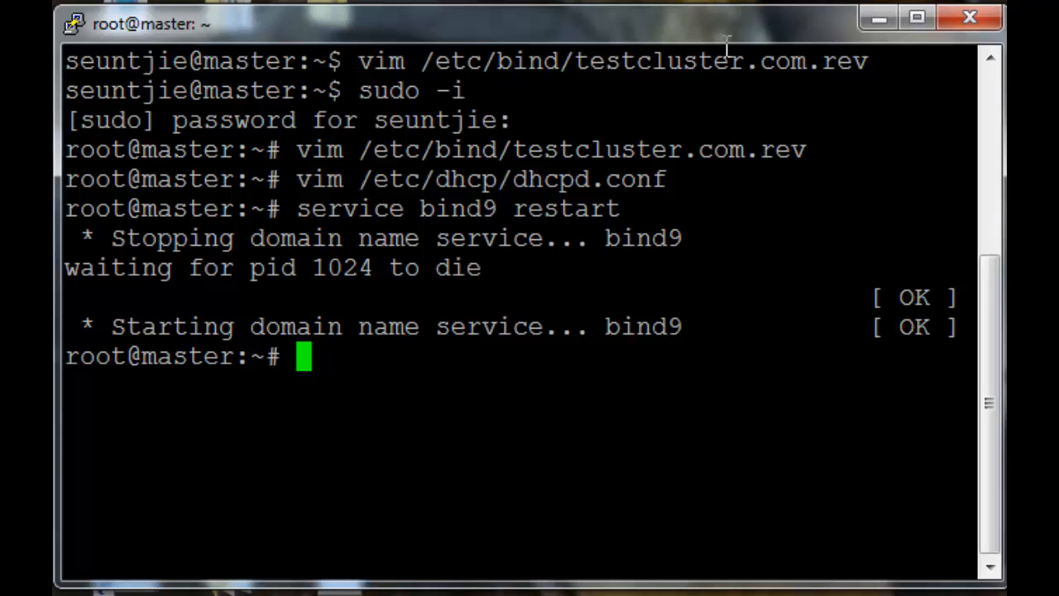
{"action": "type", "text": "ls -la /"}
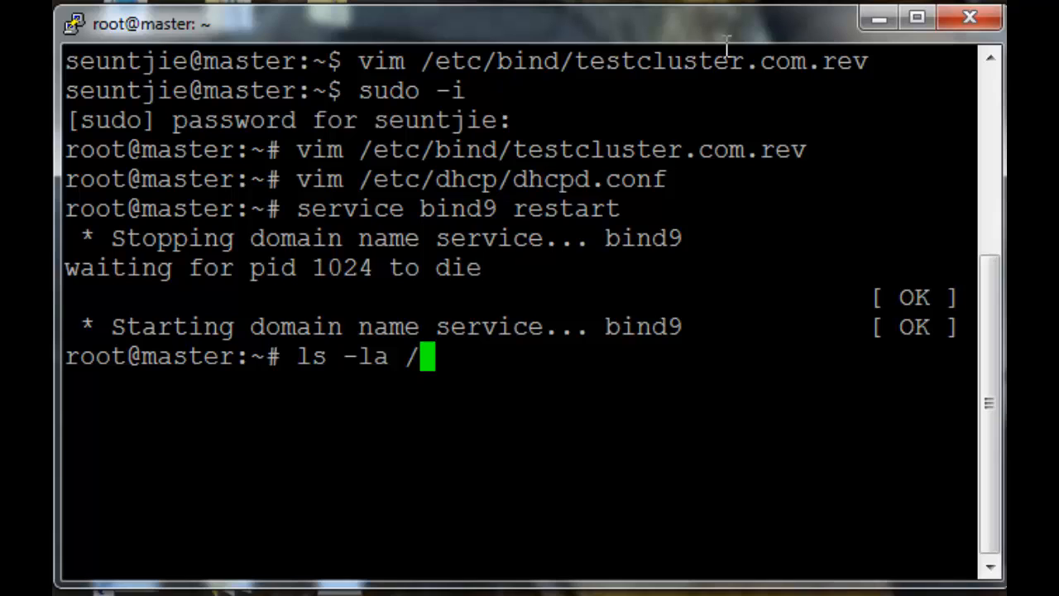
List /etc/bind, then set its files recursively to mode 775 with chmod
{"action": "type", "text": "etc/"}
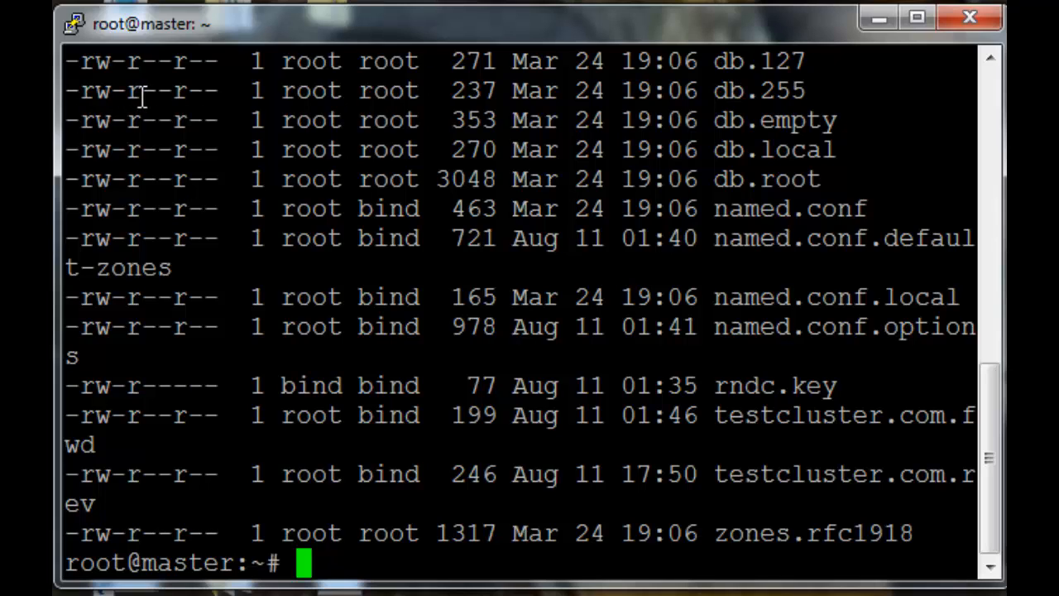
{"action": "mouse_move", "coordinate": [807, 46]}
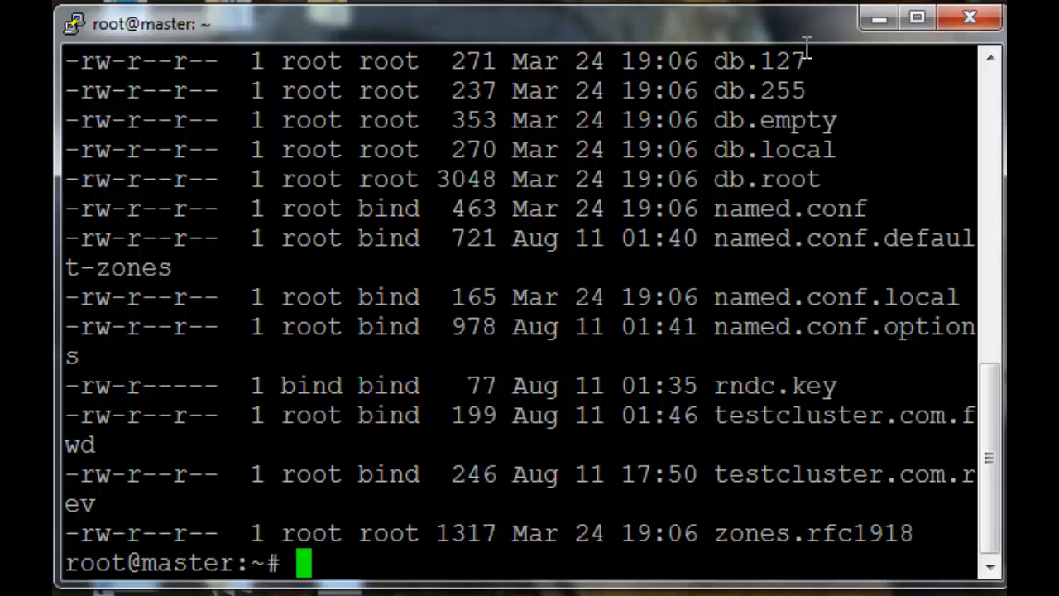
{"action": "mouse_move", "coordinate": [287, 124]}
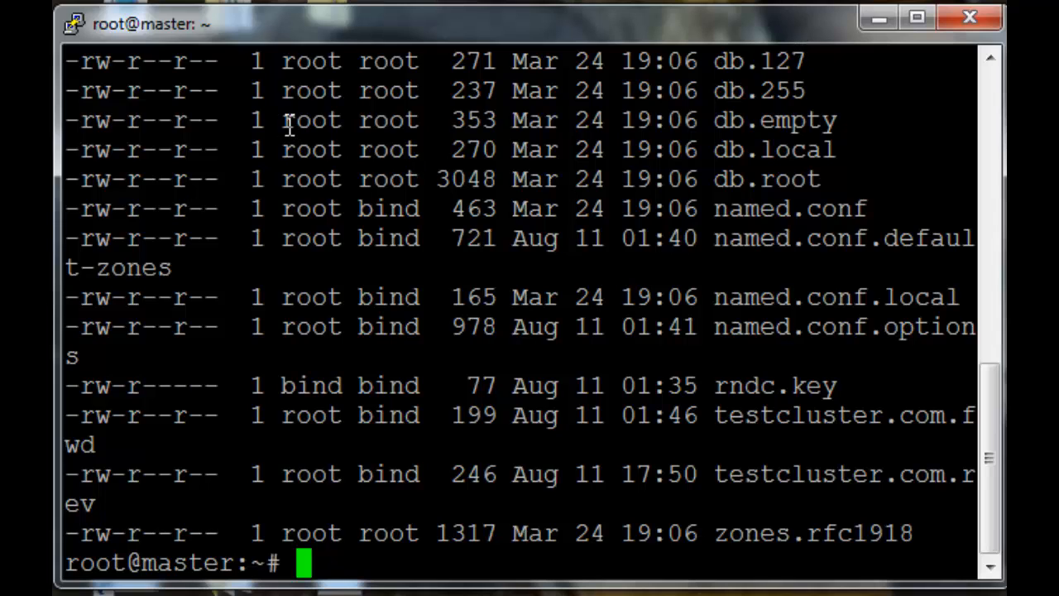
{"action": "mouse_move", "coordinate": [308, 119]}
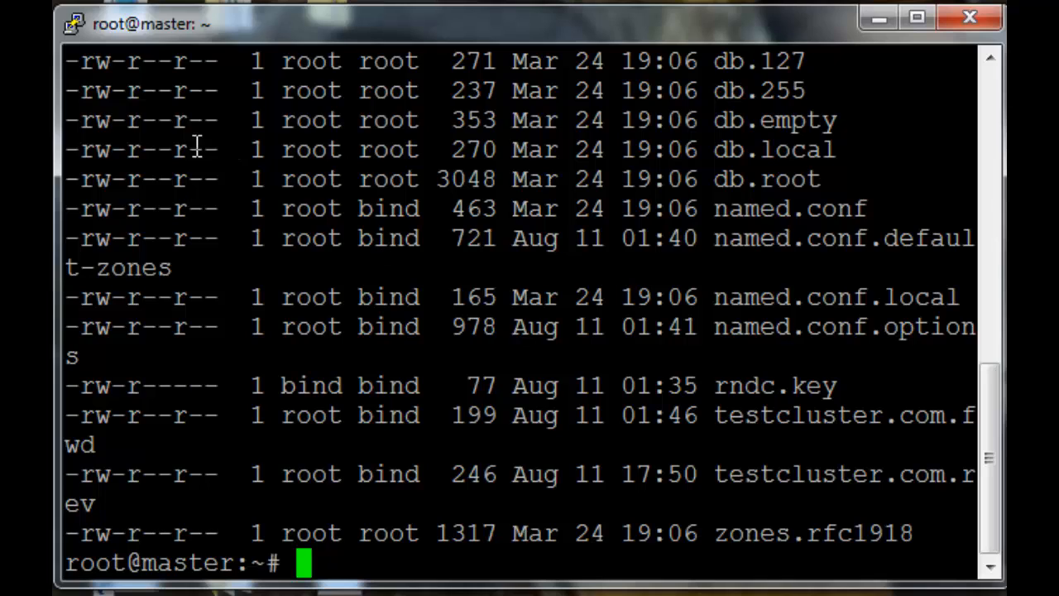
{"action": "mouse_move", "coordinate": [83, 149]}
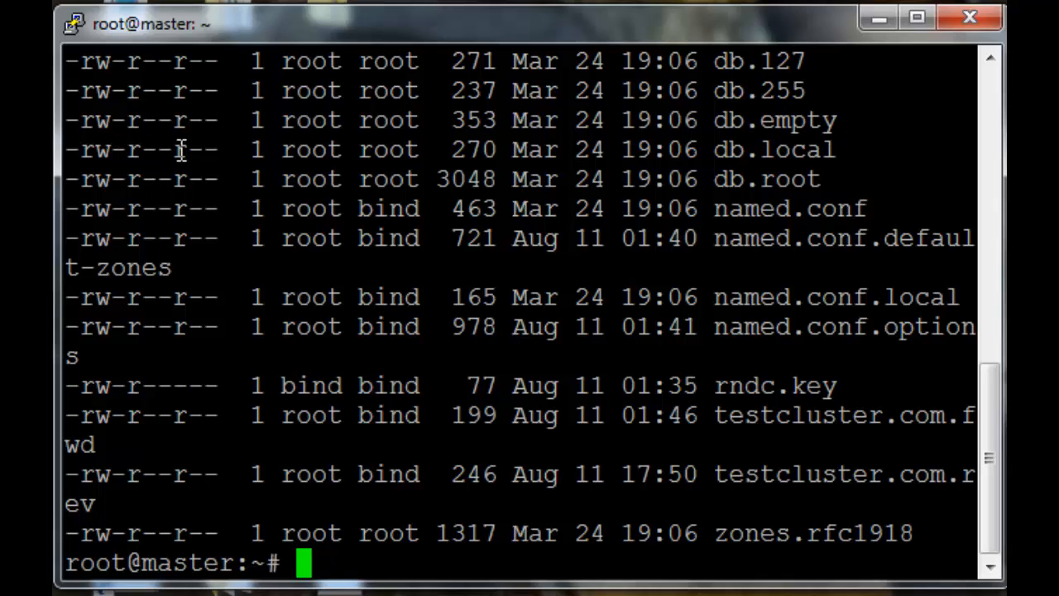
{"action": "mouse_move", "coordinate": [321, 153]}
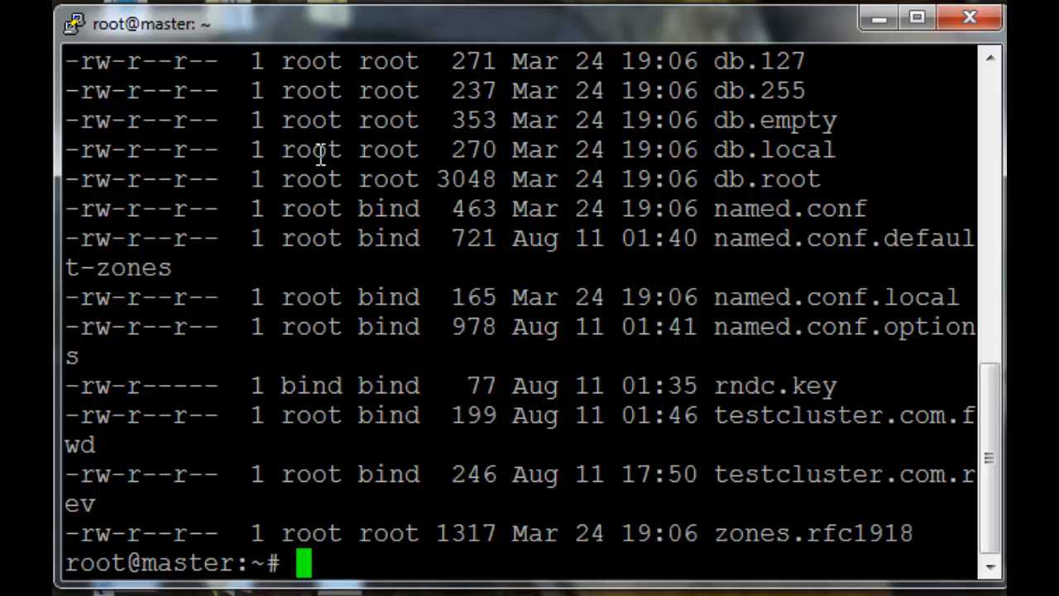
{"action": "type", "text": "chmod"}
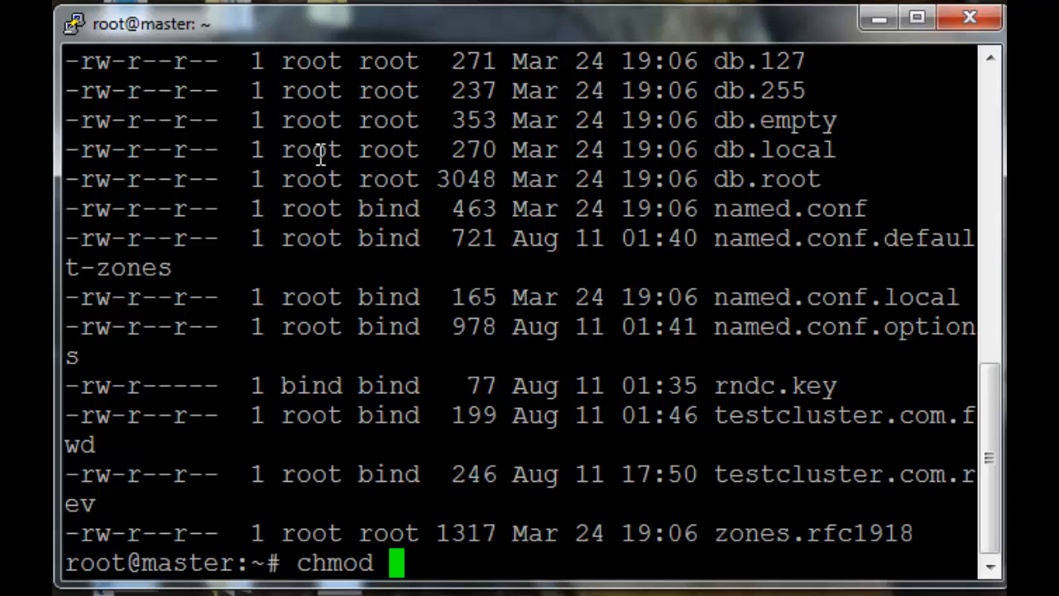
{"action": "type", "text": "775"}
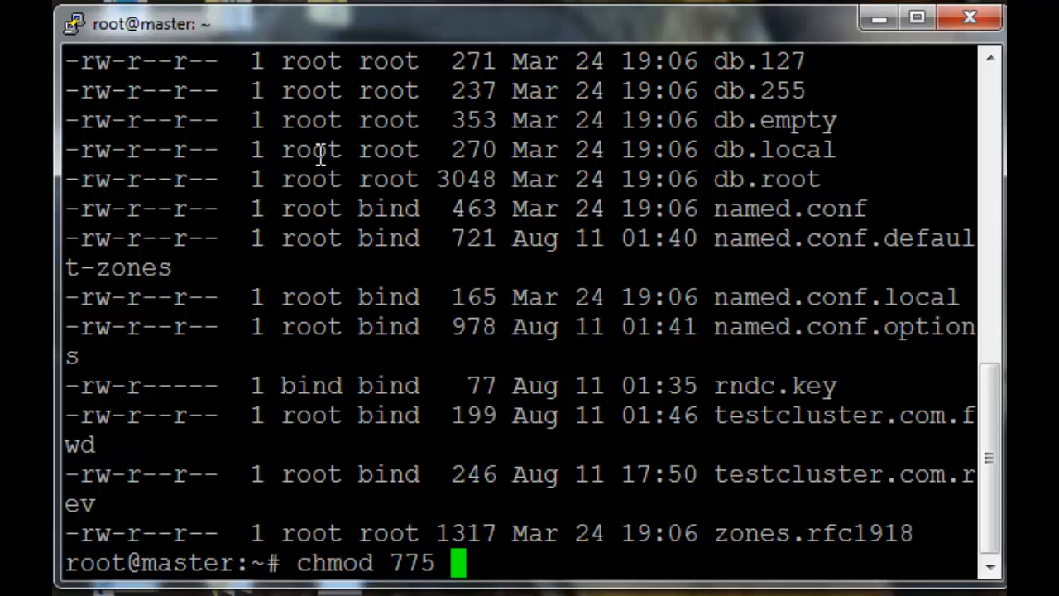
{"action": "type", "text": "-R /etc/"}
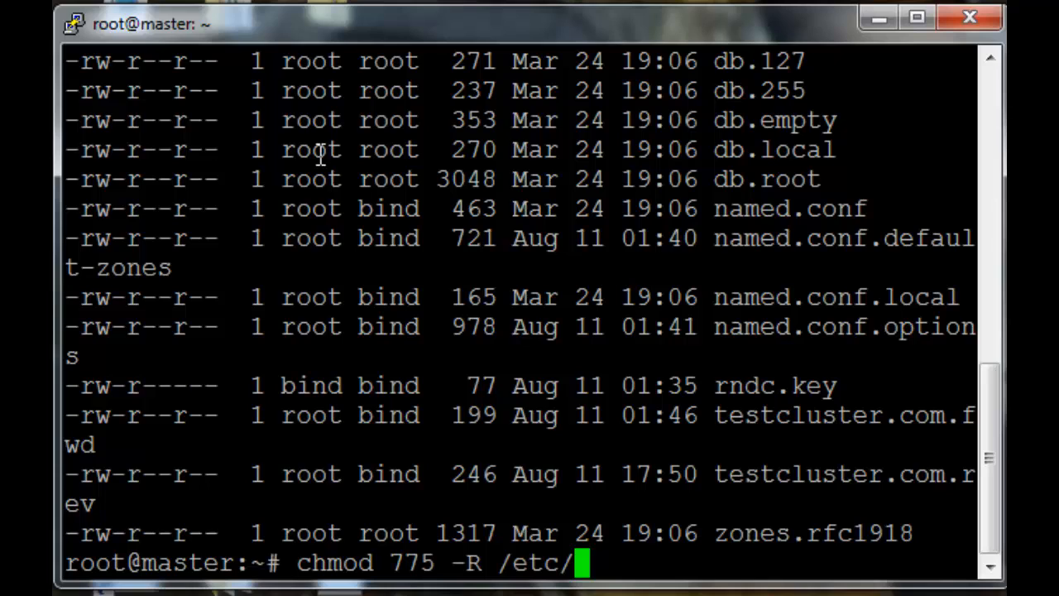
{"action": "type", "text": "bind"}
{"action": "type", "text": "cho"}
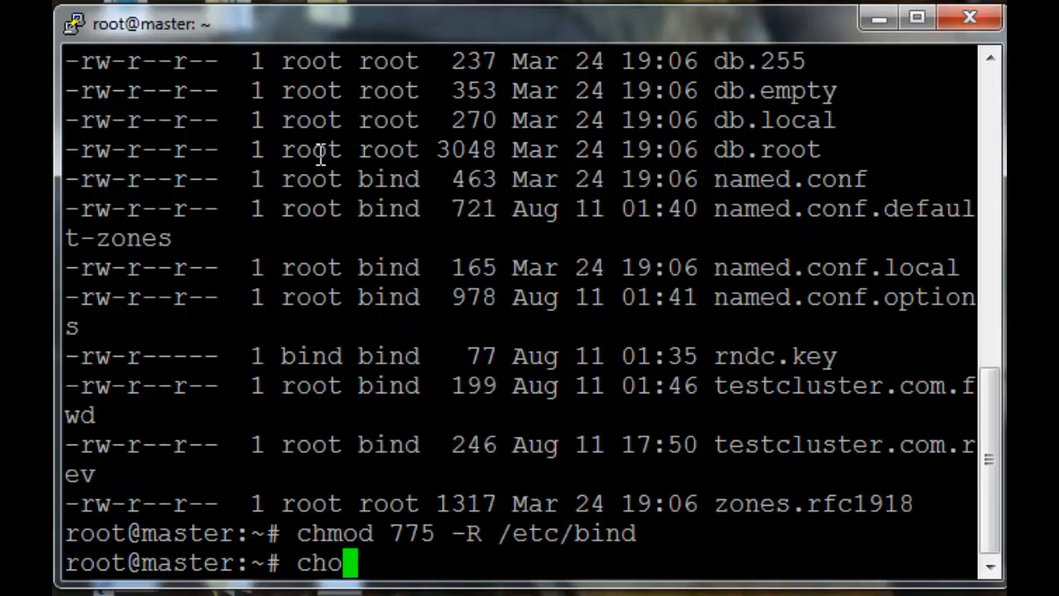
Give the bind user recursive ownership of /etc/bind and restart bind9
{"action": "type", "text": "wn"}
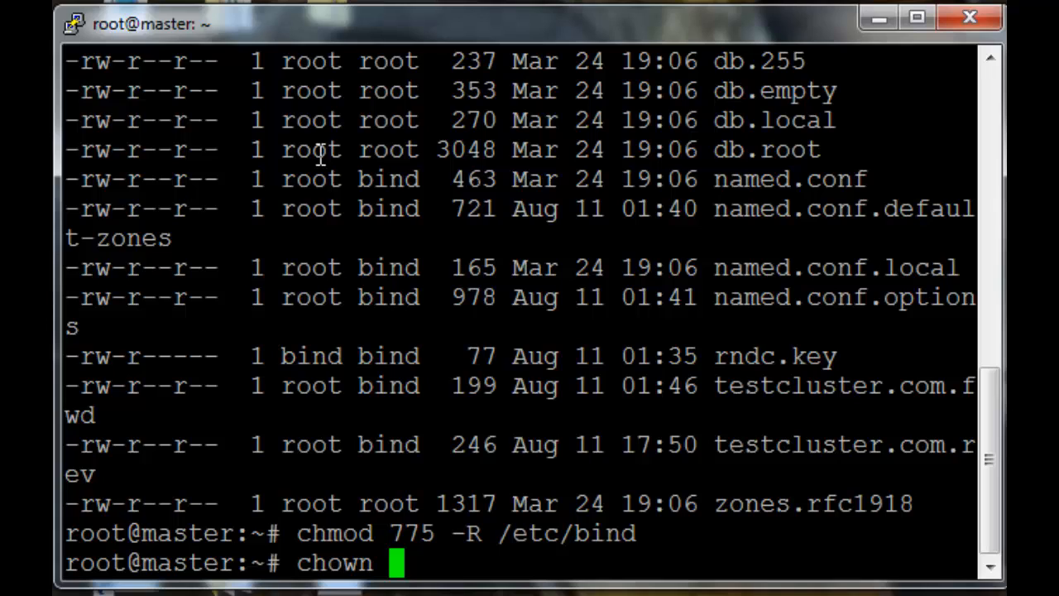
{"action": "type", "text": "-R bind"}
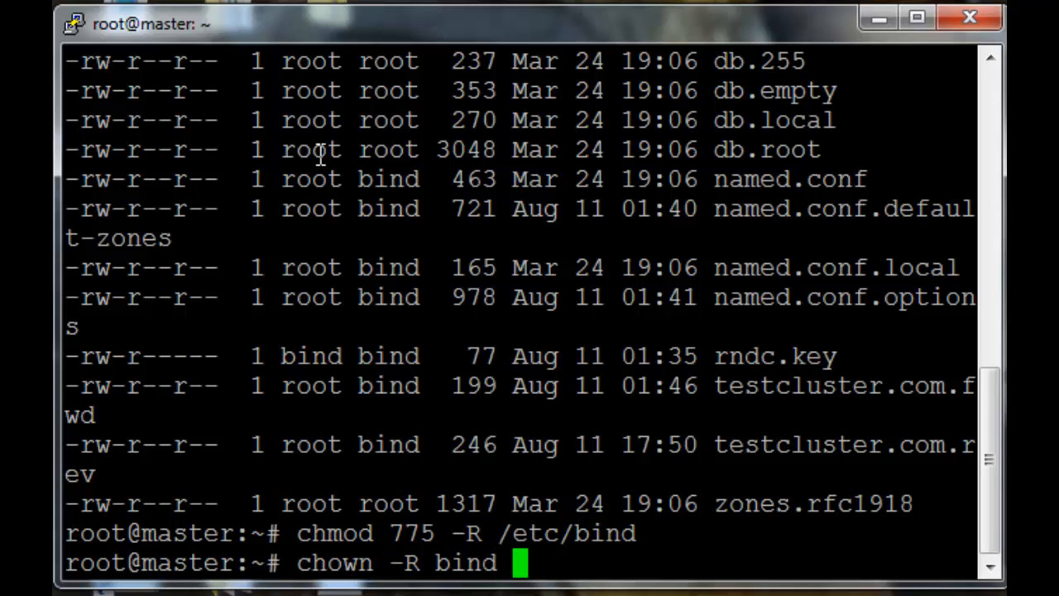
{"action": "type", "text": "/etc/"}
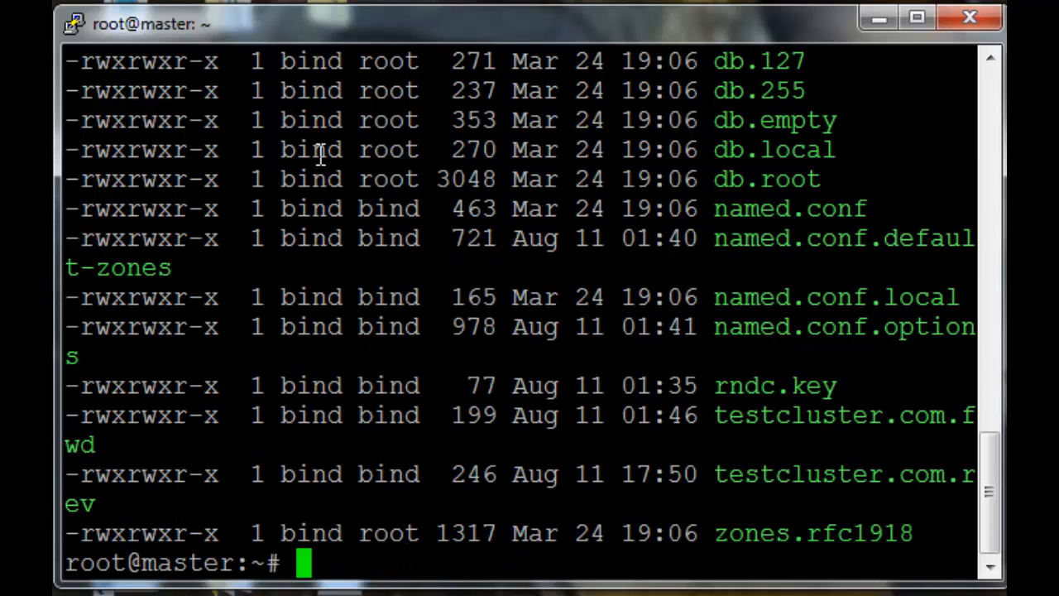
{"action": "mouse_move", "coordinate": [579, 152]}
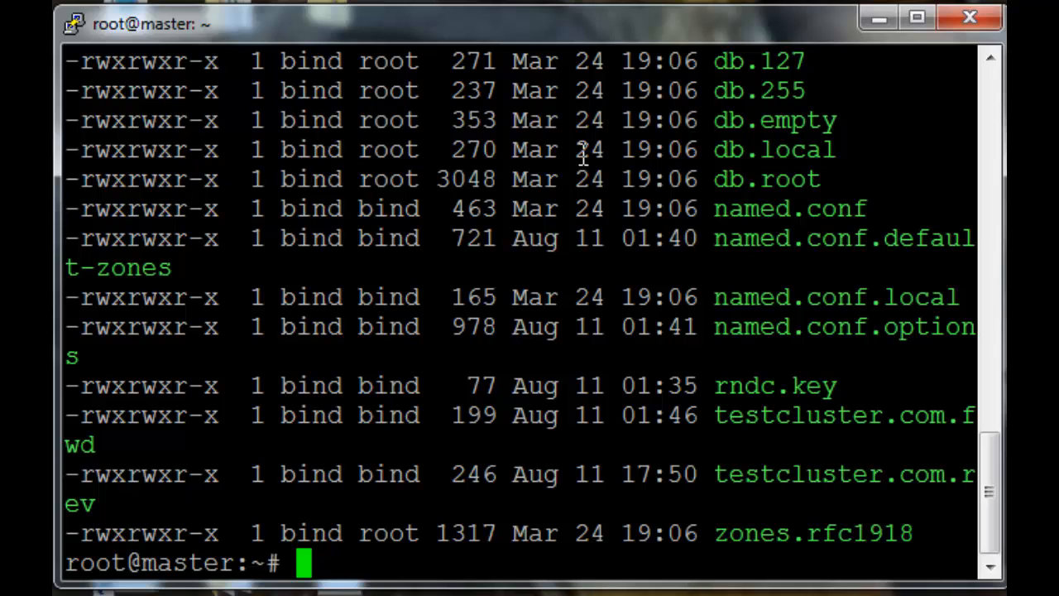
{"action": "mouse_move", "coordinate": [252, 214]}
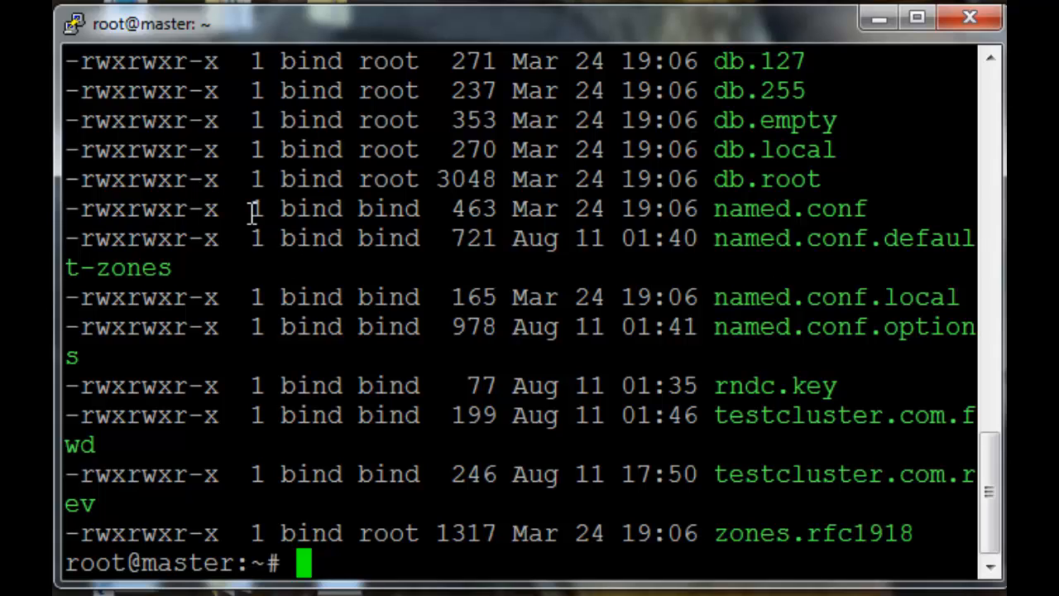
{"action": "mouse_move", "coordinate": [306, 74]}
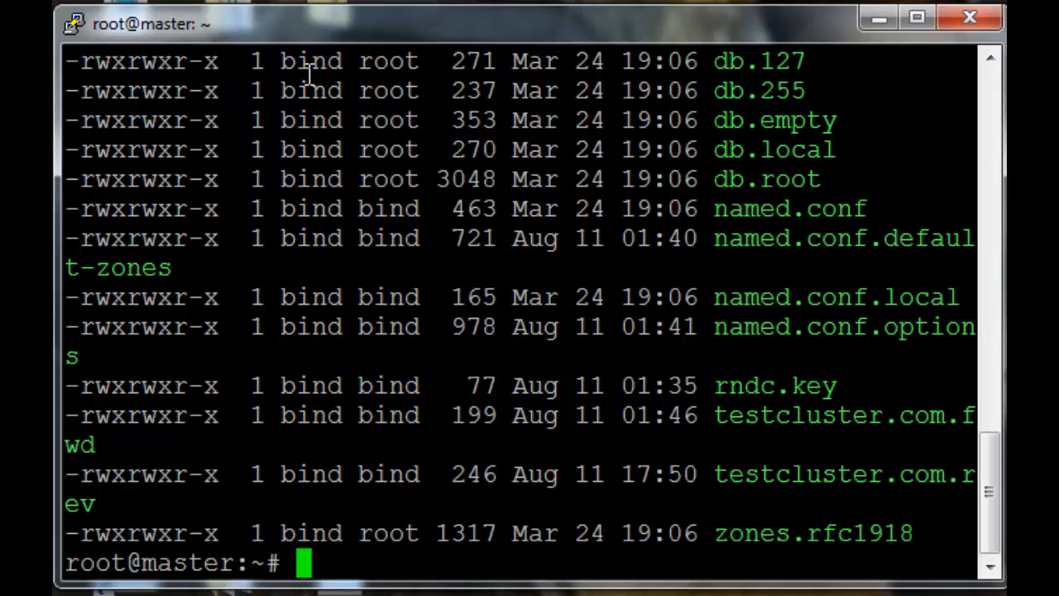
{"action": "type", "text": "chown -R bind /etc/bind"}
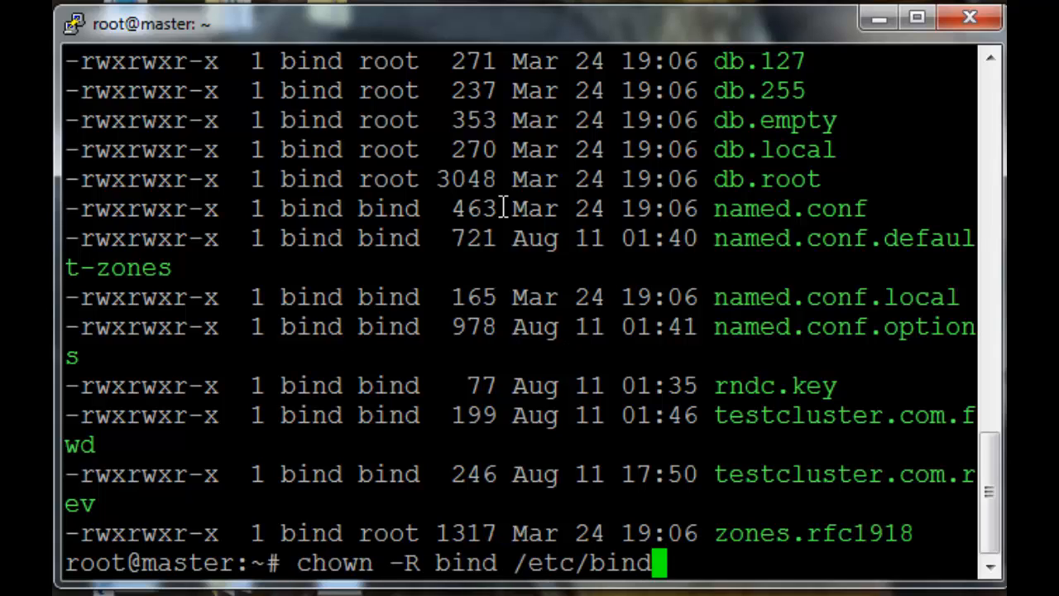
{"action": "type", "text": "service bind9 restart"}
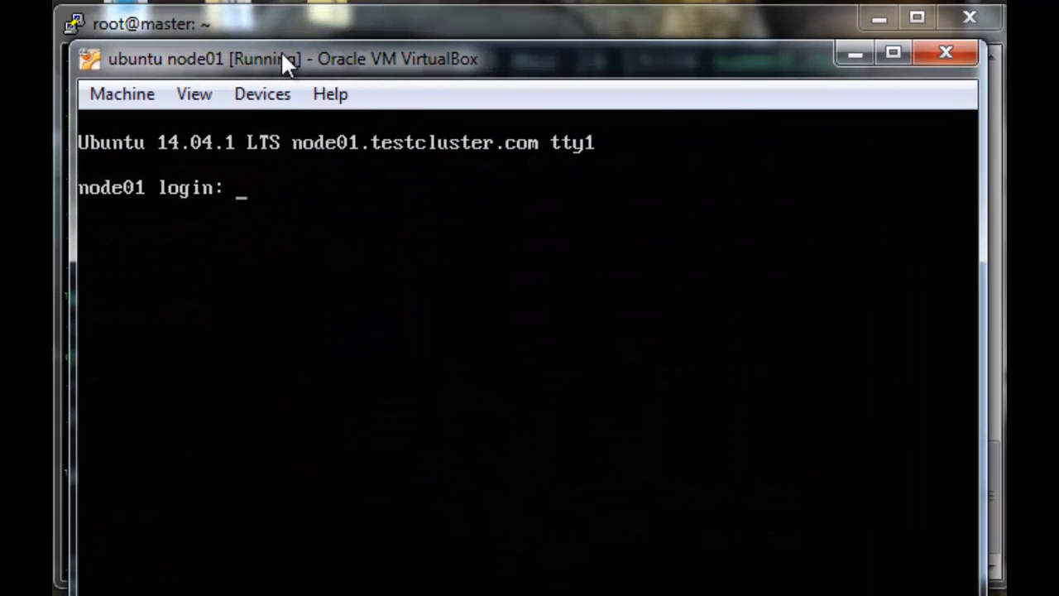
Log in to node01 as seuntjie, become root, and run ifdown eth0 then ifup eth0
{"action": "type", "text": "seuntjie"}
{"action": "type", "text": "sudo -"}
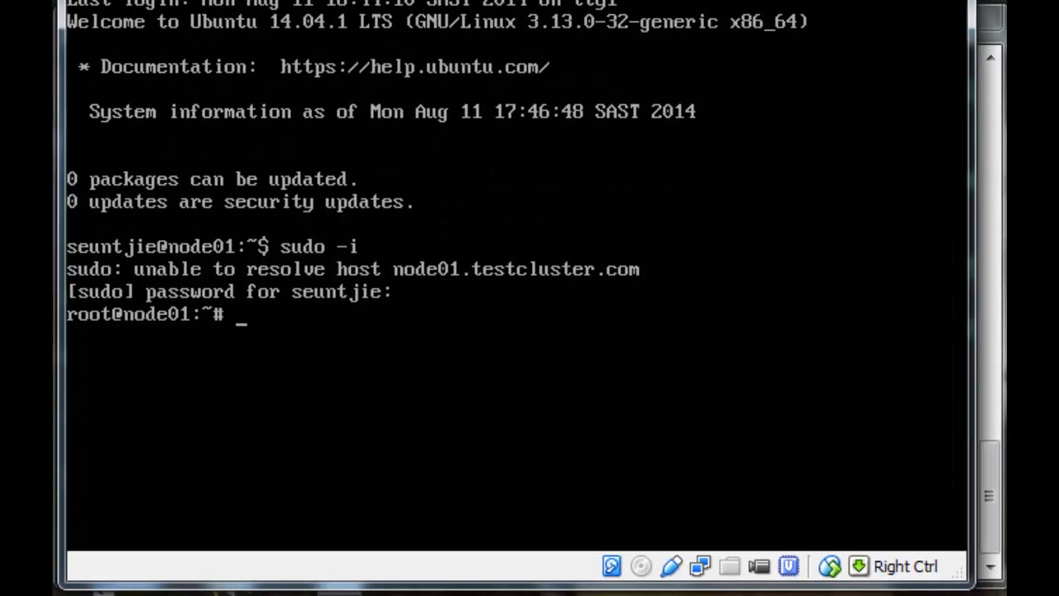
{"action": "type", "text": "i"}
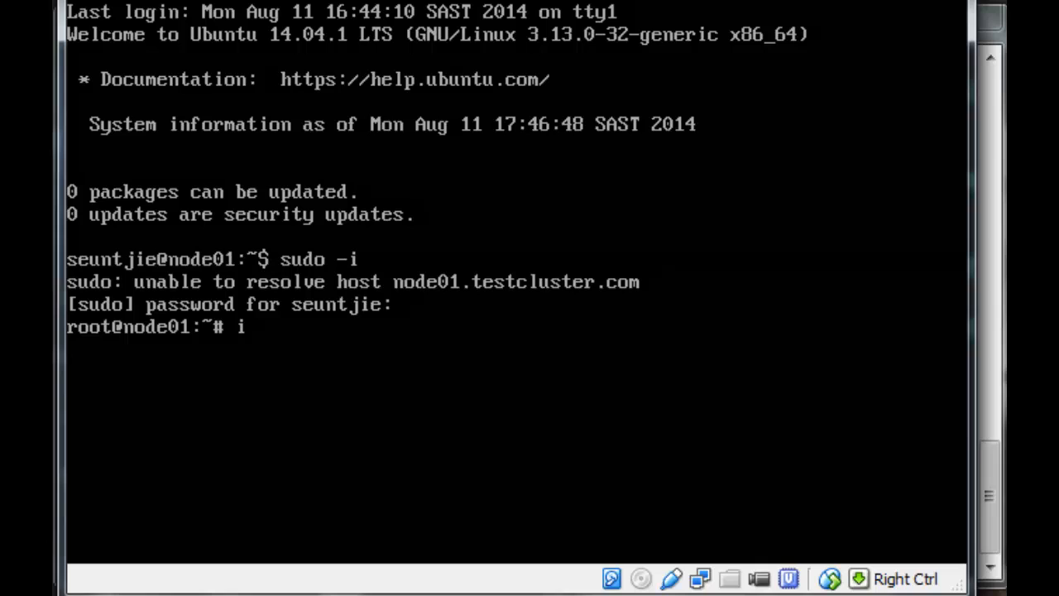
{"action": "type", "text": "fdown"}
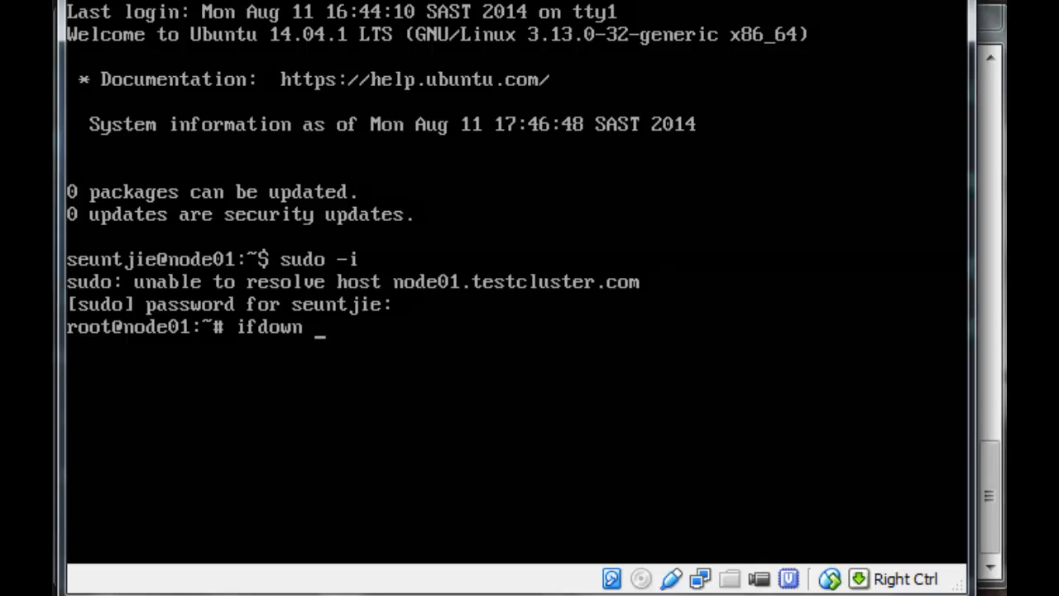
{"action": "type", "text": "eth0"}
{"action": "type", "text": "i"}
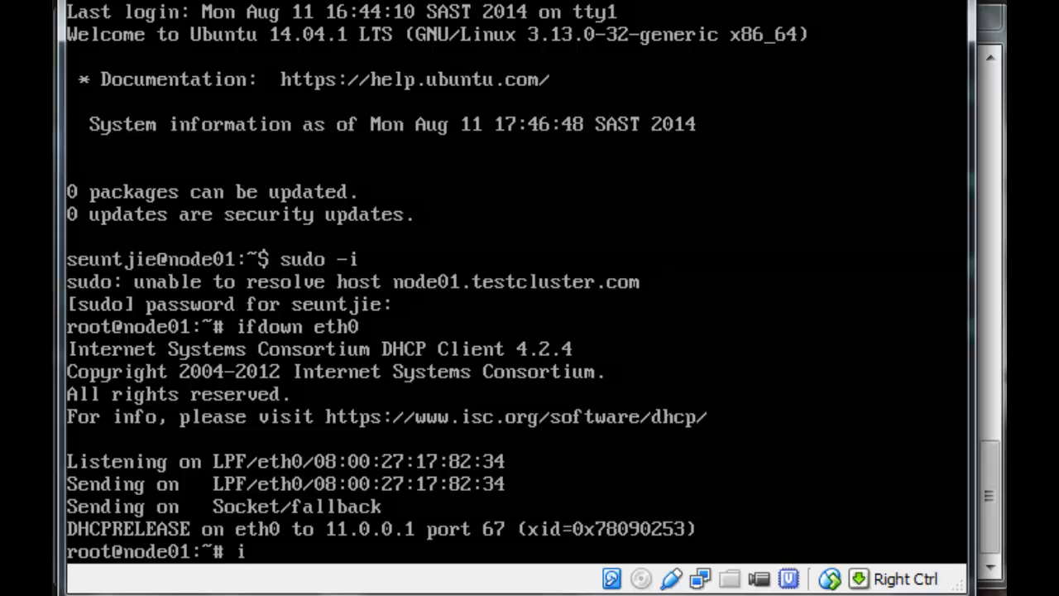
{"action": "type", "text": "fup eth0"}
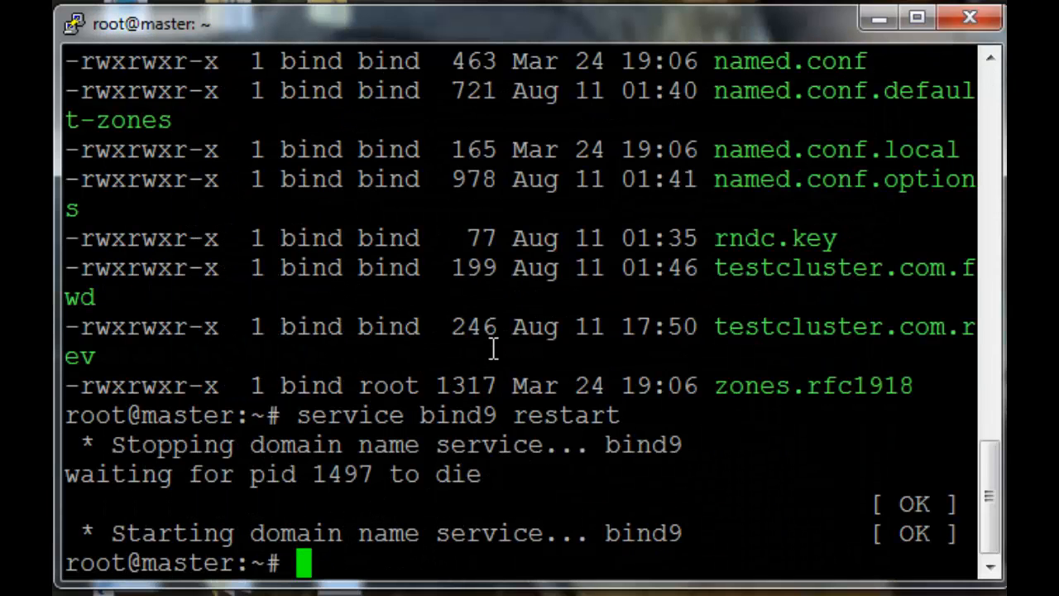
Follow /var/log/syslog on master during node01's lease renewal, then stop with Ctrl+C
{"action": "type", "text": "tailf"}
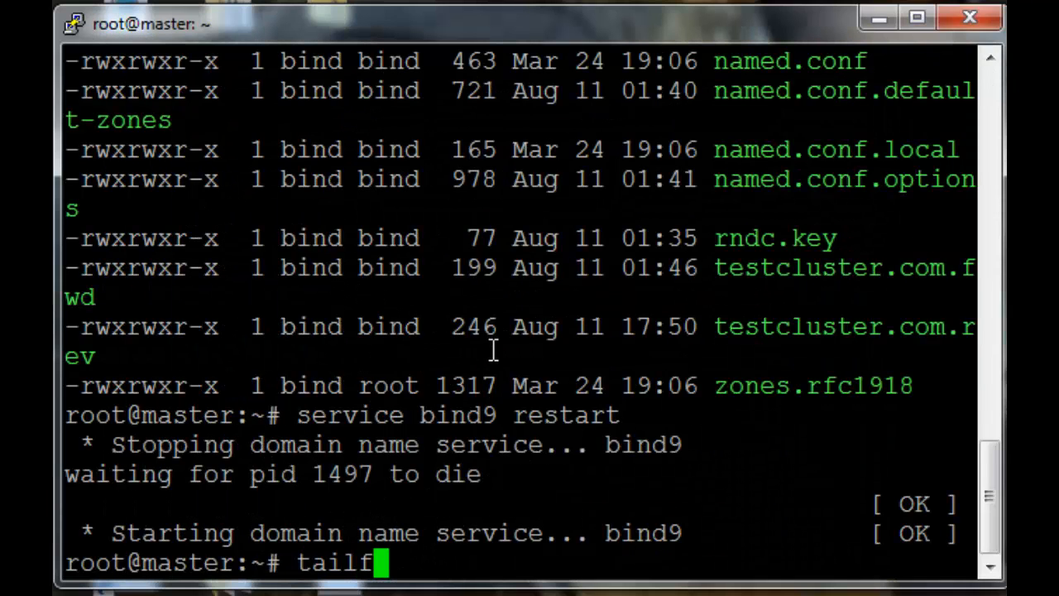
{"action": "type", "text": "-f /var/l"}
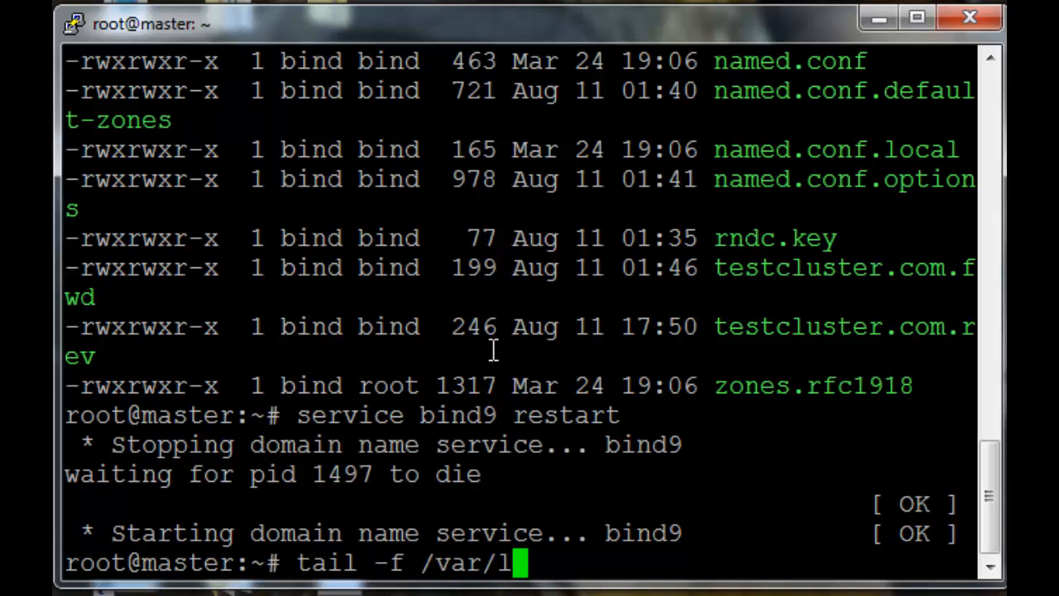
{"action": "type", "text": "og/syslog"}
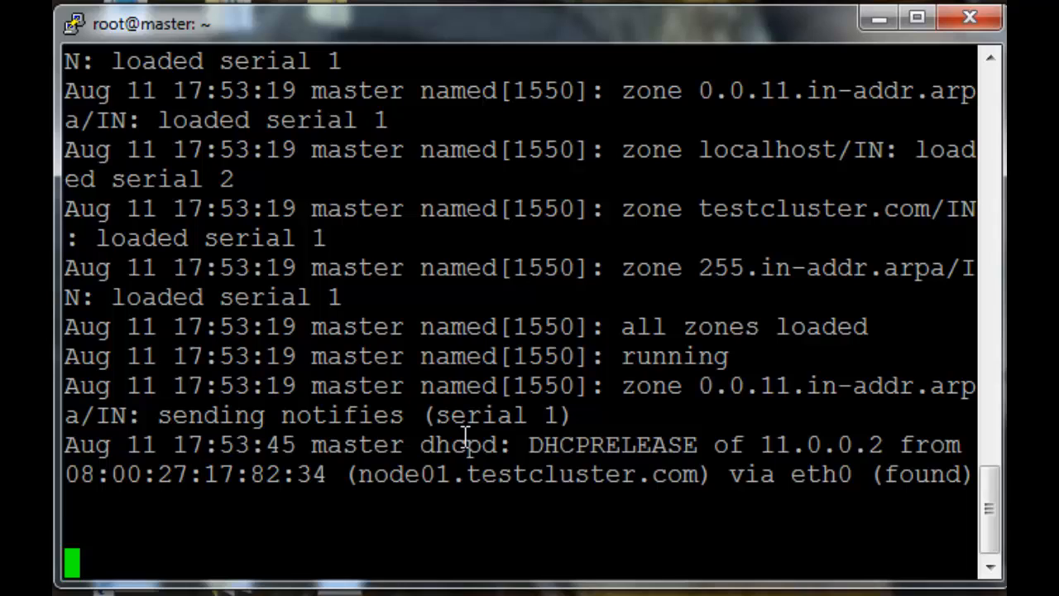
{"action": "mouse_move", "coordinate": [579, 450]}
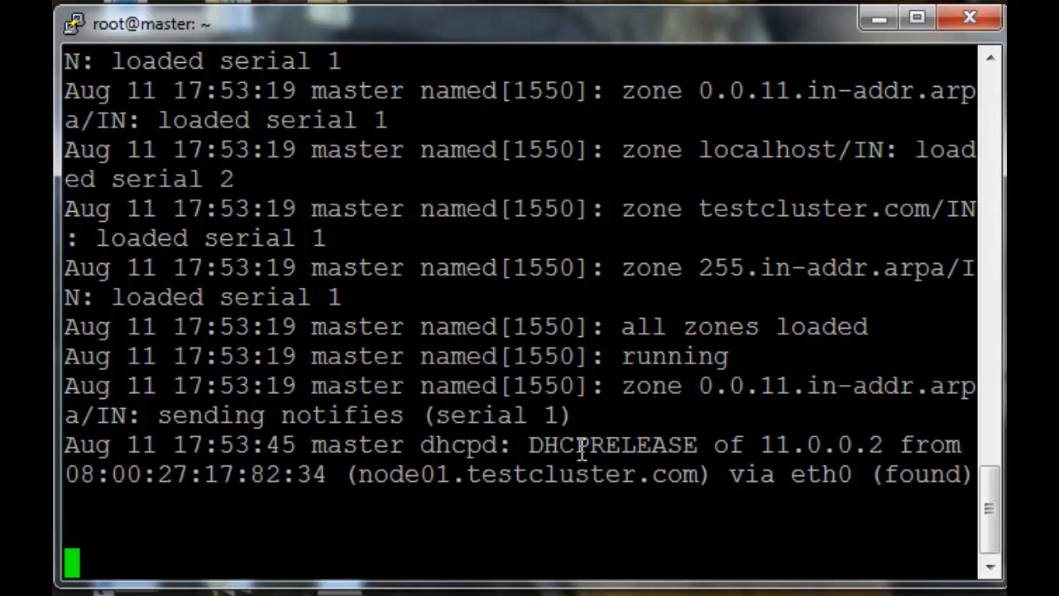
{"action": "mouse_move", "coordinate": [580, 453]}
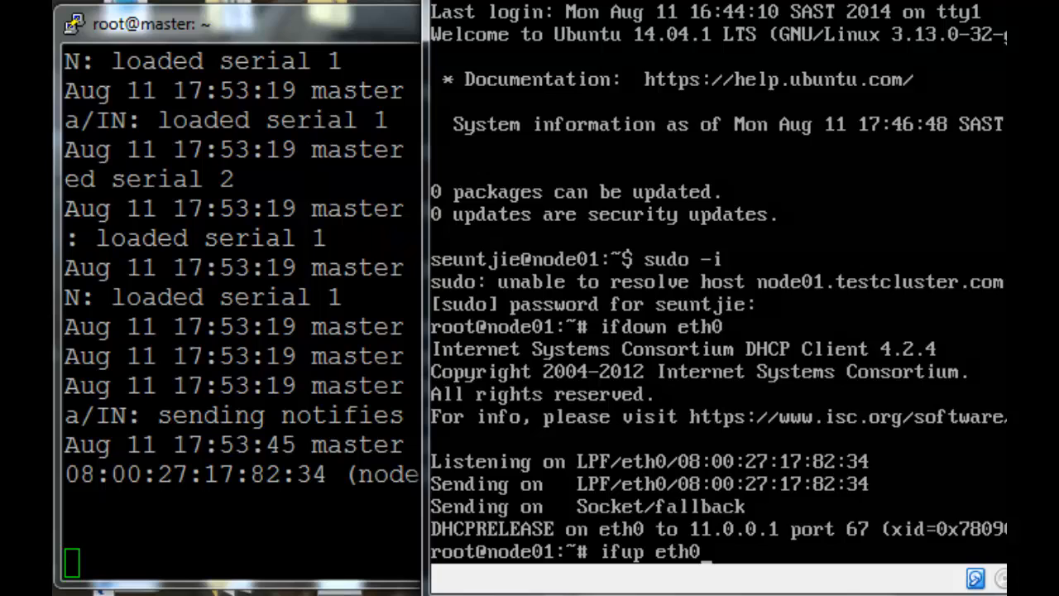
{"action": "key", "text": "Return"}
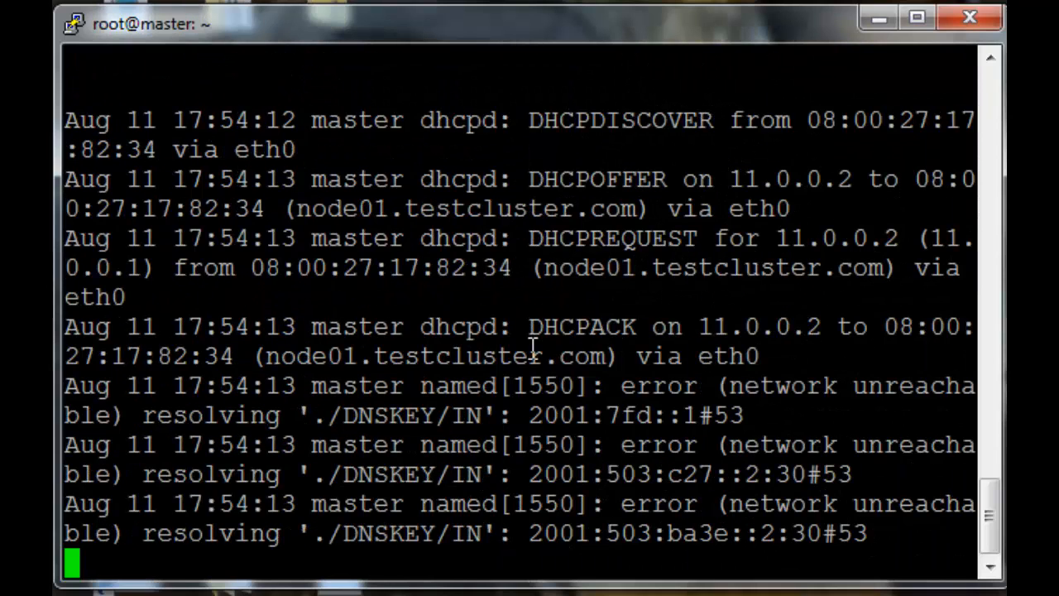
{"action": "mouse_move", "coordinate": [521, 381]}
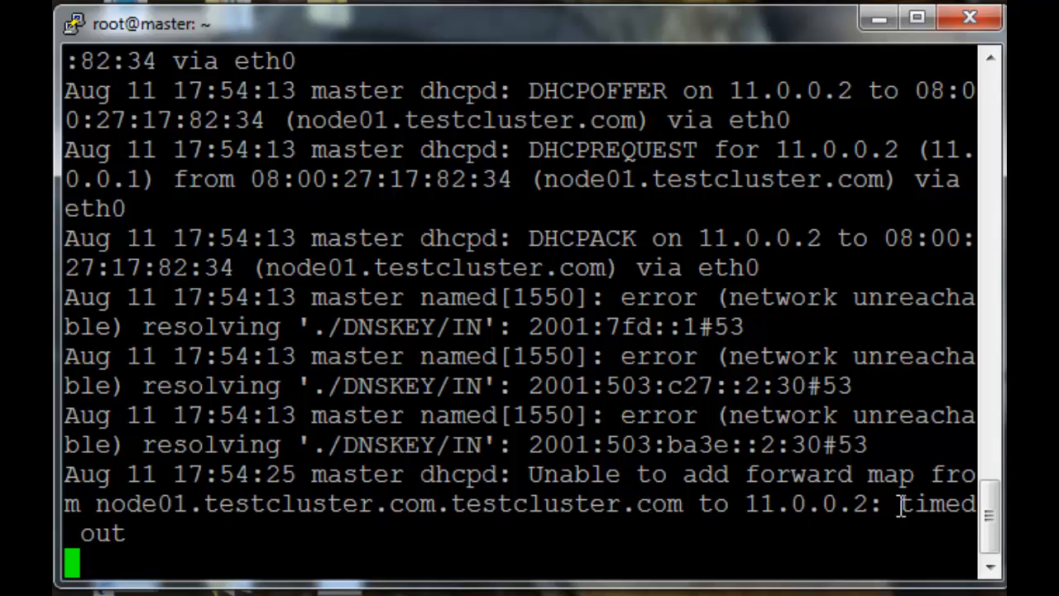
{"action": "mouse_move", "coordinate": [873, 526]}
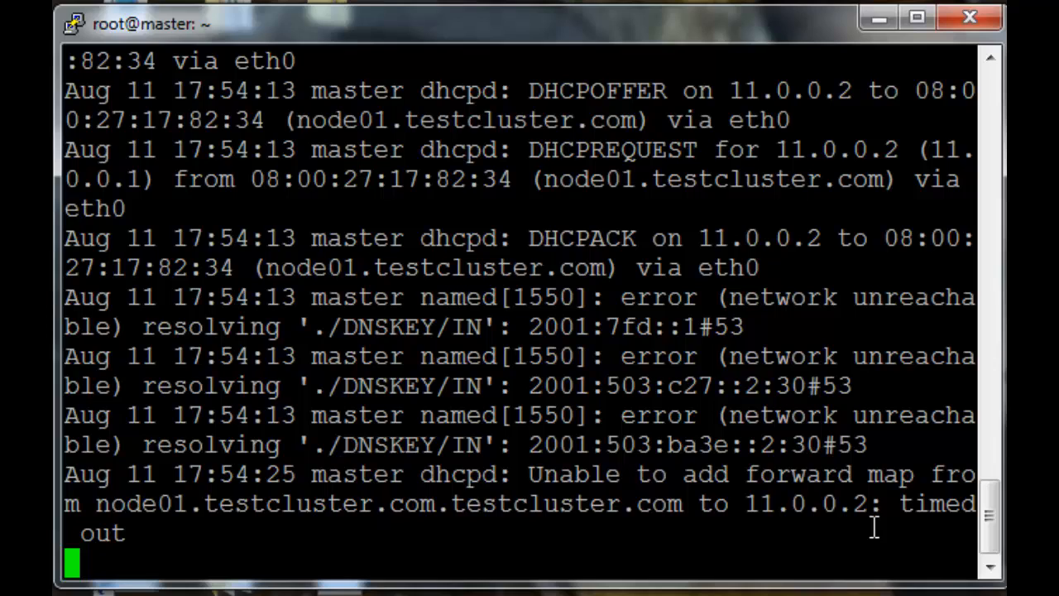
{"action": "key", "text": "ctrl+c"}
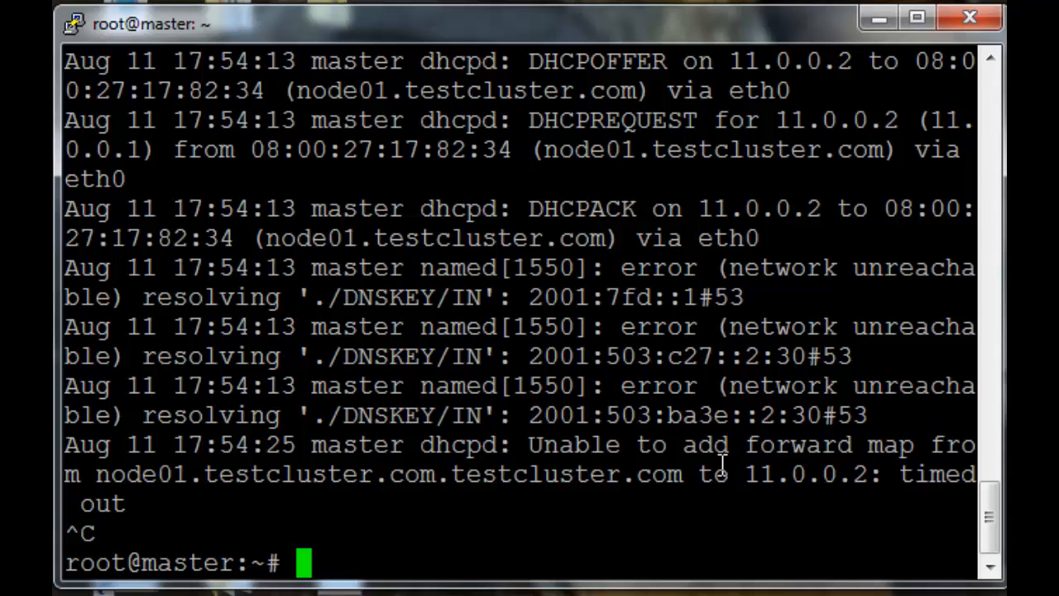
Restart isc-dhcp-server, check syslog for its failure, and reopen /etc/dhcp/dhcpd.conf in vim
{"action": "type", "text": "service is"}
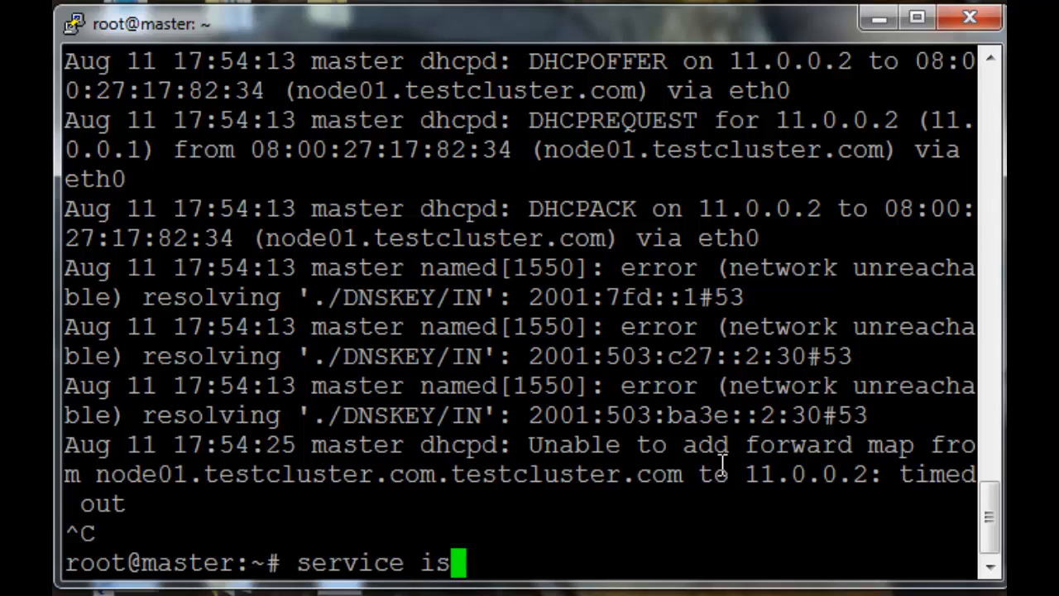
{"action": "type", "text": "c-dhcpd"}
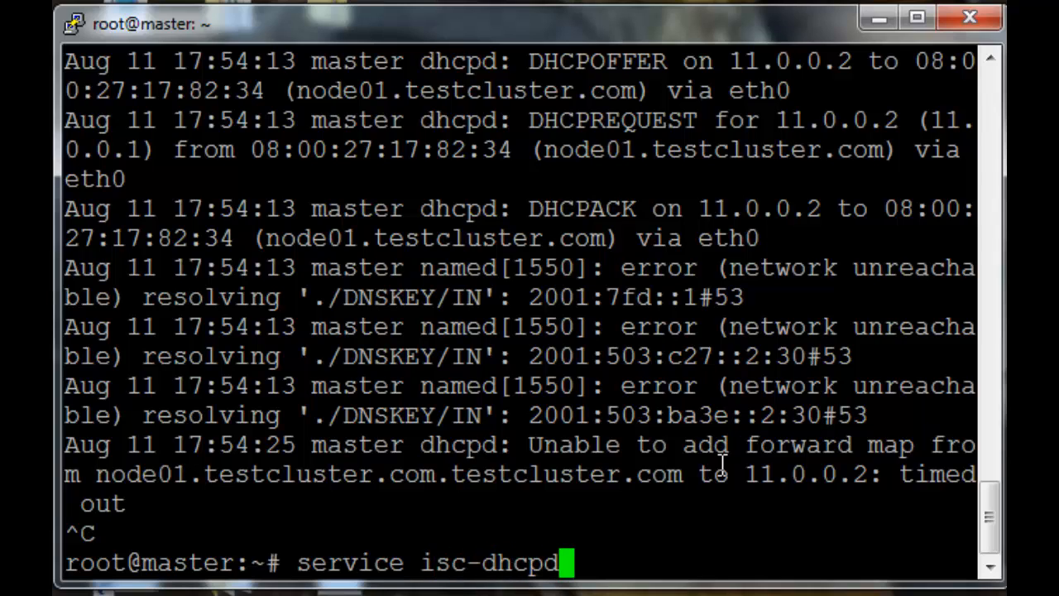
{"action": "type", "text": "-"}
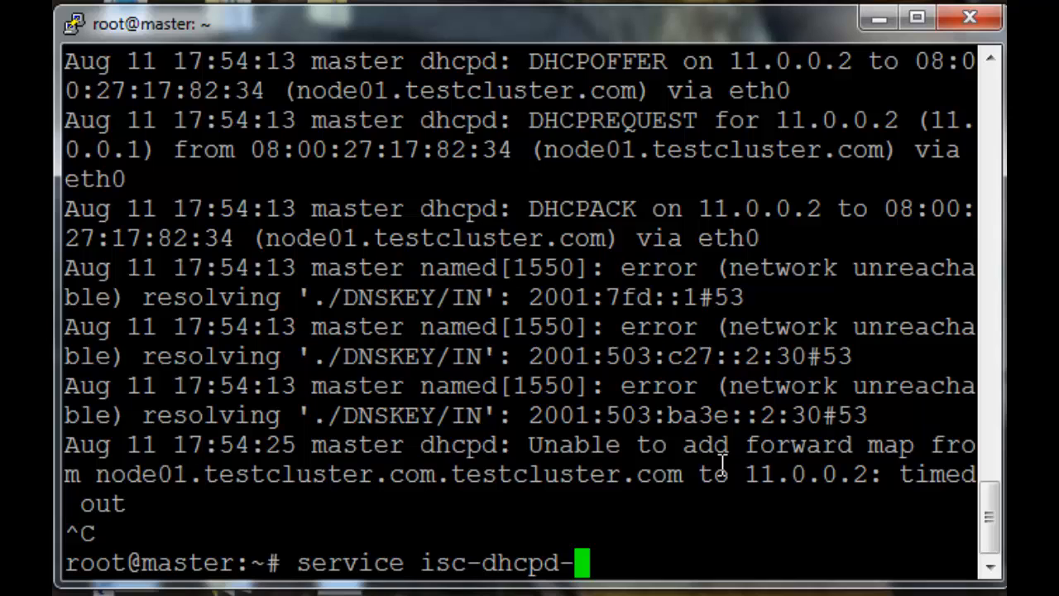
{"action": "type", "text": "server restar"}
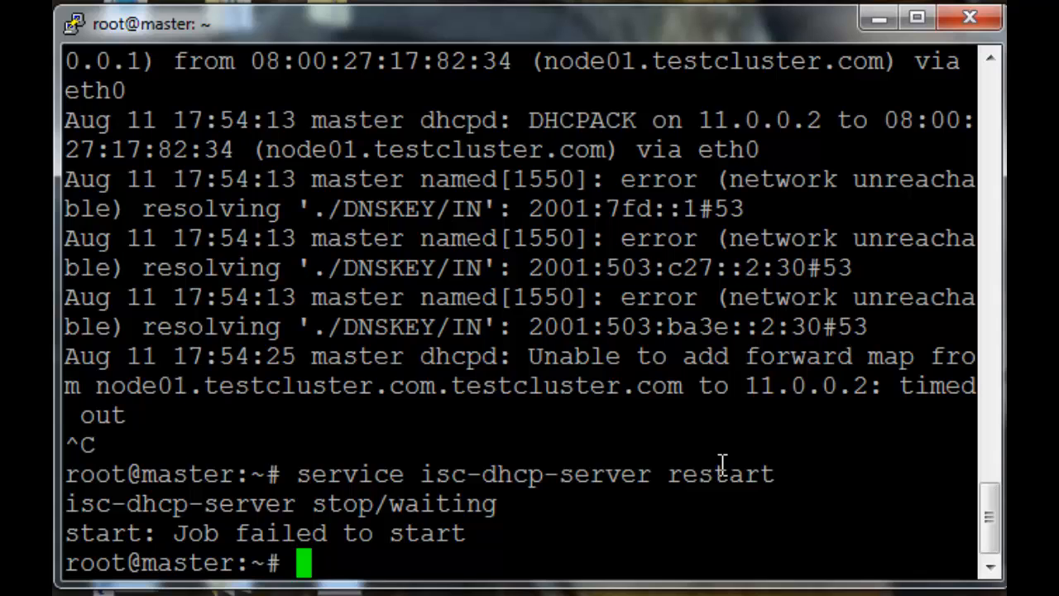
{"action": "type", "text": "tail -f /var/log/syslog"}
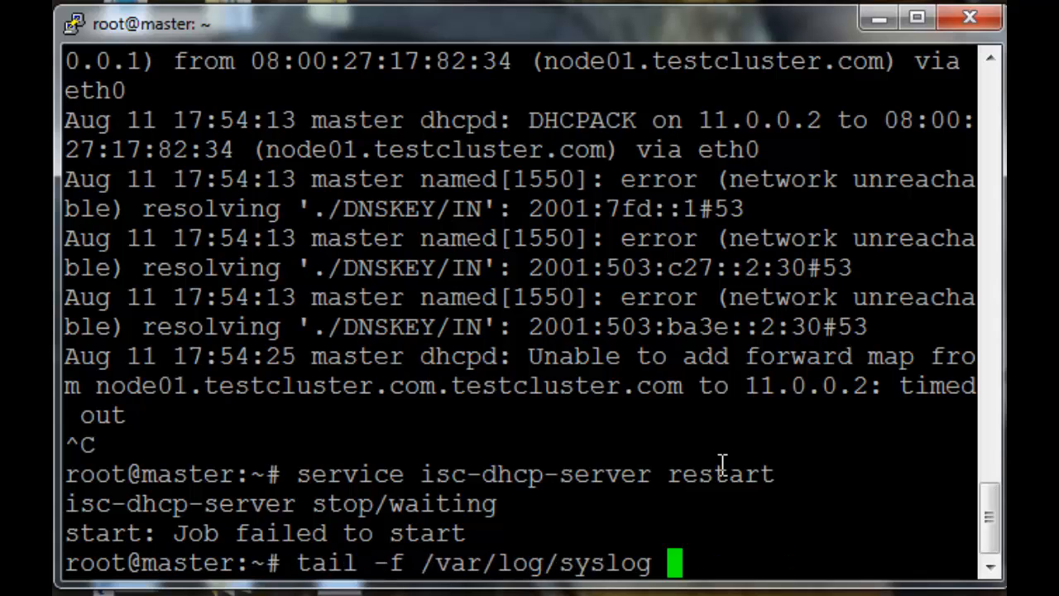
{"action": "type", "text": "vim /etc/dhcp/dhcpd.conf"}
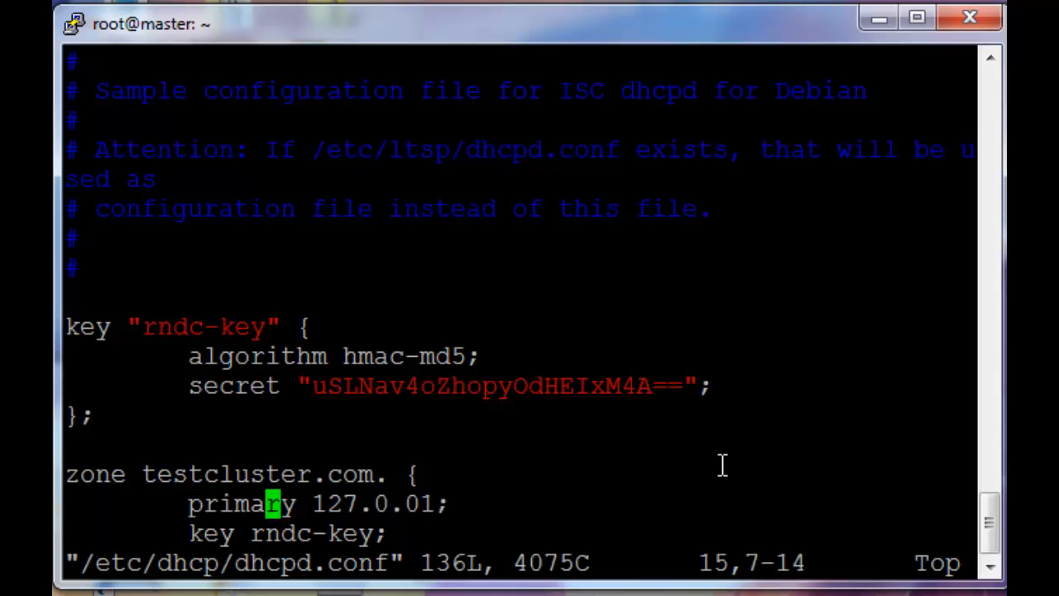
Correct the zone setting in dhcpd.conf so node01's forward and reverse DNS maps are added
{"action": "type", "text": "."}
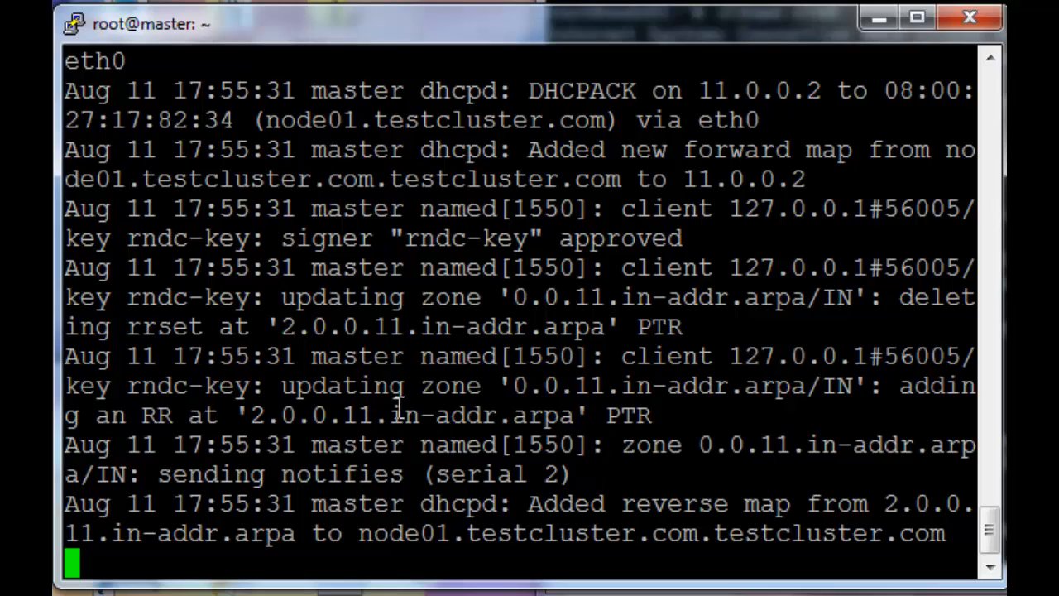
{"action": "mouse_move", "coordinate": [531, 512]}
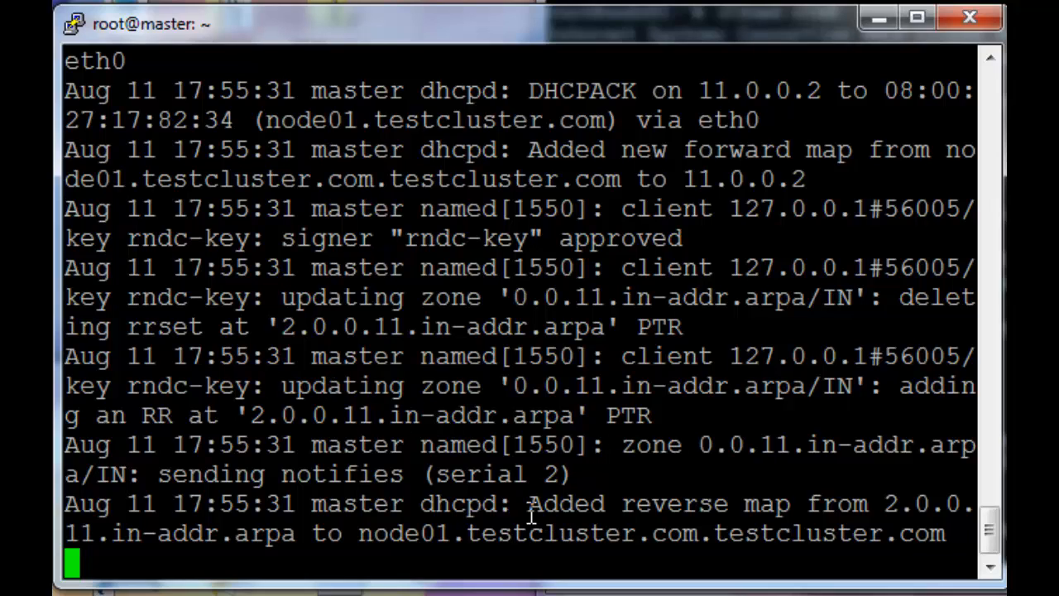
{"action": "mouse_move", "coordinate": [400, 533]}
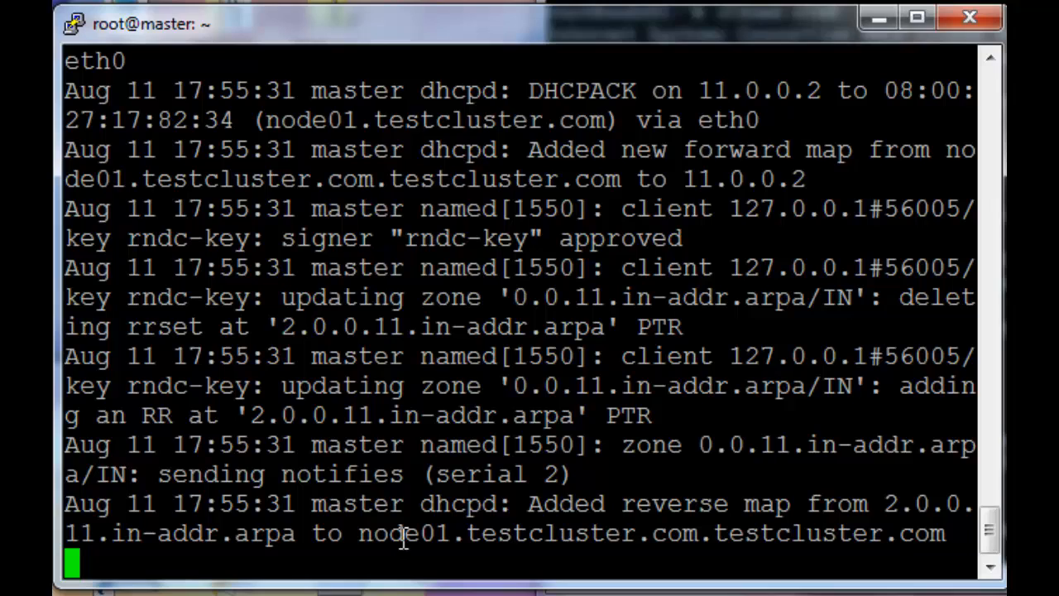
{"action": "mouse_move", "coordinate": [417, 565]}
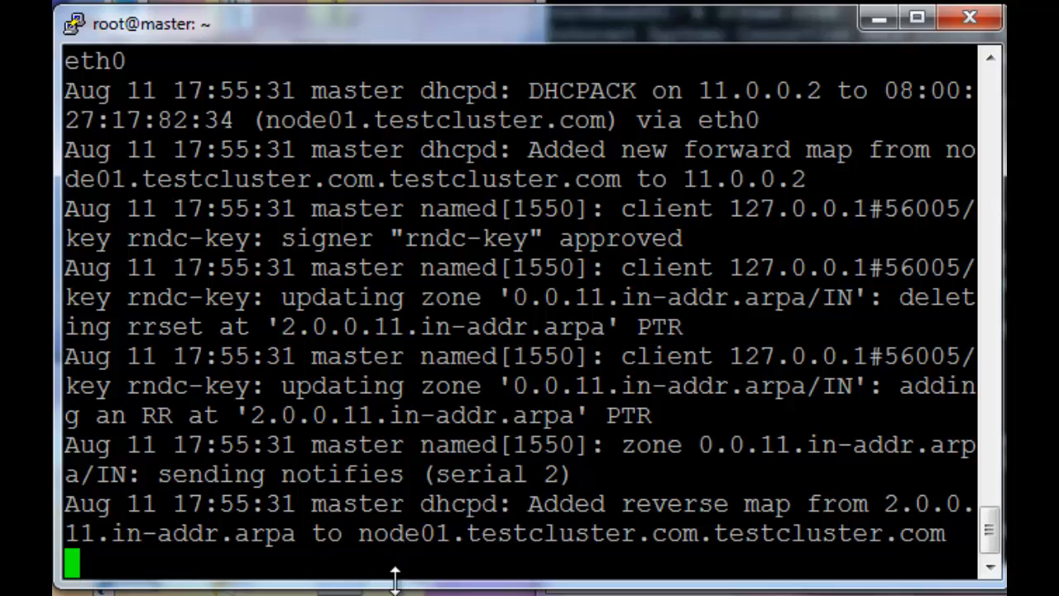
{"action": "mouse_move", "coordinate": [382, 540]}
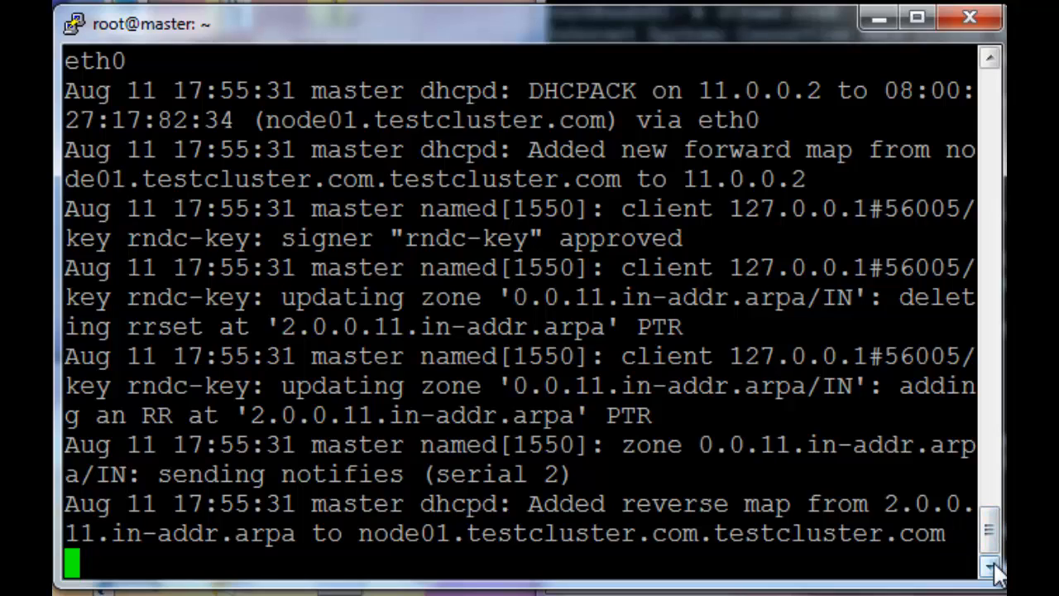
{"action": "mouse_move", "coordinate": [545, 530]}
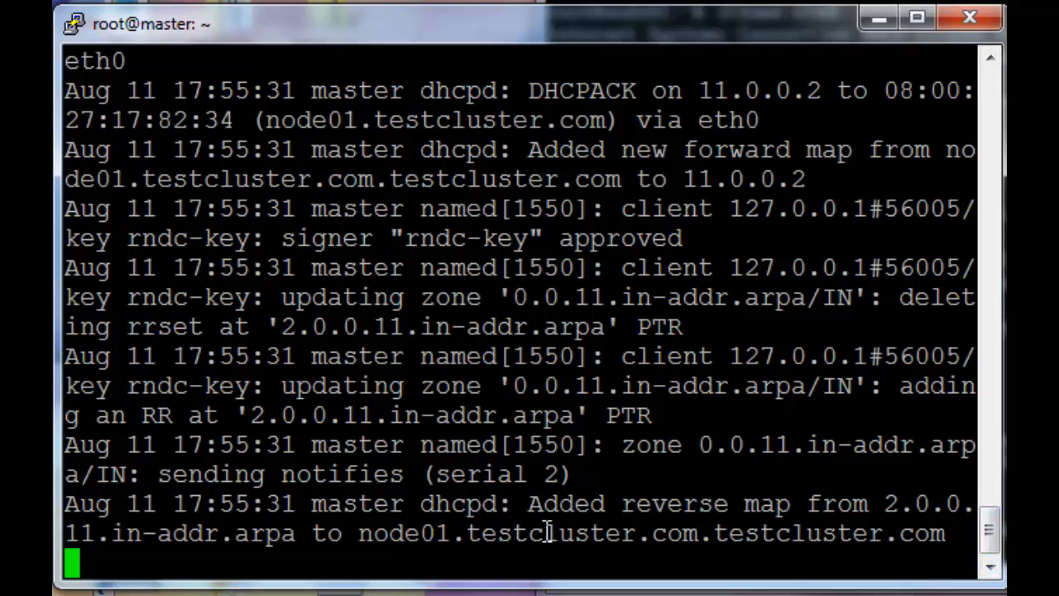
{"action": "mouse_move", "coordinate": [527, 547]}
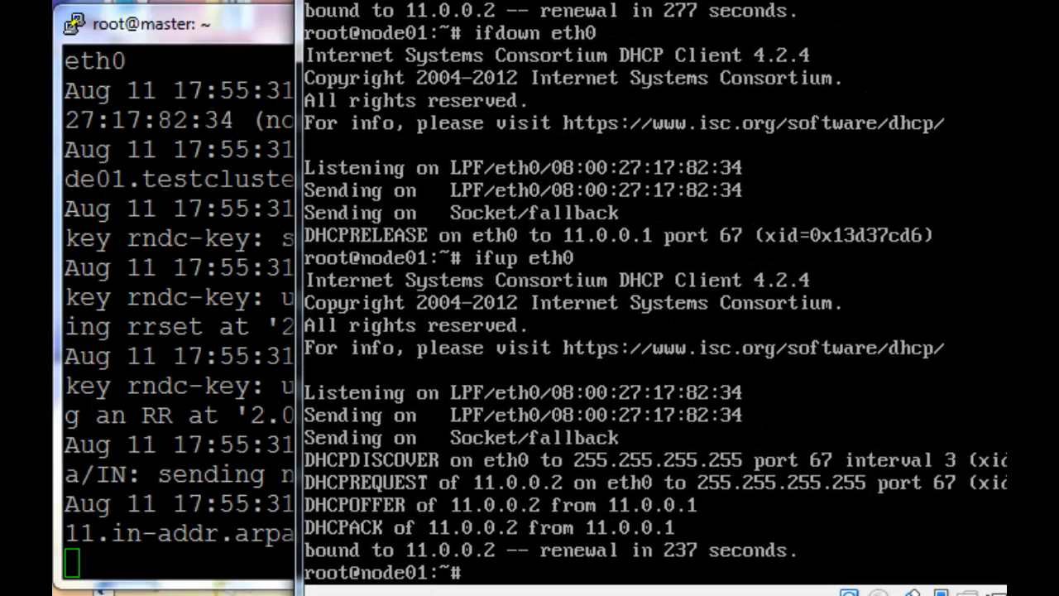
Set the hostname to node01 and update /etc/hostname accordingly, saving with :wq
{"action": "type", "text": "host"}
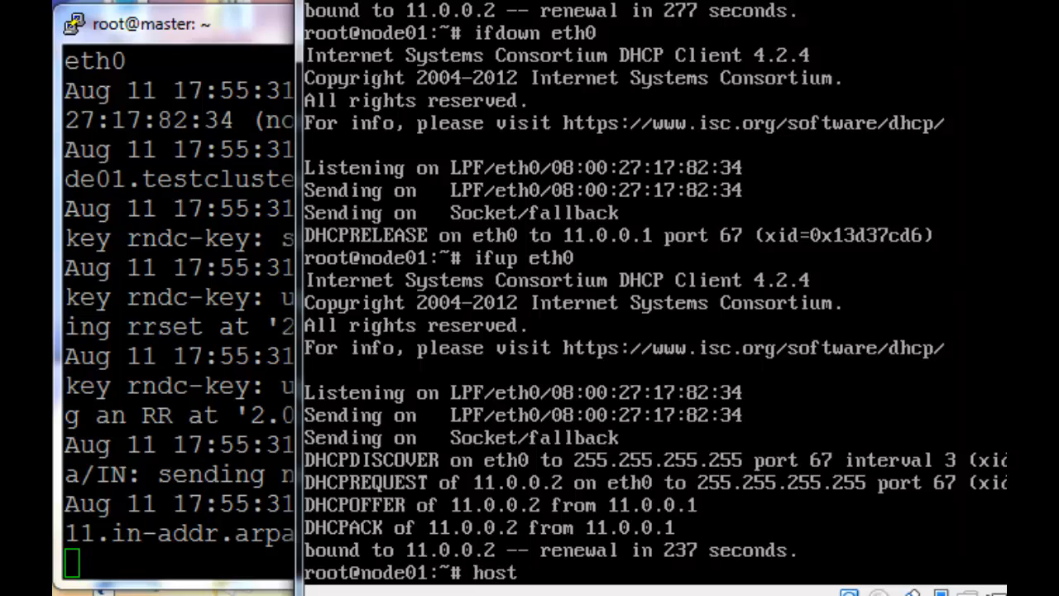
{"action": "type", "text": "name"}
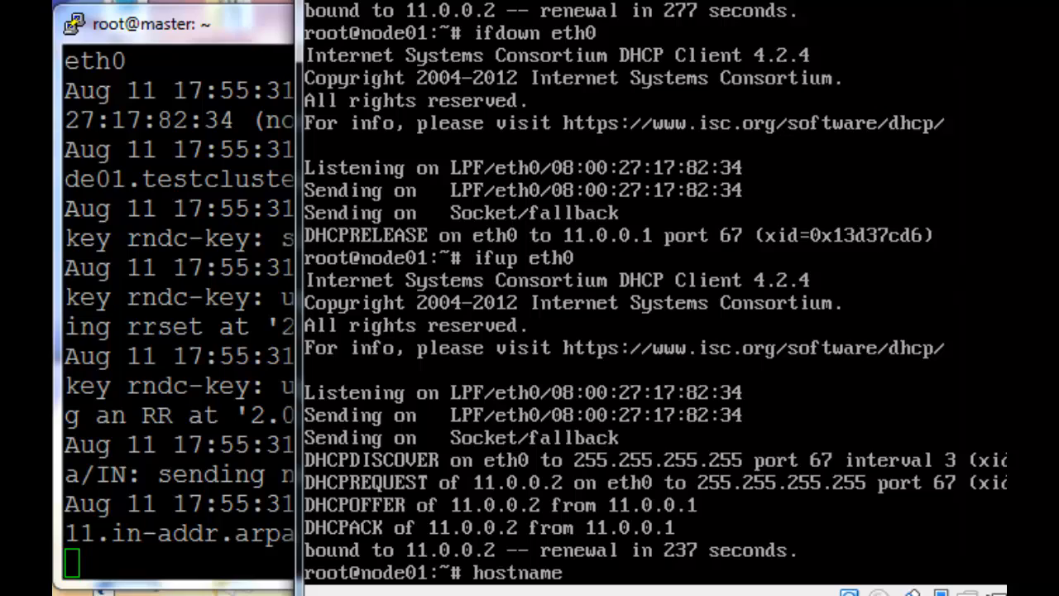
{"action": "type", "text": "node01"}
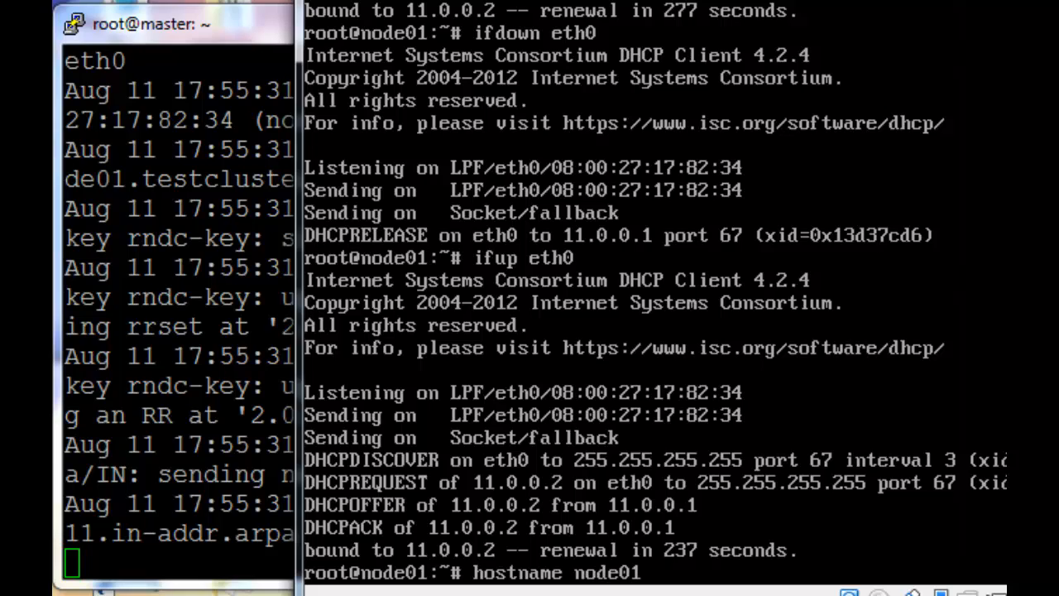
{"action": "type", "text": "vim"}
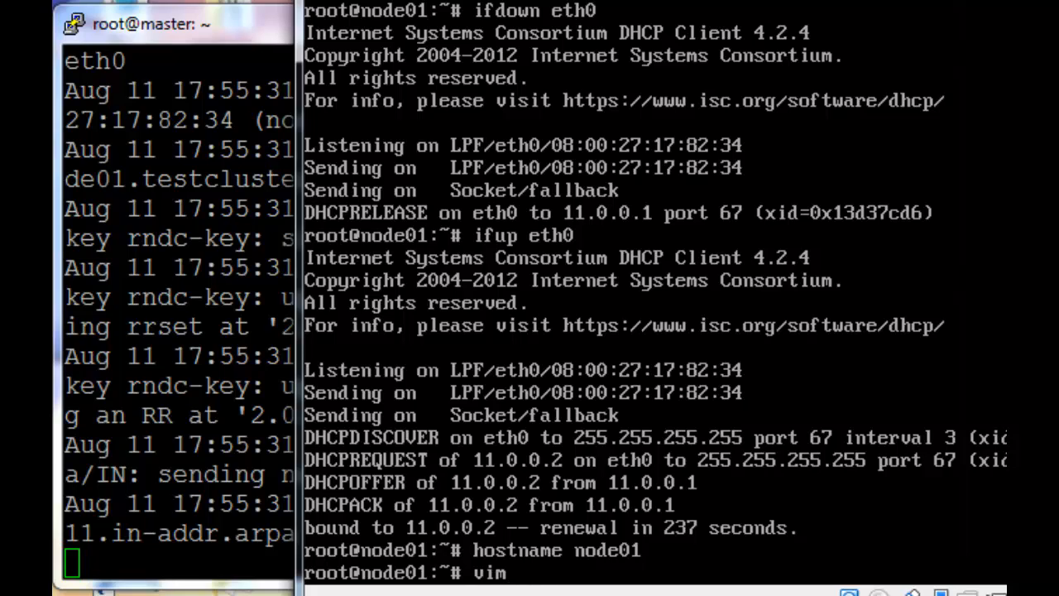
{"action": "type", "text": "/etc/host"}
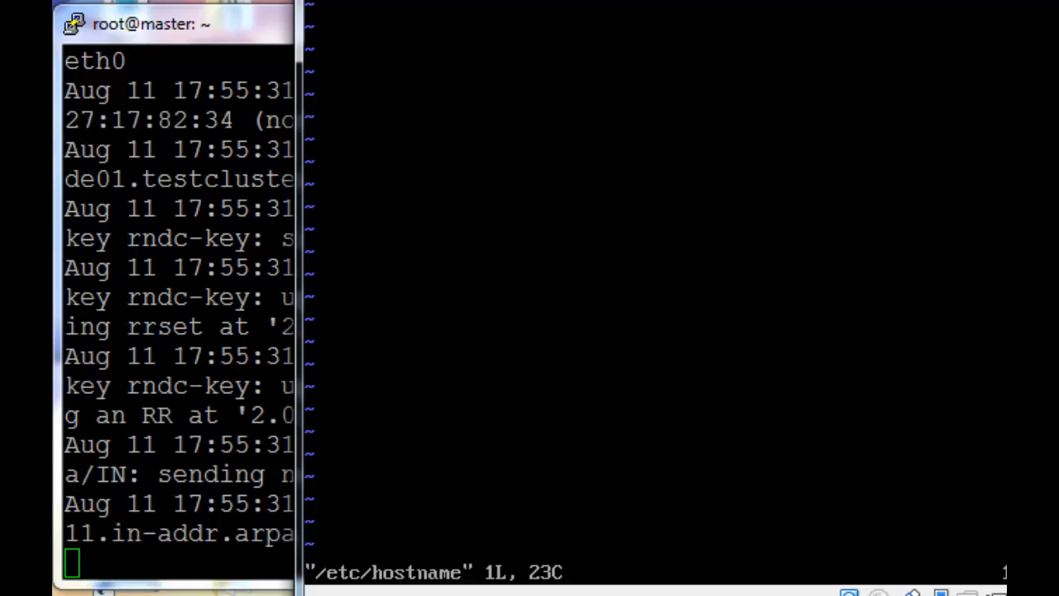
{"action": "key", "text": "i"}
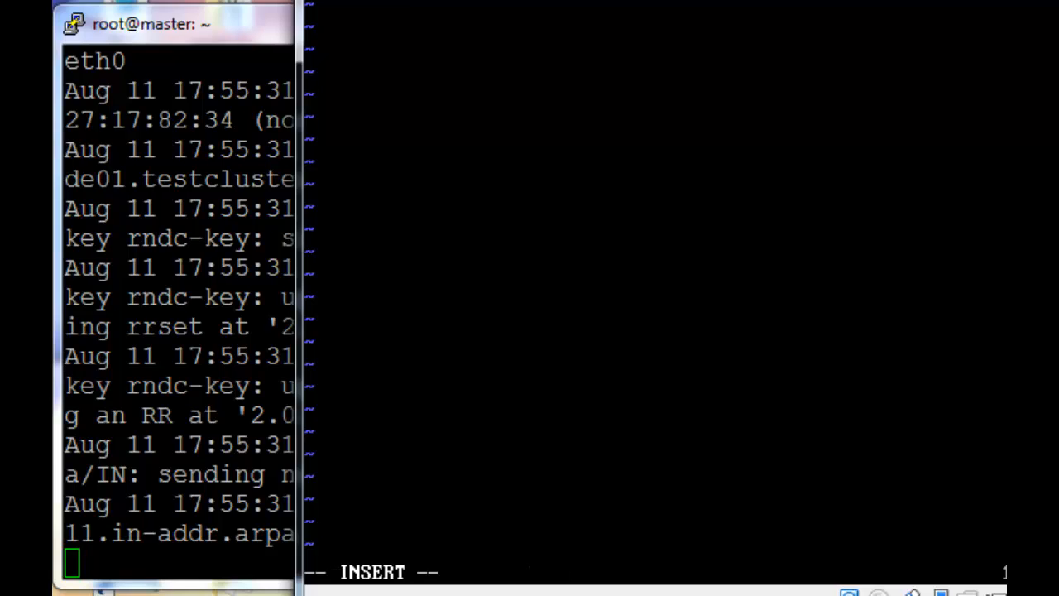
{"action": "type", "text": ":wq"}
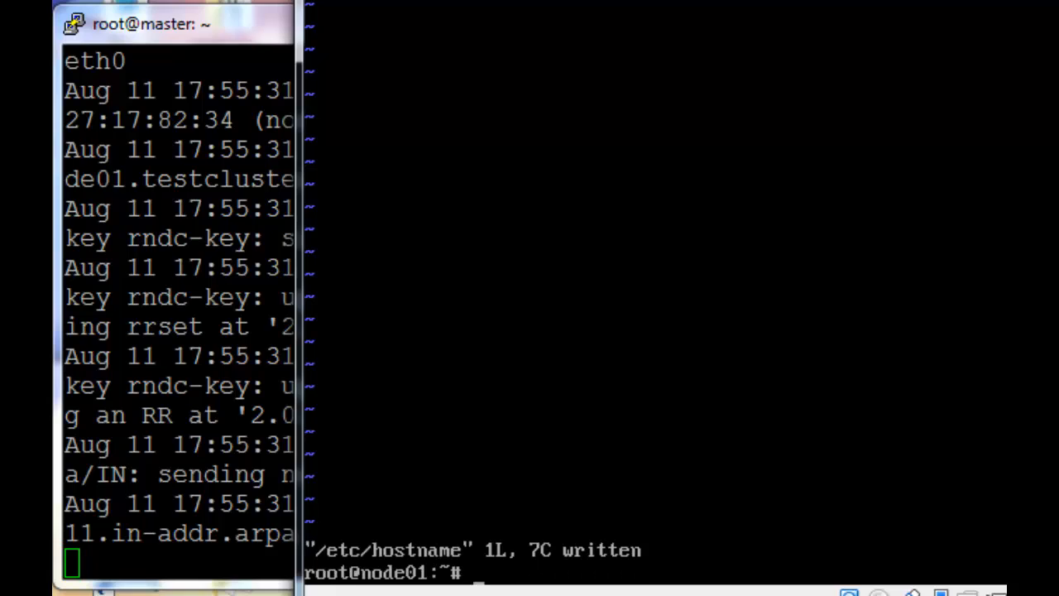
Edit /etc/dhcp/dhclient-eth0.conf for node01 and cycle eth0 to renew its lease
{"action": "type", "text": "vim /etc/dhcp/"}
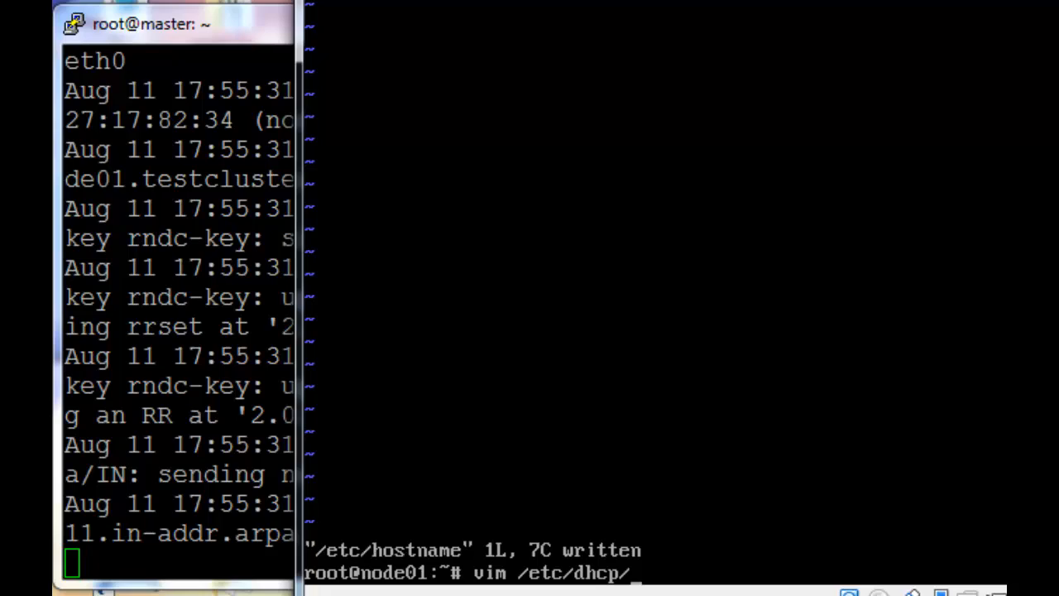
{"action": "type", "text": "dhclient"}
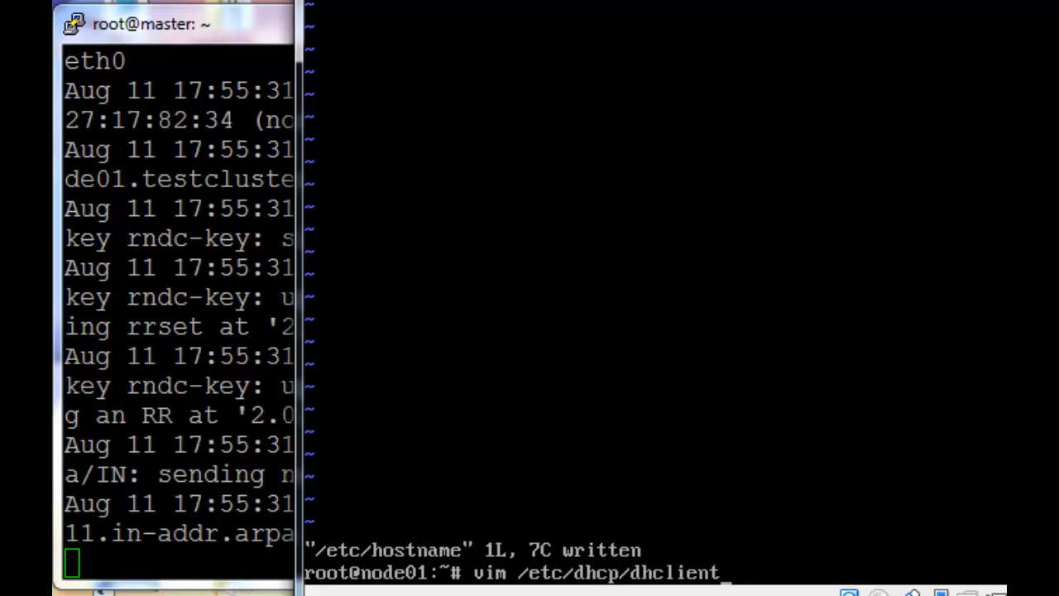
{"action": "type", "text": "-eth0.conf"}
{"action": "type", "text": "ifdown eth0"}
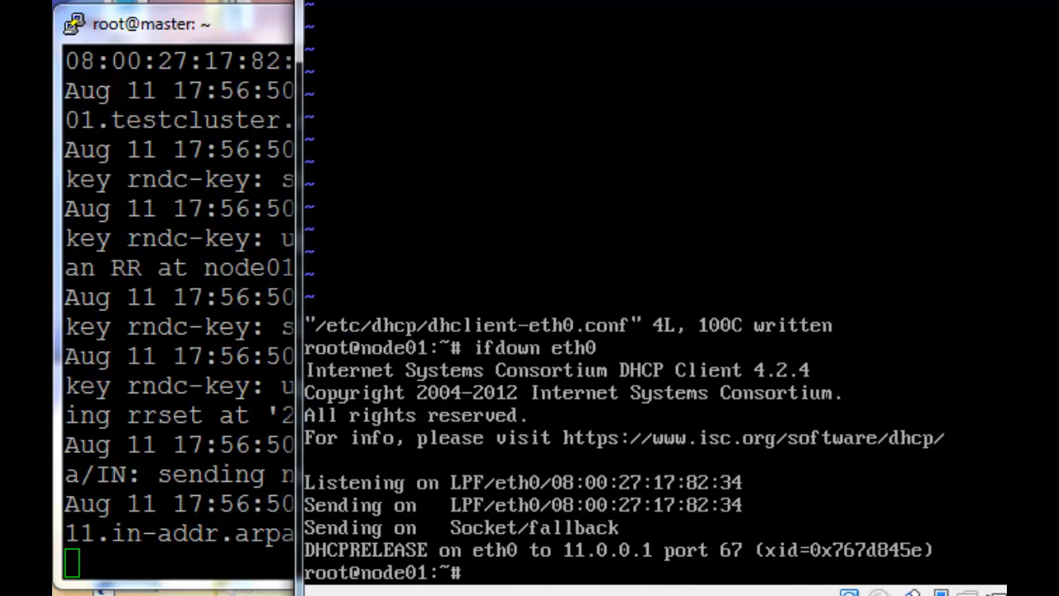
{"action": "type", "text": "ifup eth0"}
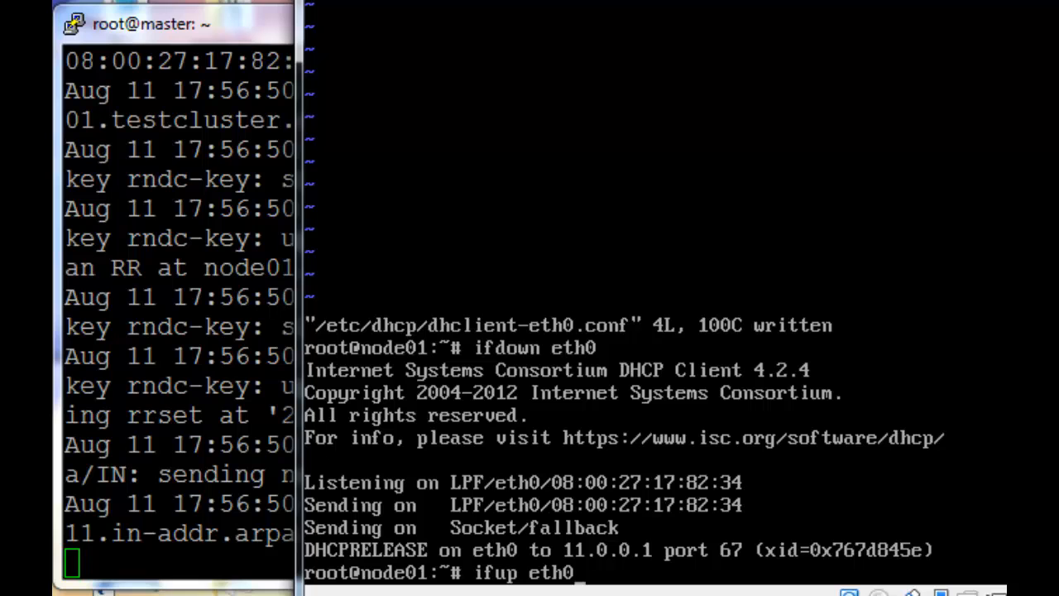
{"action": "key", "text": "Return"}
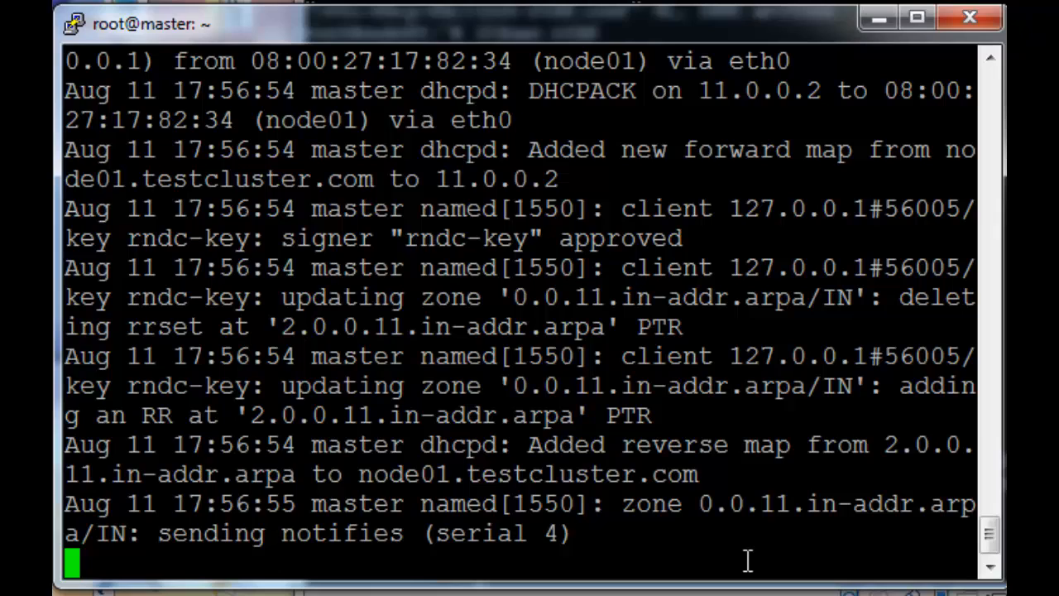
{"action": "mouse_move", "coordinate": [351, 476]}
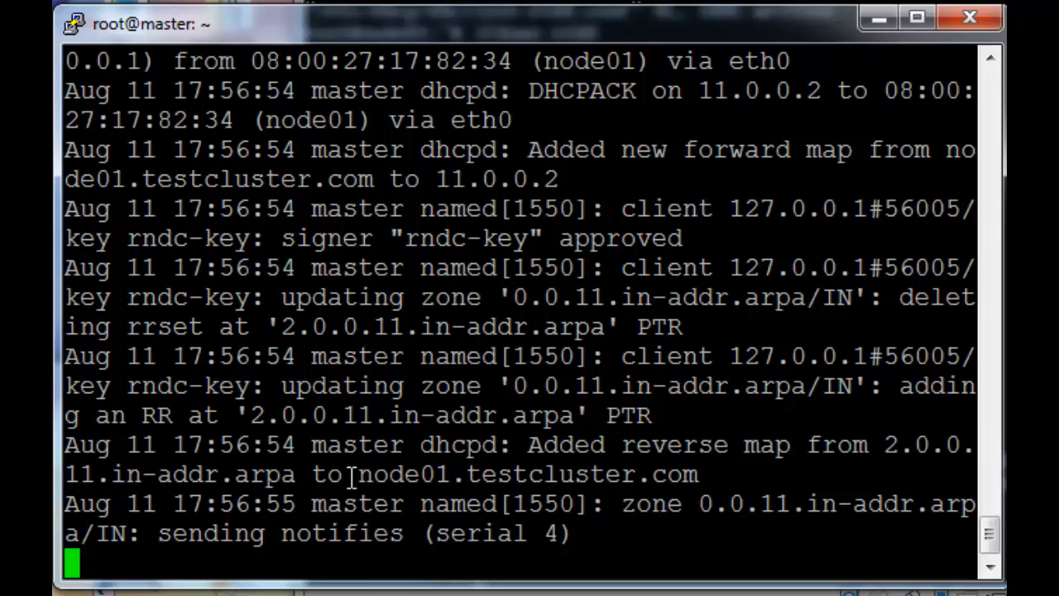
Stop following the log and ping node01 from master, which fails as unknown host
{"action": "key", "text": "ctrl+c"}
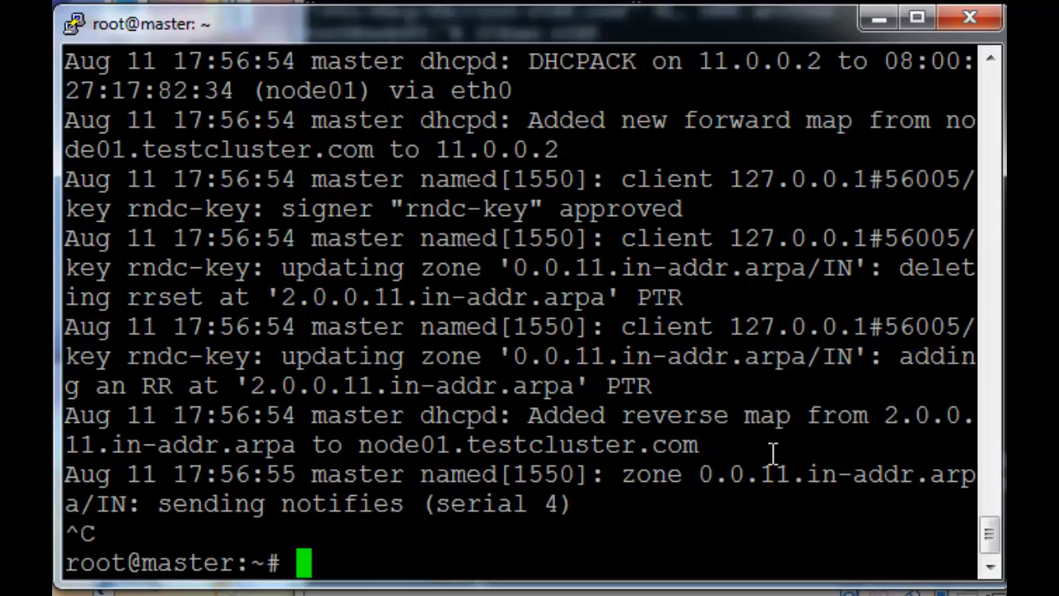
{"action": "type", "text": "ping"}
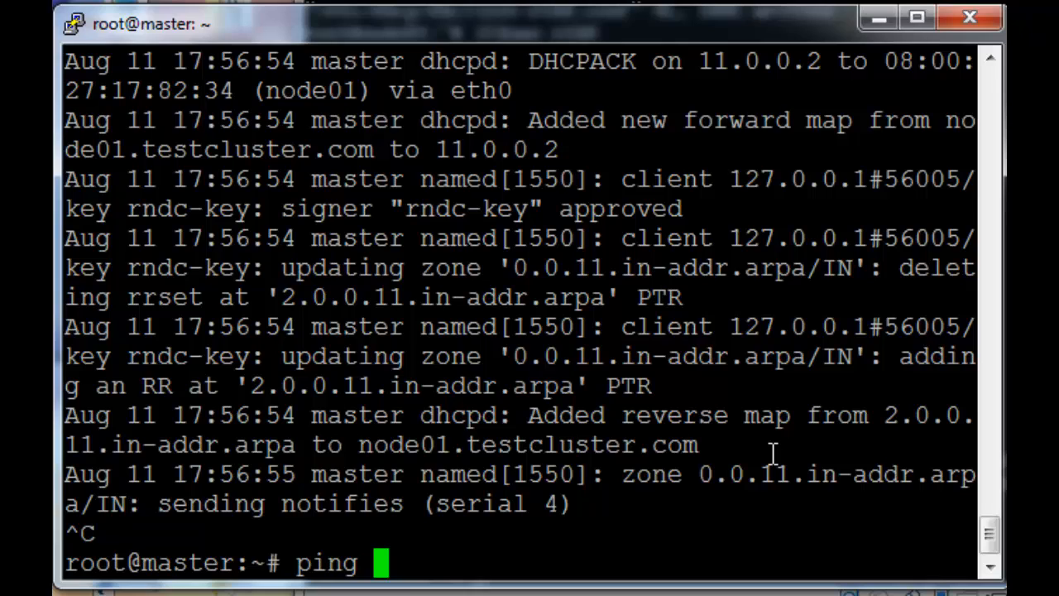
{"action": "type", "text": "node01"}
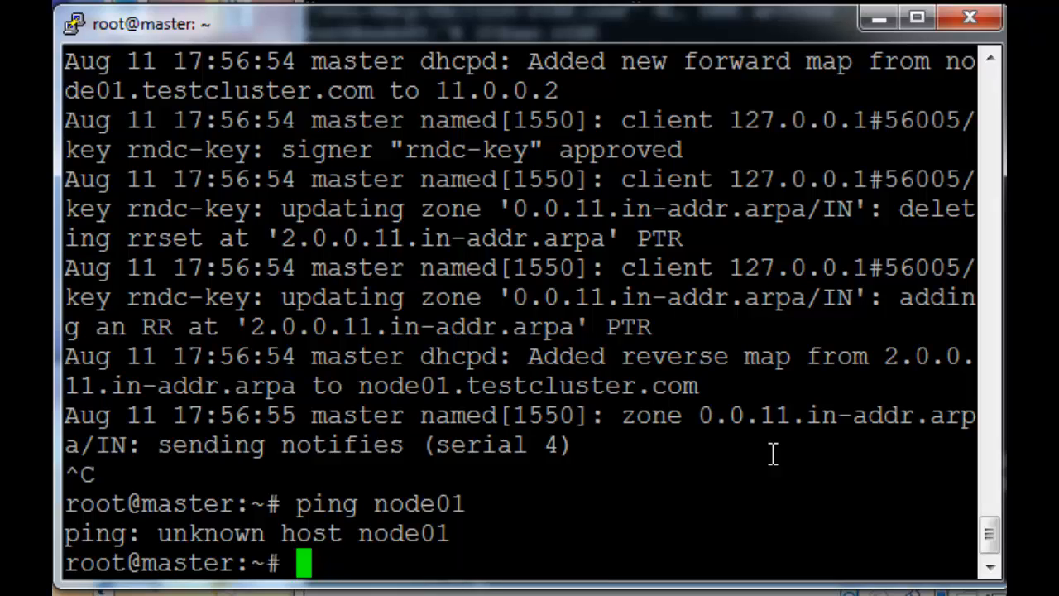
Edit /etc/resolv.conf to point master's nameserver at 11.0.0.x
{"action": "type", "text": "vim /e"}
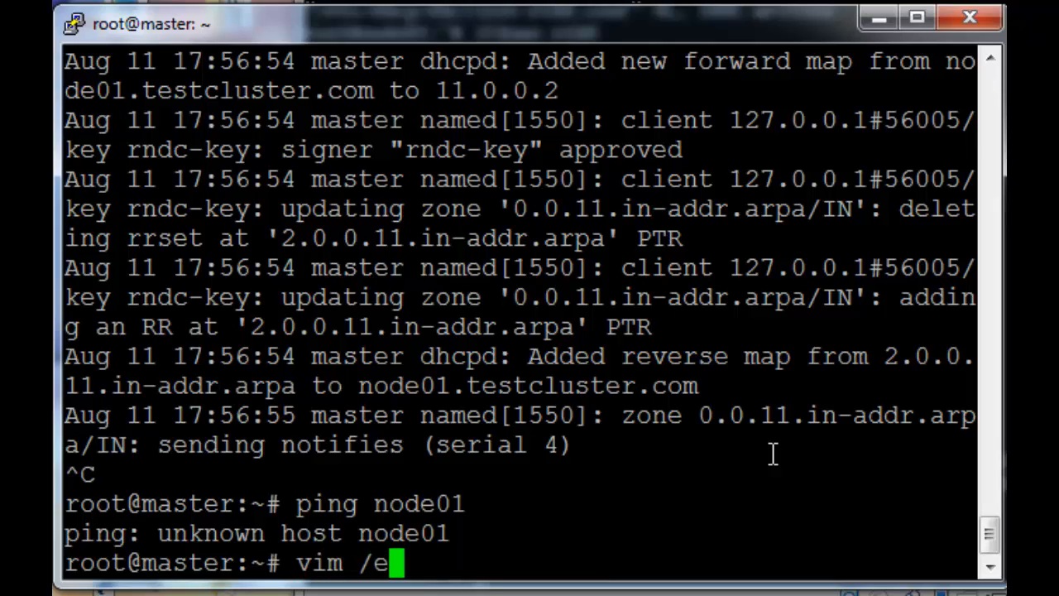
{"action": "type", "text": "tc/r"}
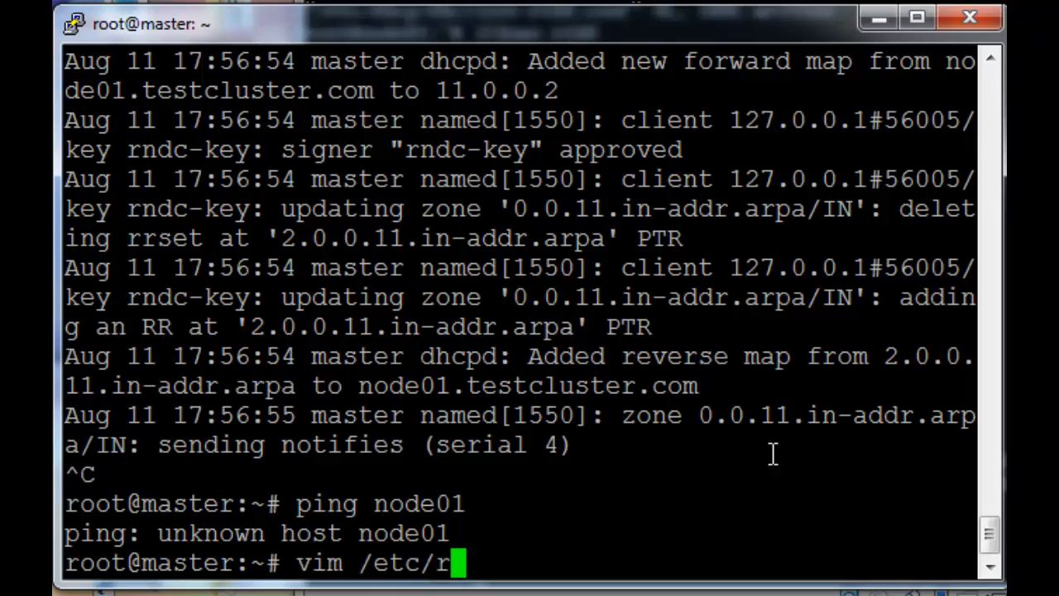
{"action": "type", "text": "esolv.c"}
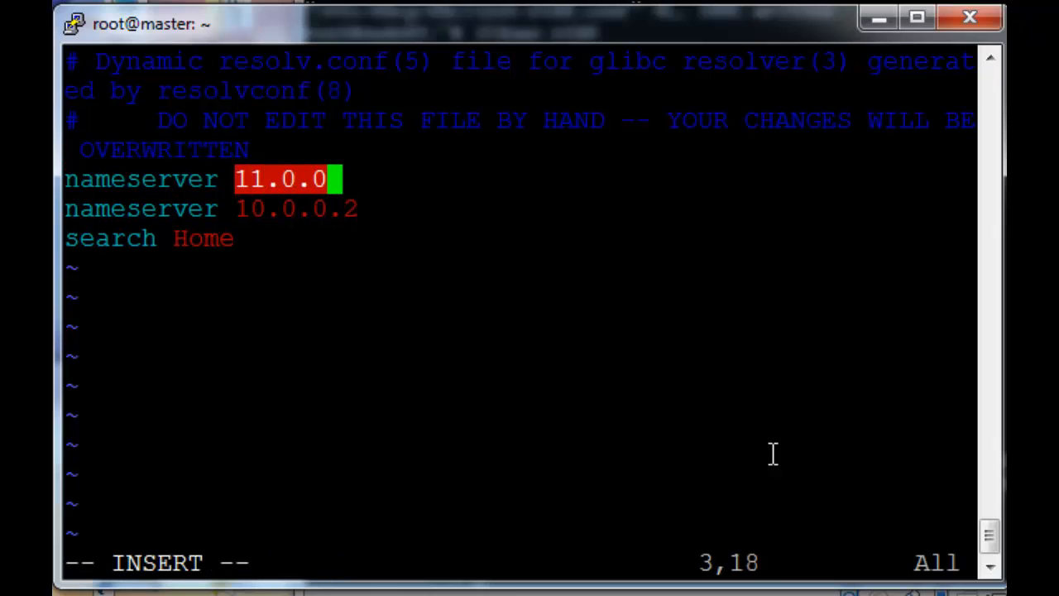
Point resolv.conf at nameserver 11.0.0.1 with search testcluster.com, then verify node01 answers pings
{"action": "type", "text": ".1"}
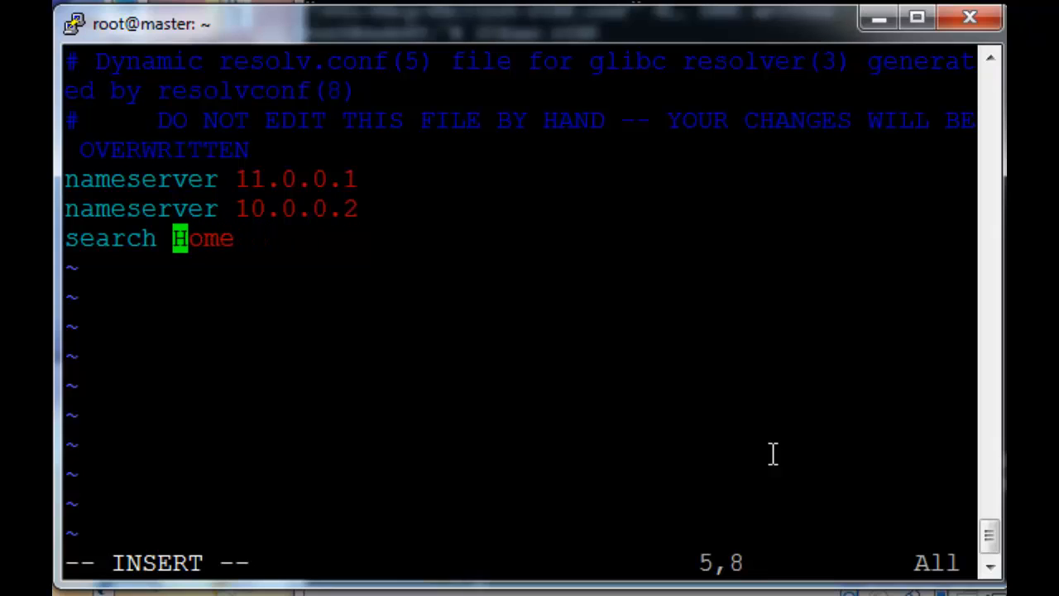
{"action": "type", "text": "testclust"}
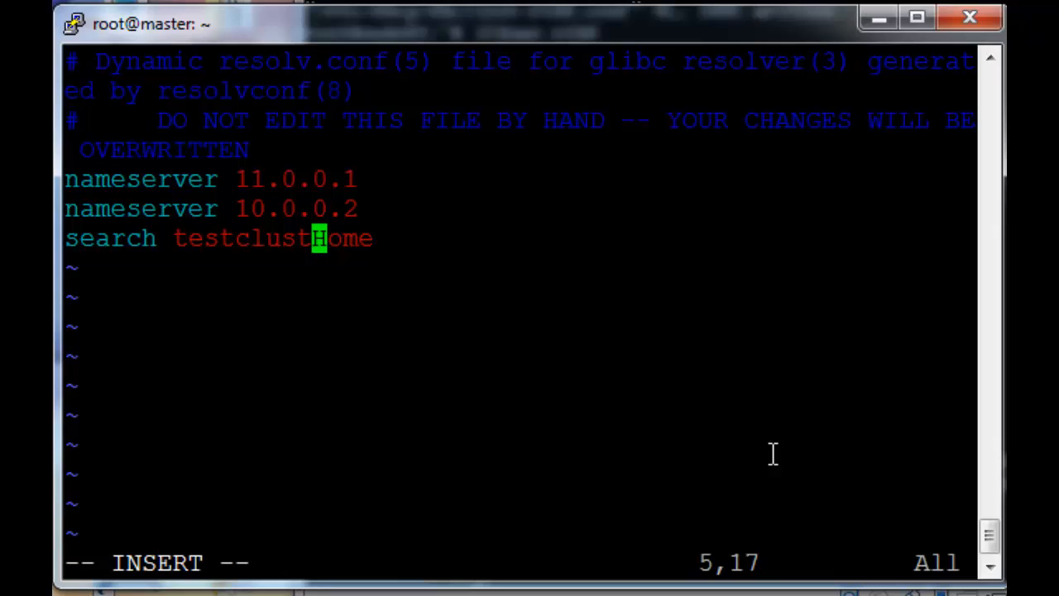
{"action": "type", "text": ".com"}
{"action": "type", "text": "ping node01"}
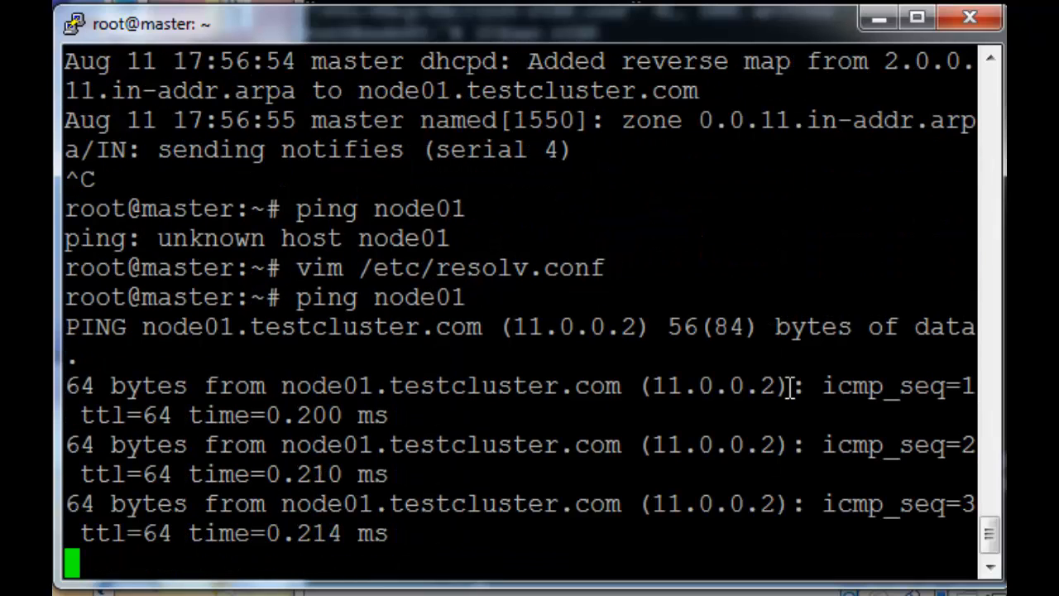
{"action": "key", "text": "ctrl+c"}
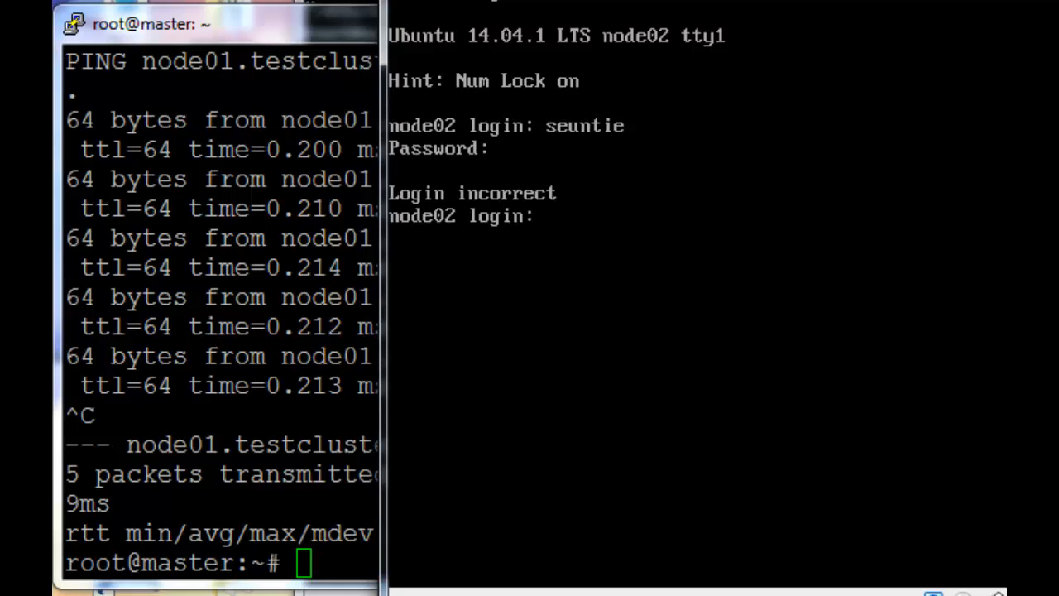
Log in as seuntjie on node02, become root with sudo -i and check the hostname
{"action": "type", "text": "seuntjie"}
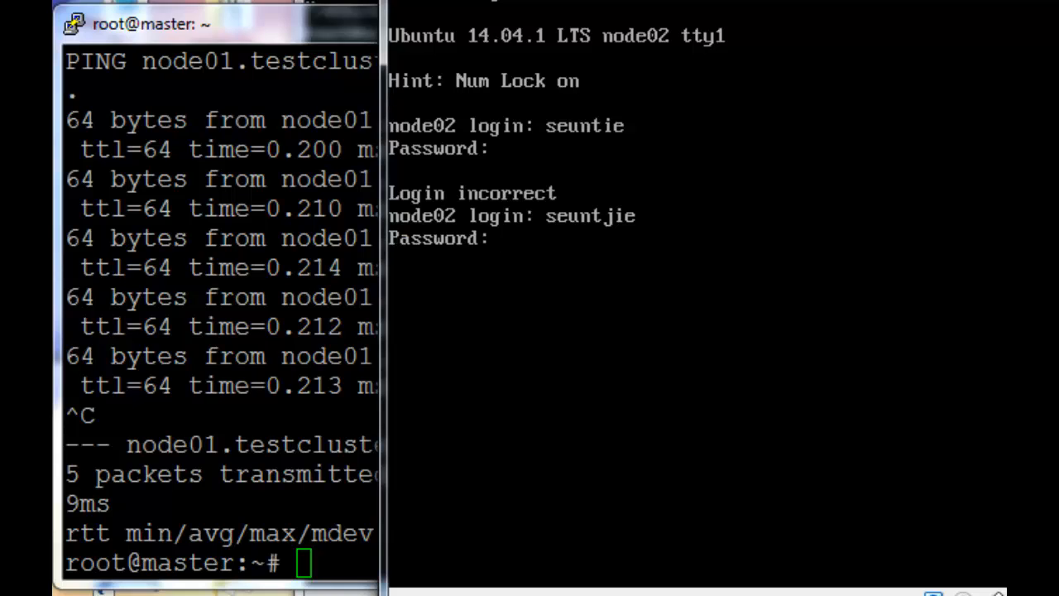
{"action": "type", "text": "sudo -i"}
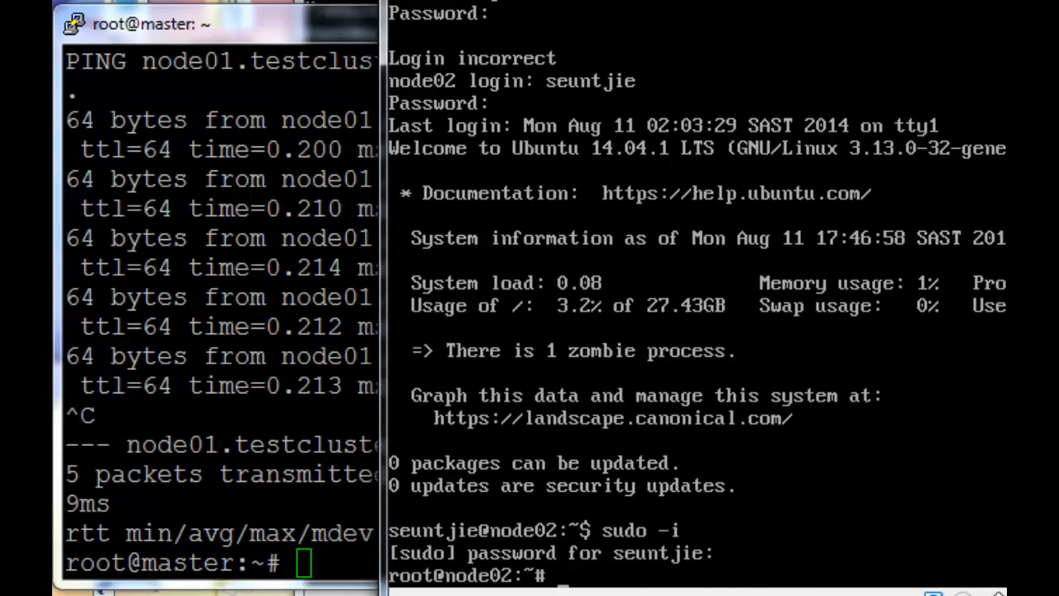
{"action": "type", "text": "hostname"}
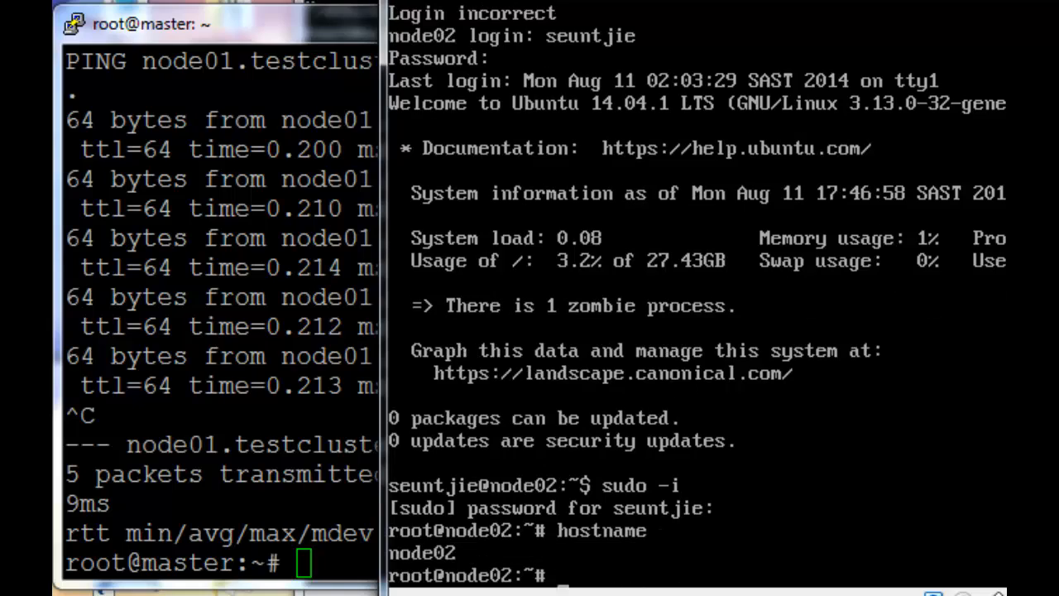
Edit /etc/dhcp/dhclient-eth0.conf in vim on node02
{"action": "type", "text": "vim /etc/"}
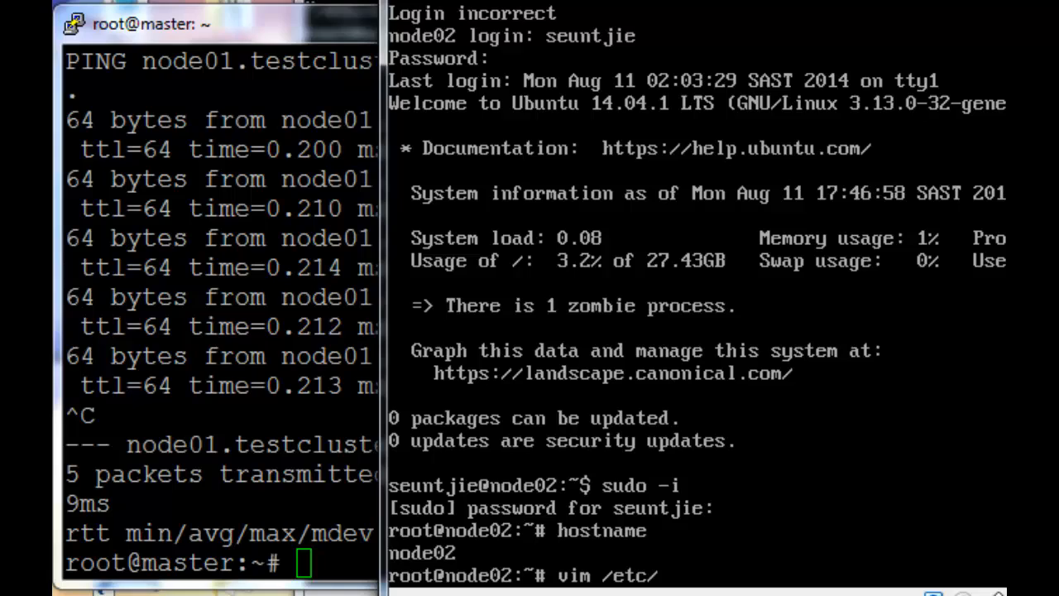
{"action": "type", "text": "dhcp/d"}
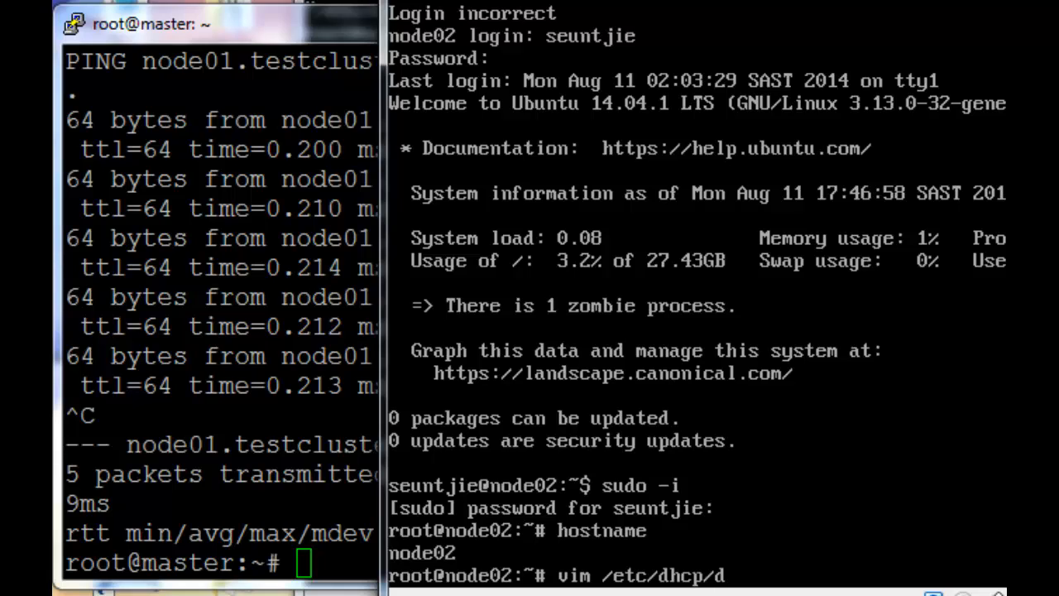
{"action": "type", "text": "hclient-e"}
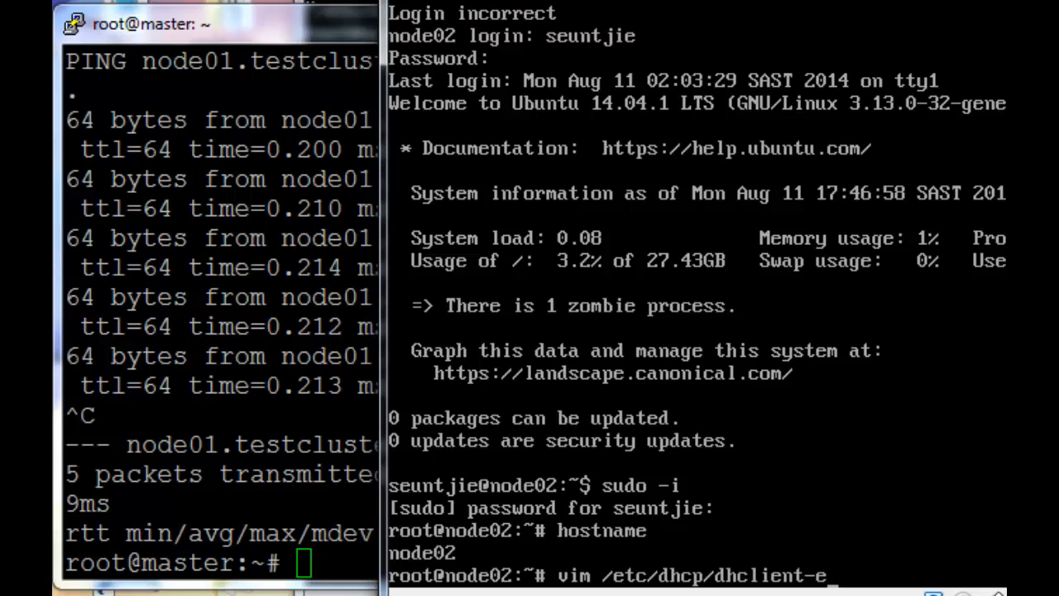
{"action": "type", "text": "th"}
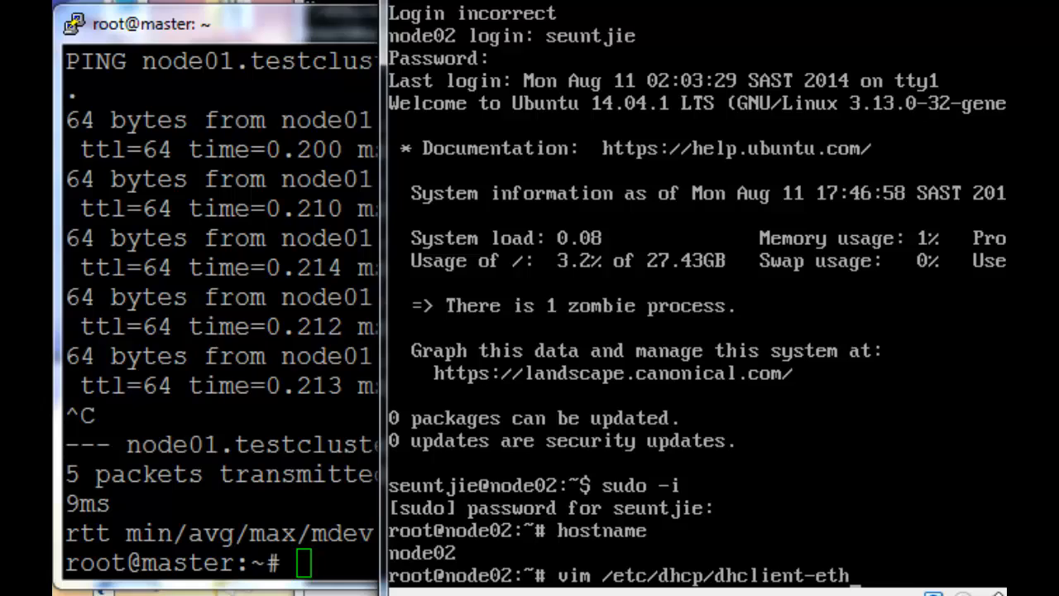
{"action": "type", "text": "0.conf"}
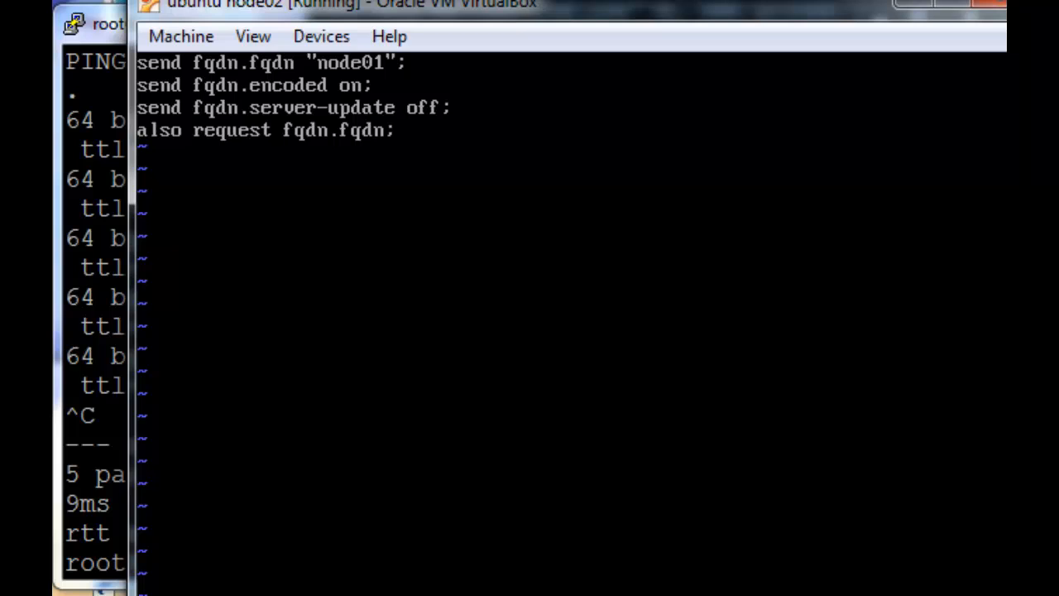
{"action": "mouse_move", "coordinate": [877, 20]}
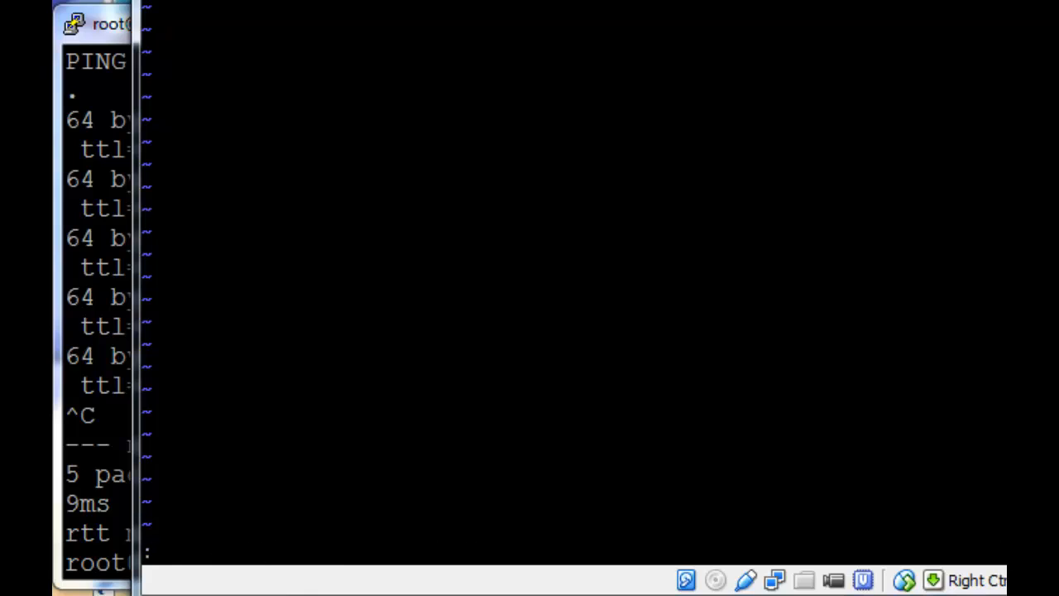
Leave dhclient-eth0.conf and edit /etc/network/interfaces on node02 instead
{"action": "type", "text": "vim /etc/dhcp/dhclient-eth0.conf"}
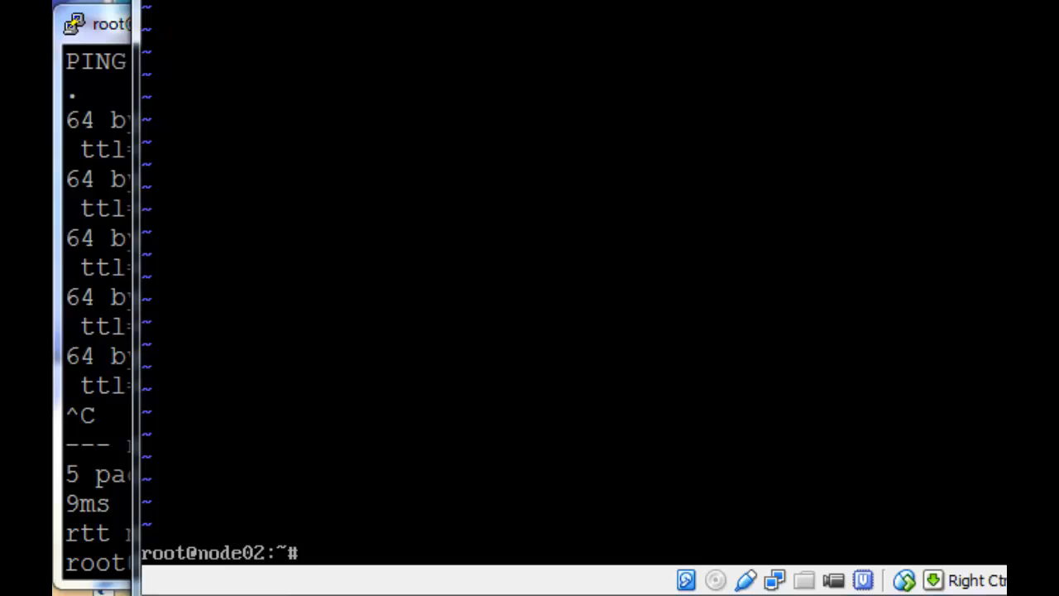
{"action": "type", "text": "vim /etc/network/interfaces"}
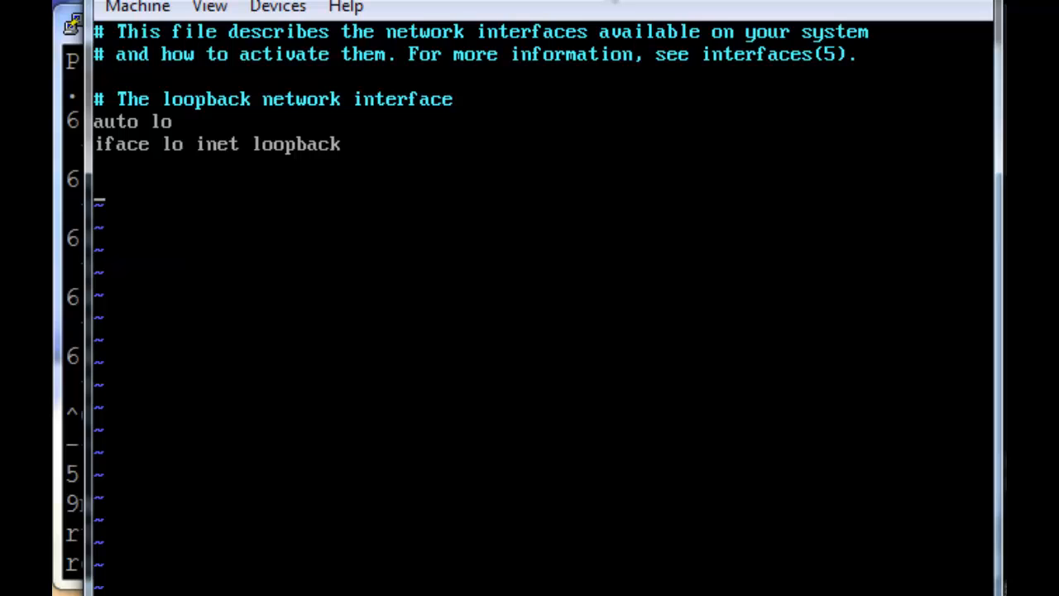
Add 'auto eth0' and 'iface eth0 inet dhcp', save the file and bring eth0 up with ifup
{"action": "type", "text": "a"}
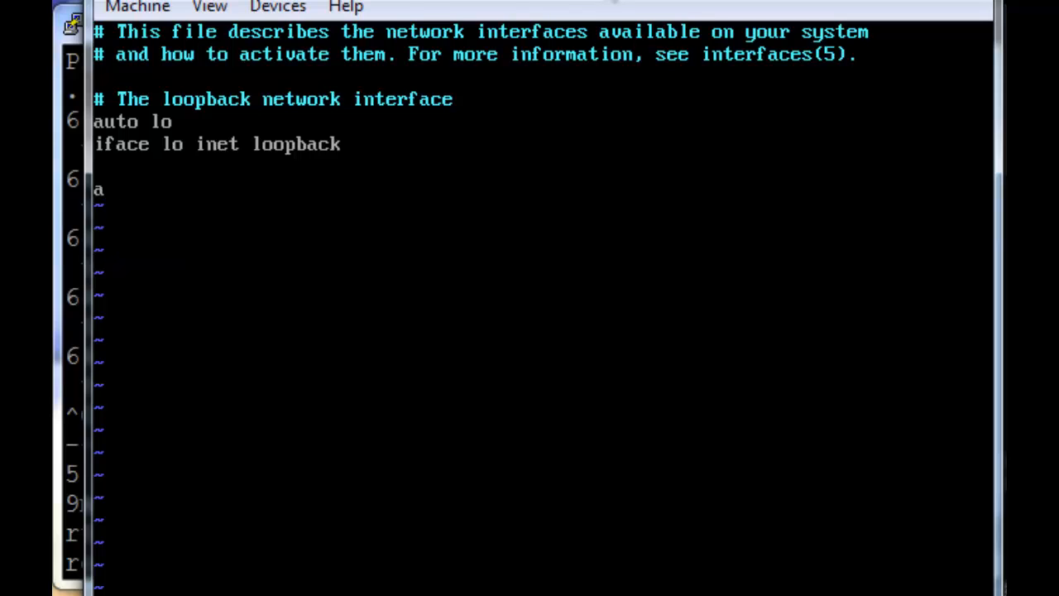
{"action": "type", "text": "uto eth0"}
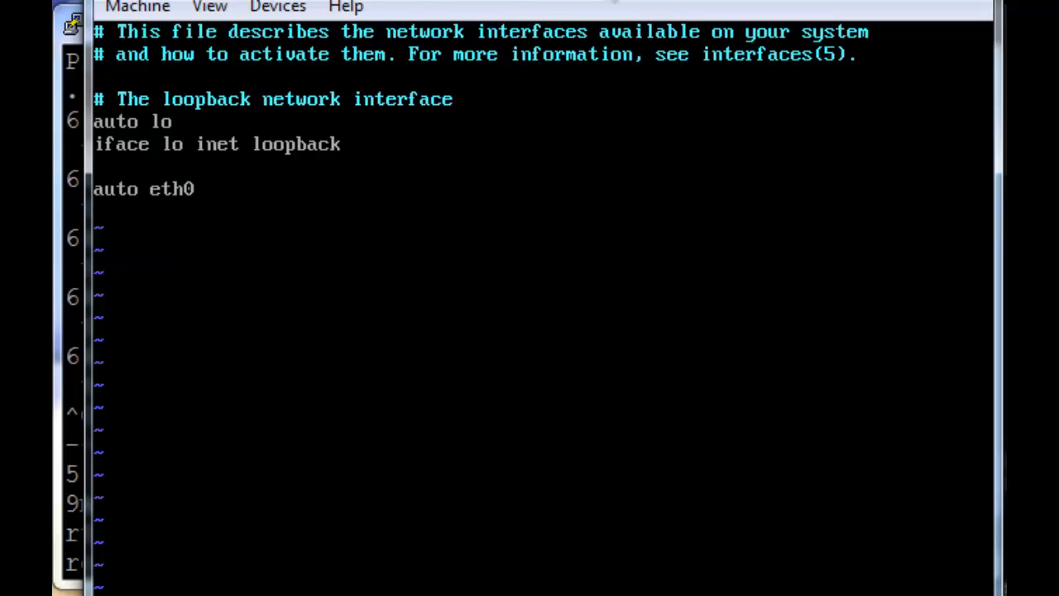
{"action": "type", "text": "iface eth0"}
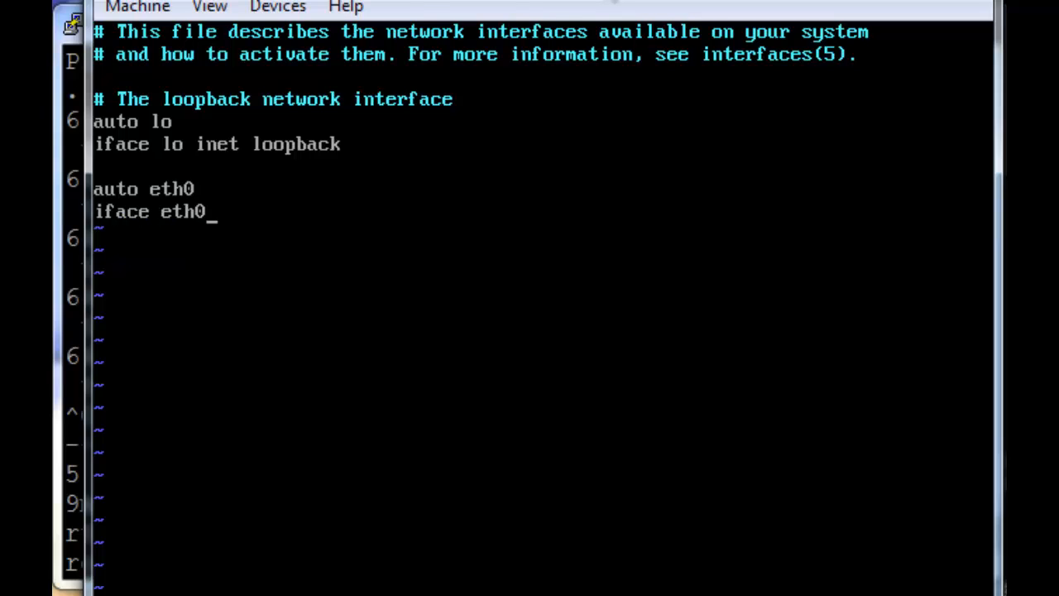
{"action": "type", "text": "inet dh"}
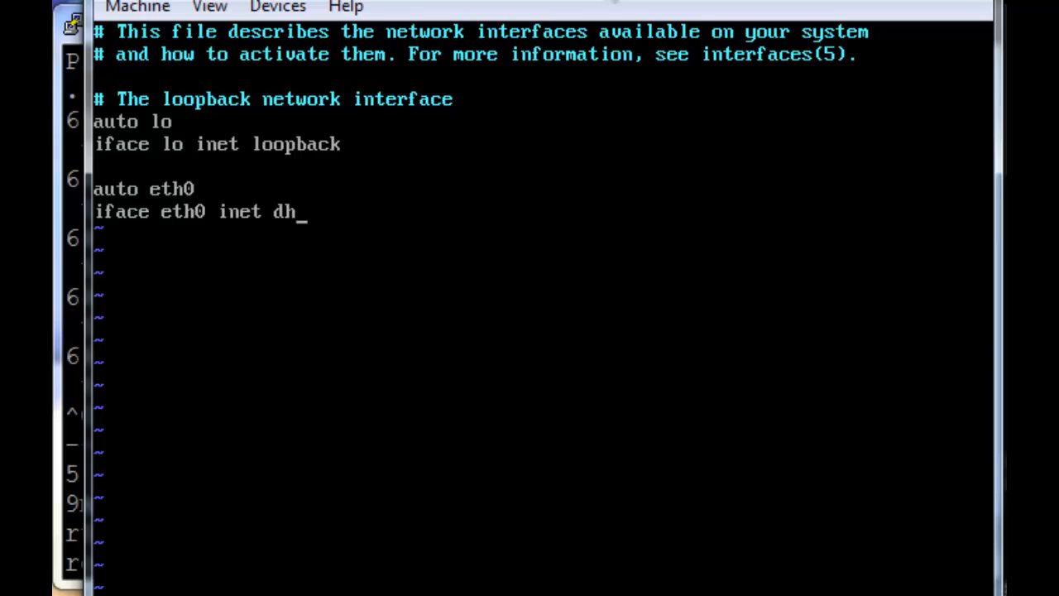
{"action": "type", "text": "cp"}
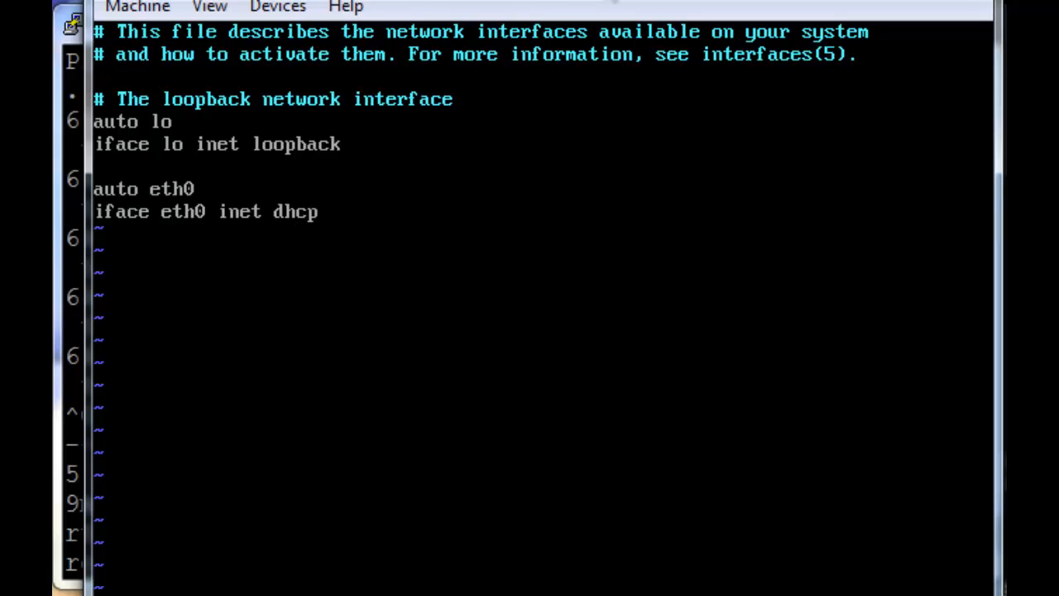
{"action": "type", "text": ":wq"}
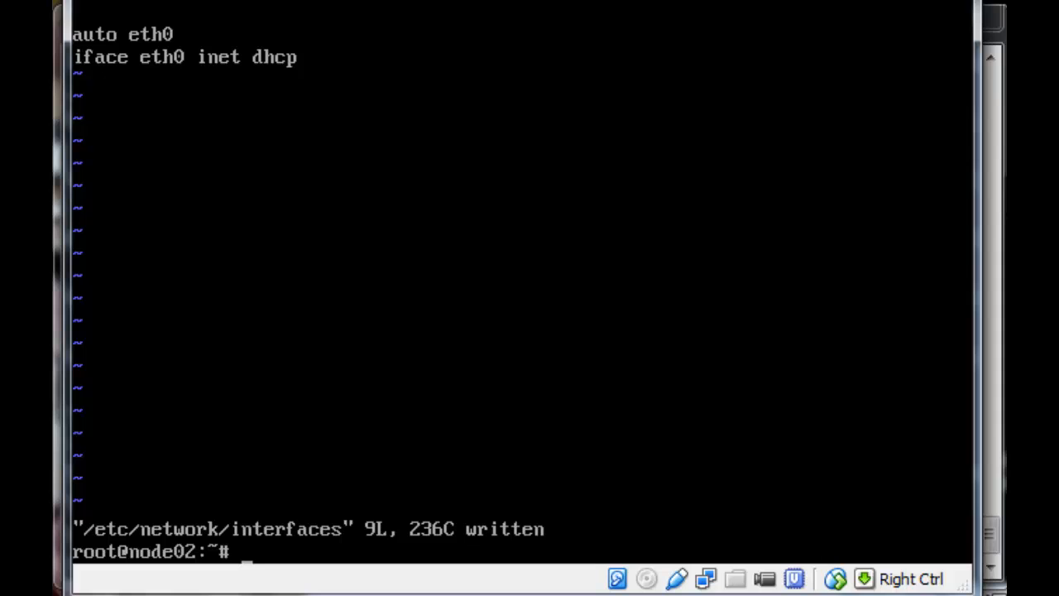
{"action": "type", "text": "ifup e"}
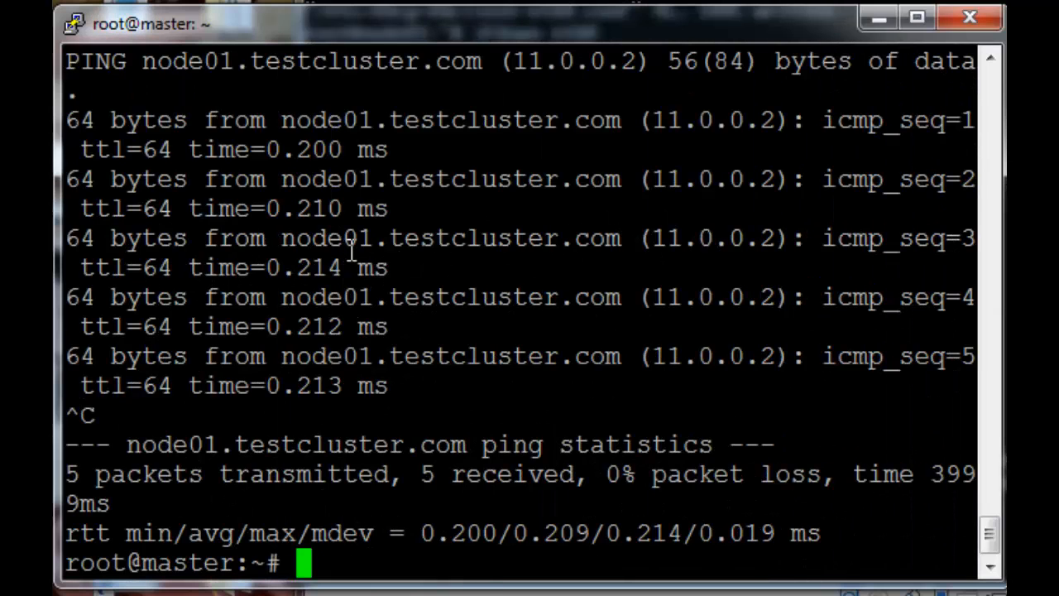
Ping node02 from the master to confirm it resolves to 11.0.0.3 with no loss
{"action": "type", "text": "ping node02"}
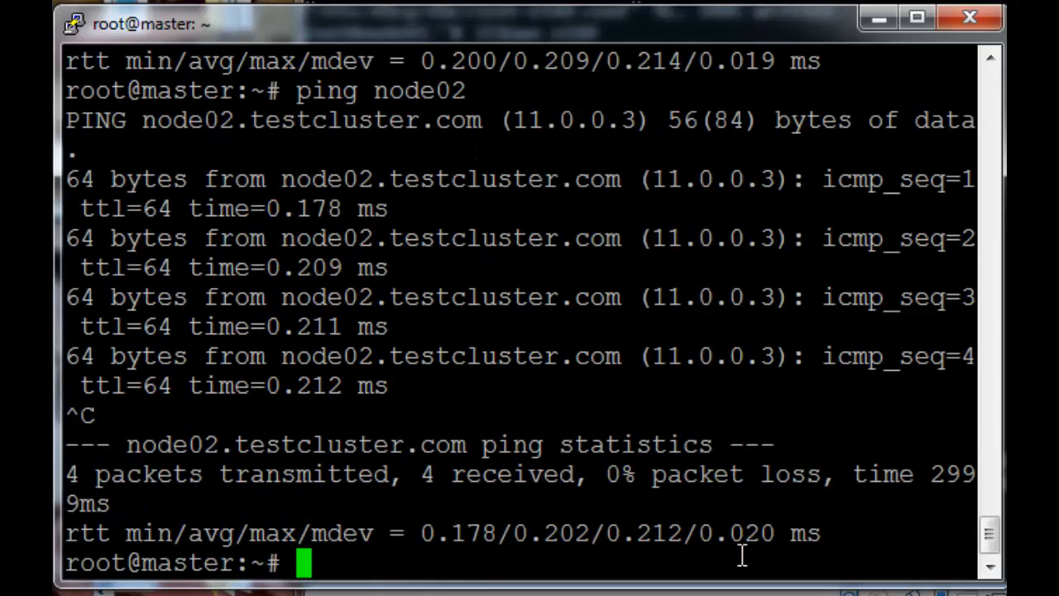
{"action": "mouse_move", "coordinate": [973, 205]}
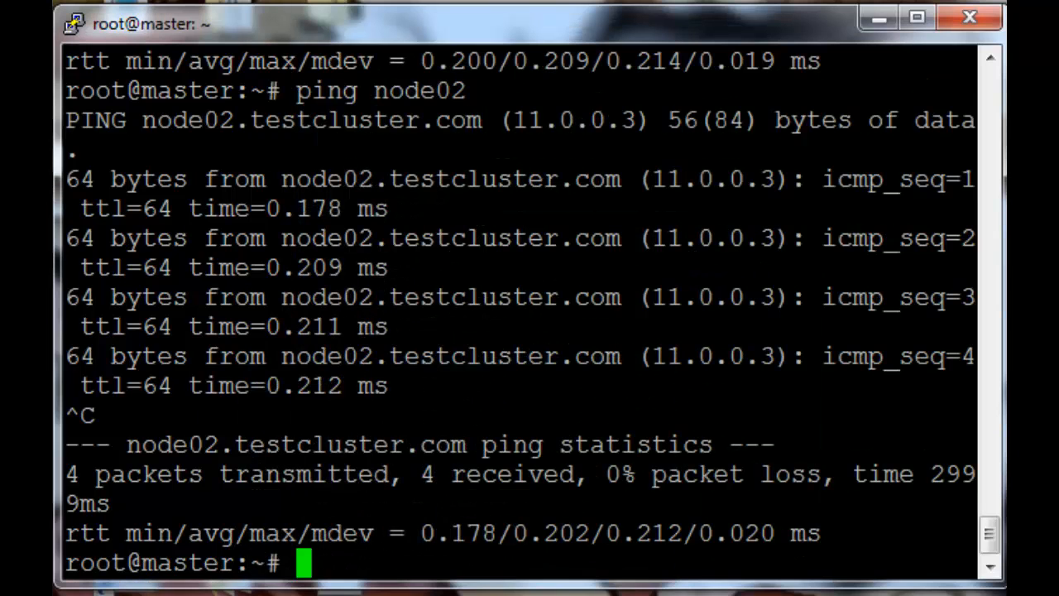
{"action": "mouse_move", "coordinate": [708, 397]}
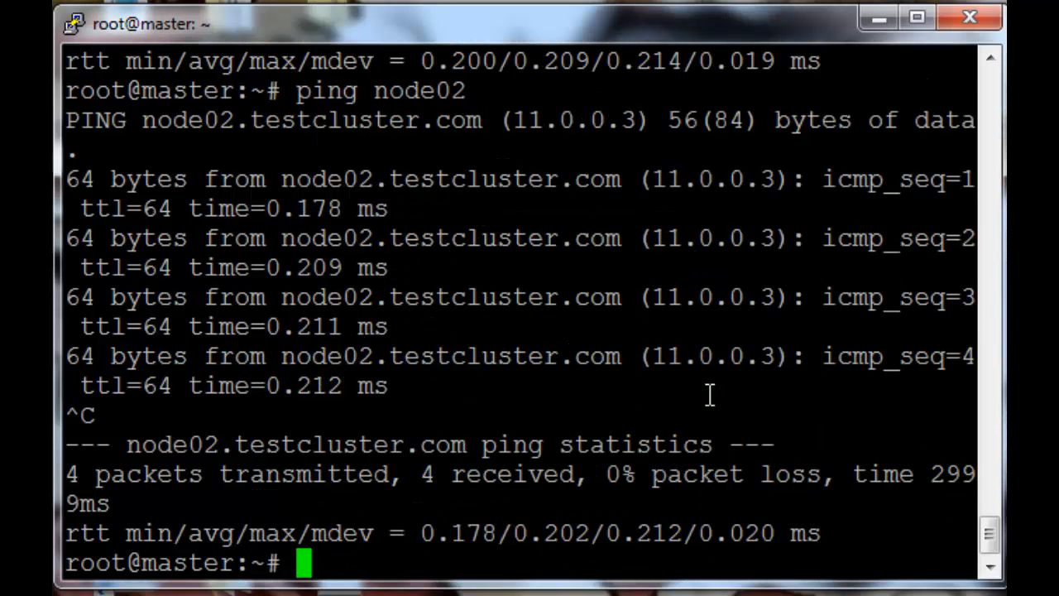